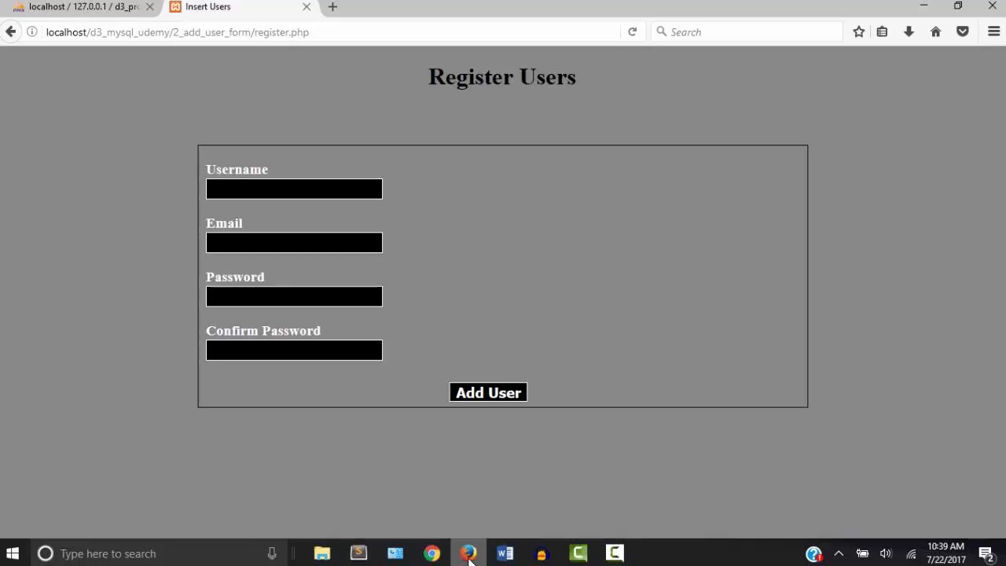
# Step: Switch from Firefox to Sublime Text and bring up the register.php source
pyautogui.click(359, 553)
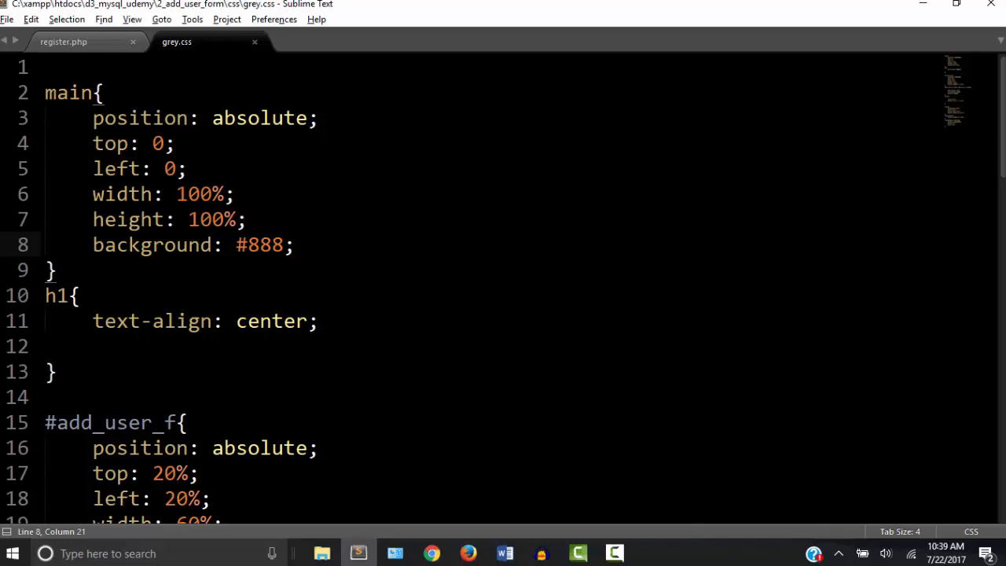
pyautogui.click(63, 41)
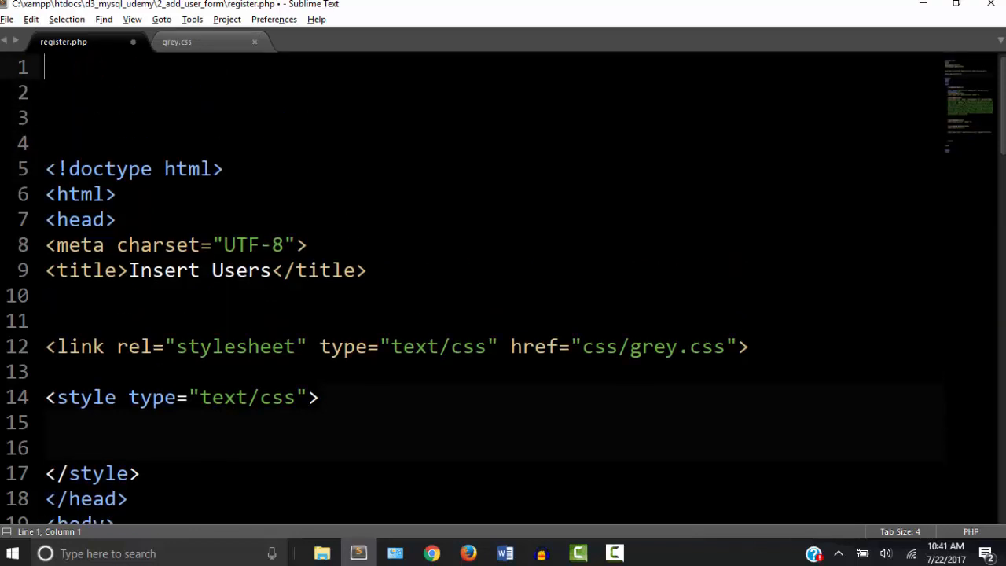
# Step: Add an empty <?php ?> block above the doctype and place the cursor inside it
pyautogui.write('<?php')
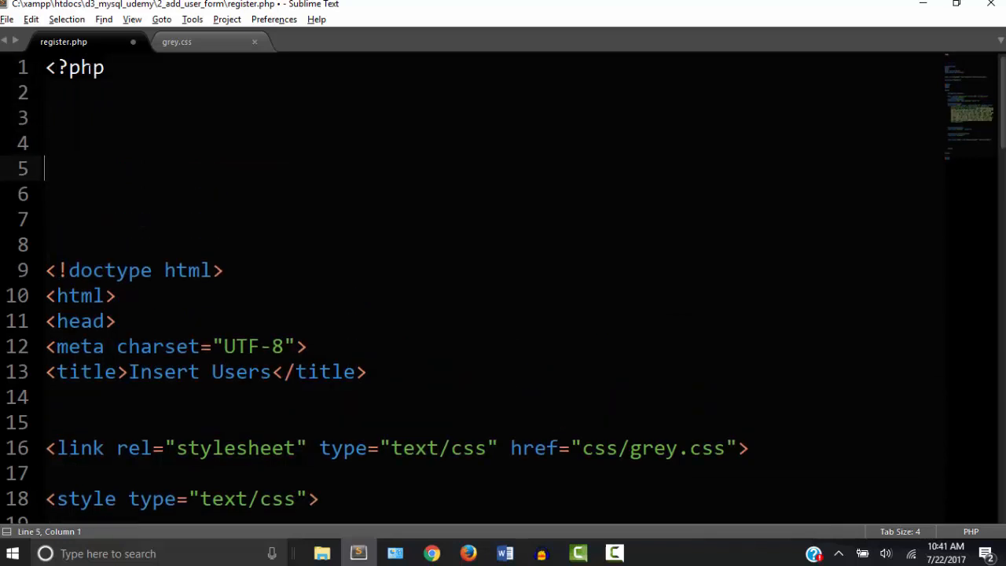
pyautogui.write('?>')
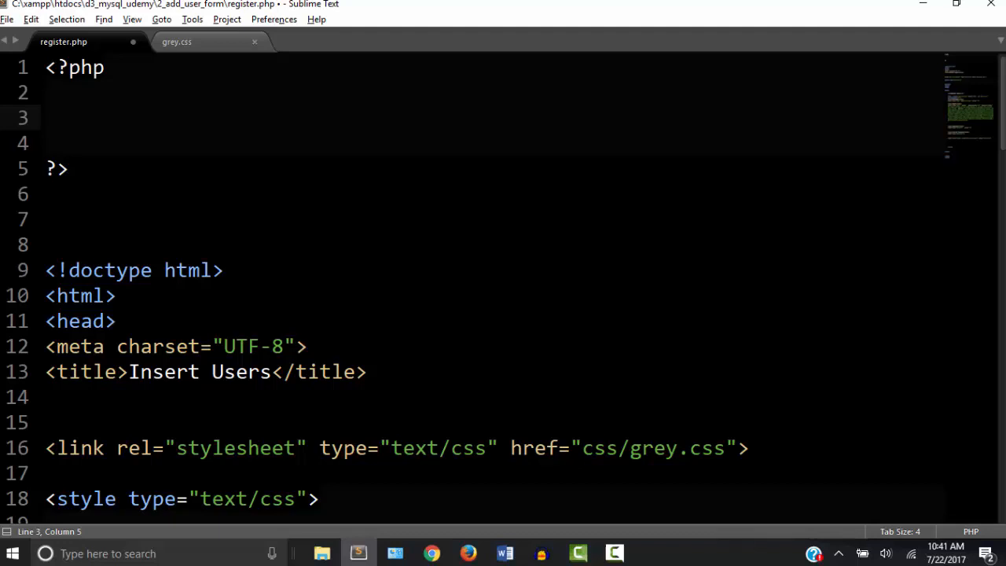
pyautogui.click(91, 116)
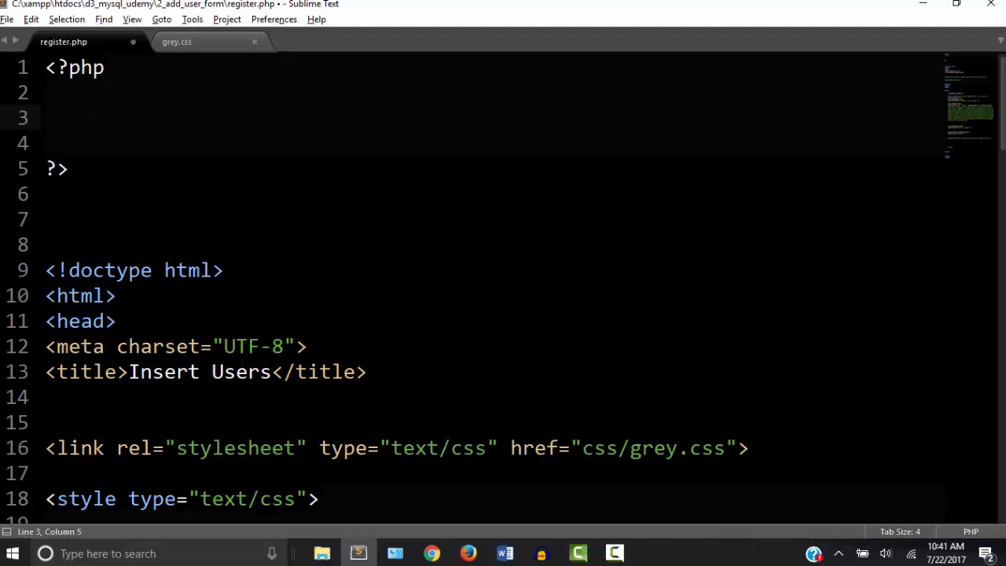
# Step: Write $connection = mysqli_connect($dbhost, dbuser, dbpass, dbname); inside the PHP block
pyautogui.write('$')
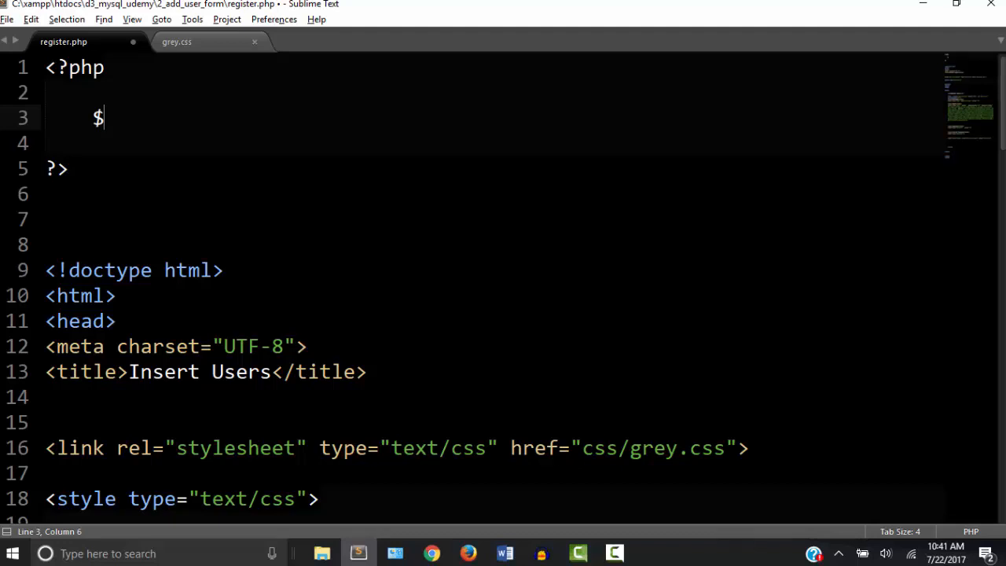
pyautogui.write('conne')
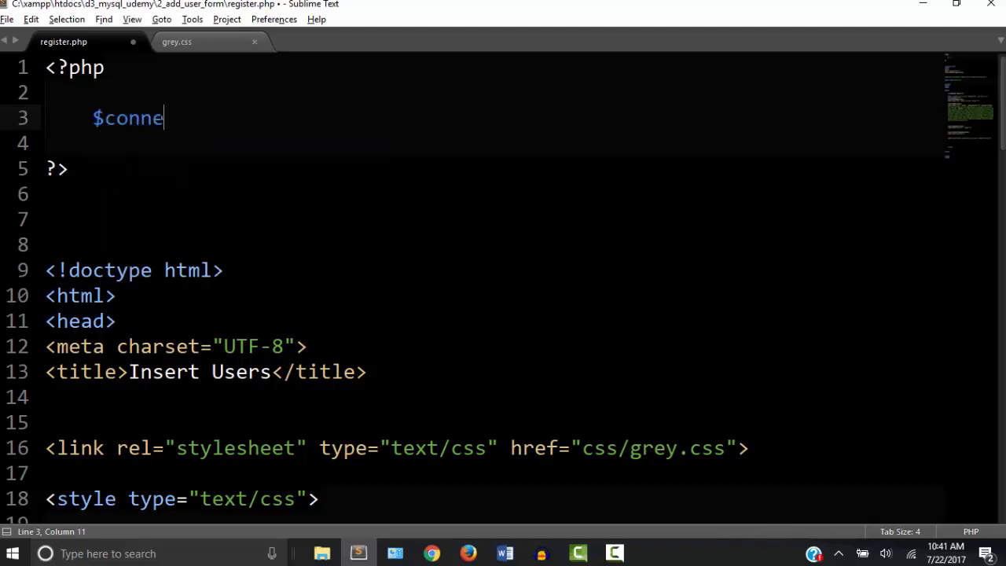
pyautogui.write('ction =')
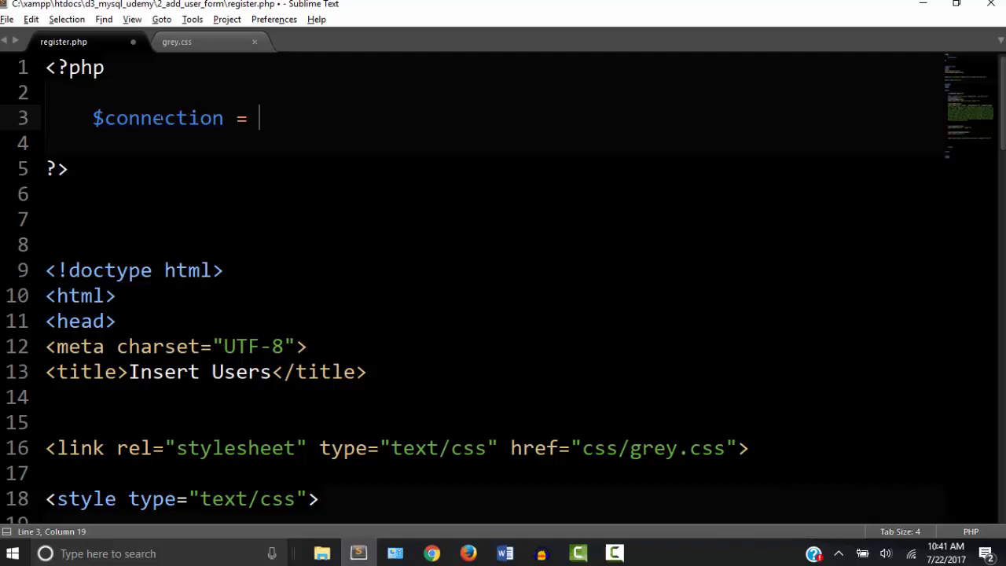
pyautogui.write('mysqli')
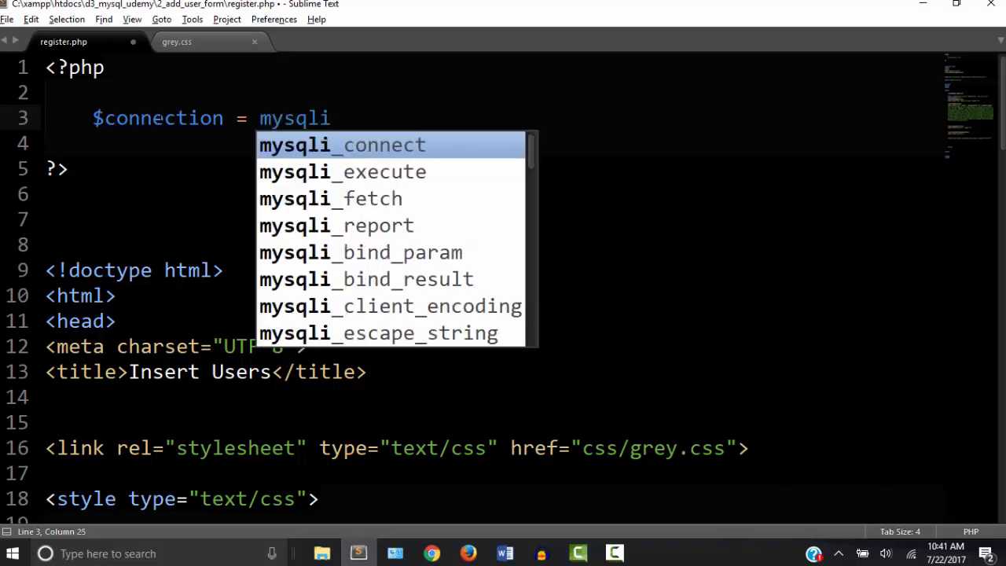
pyautogui.write('_connec')
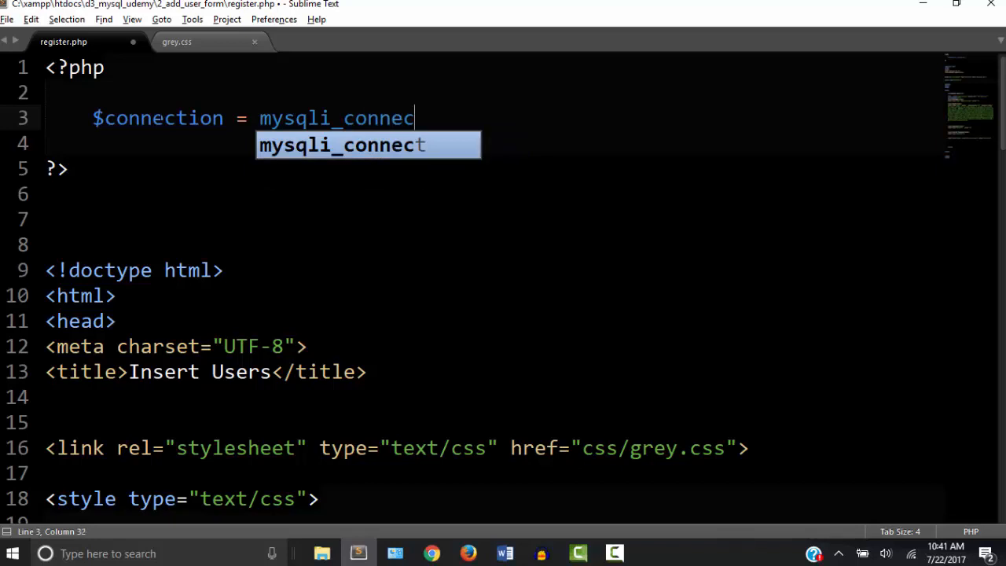
pyautogui.write('(')
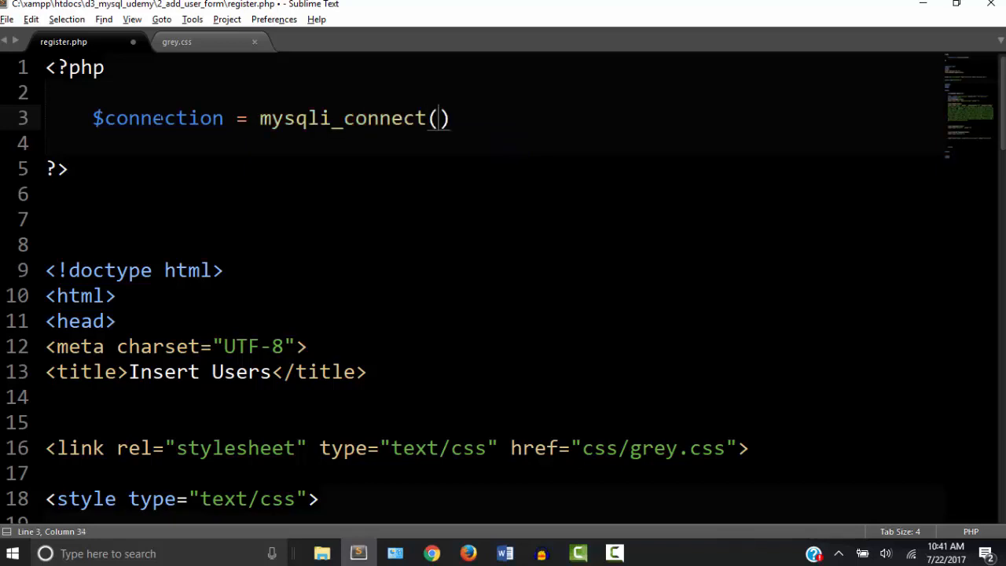
pyautogui.write('$')
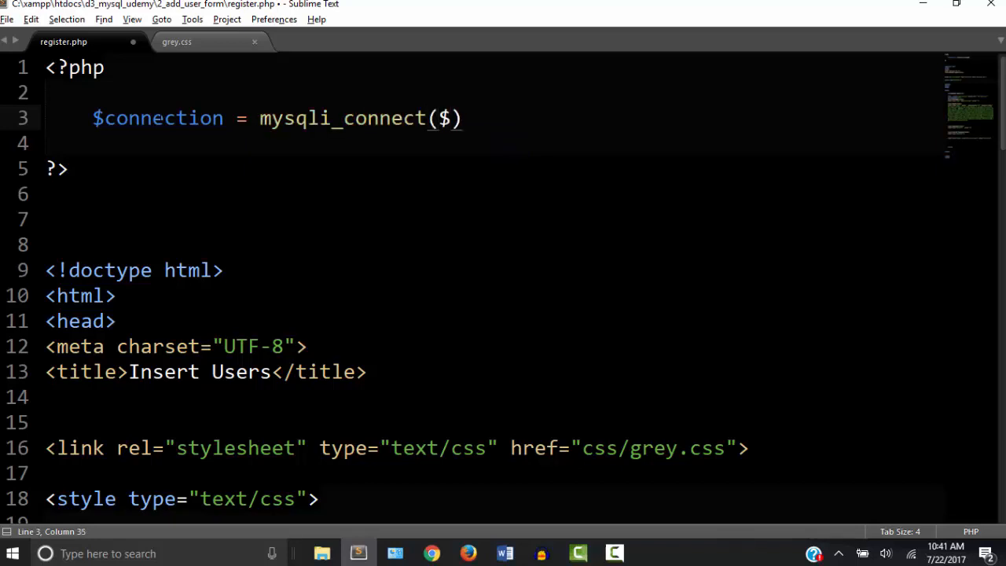
pyautogui.write('dbhost,')
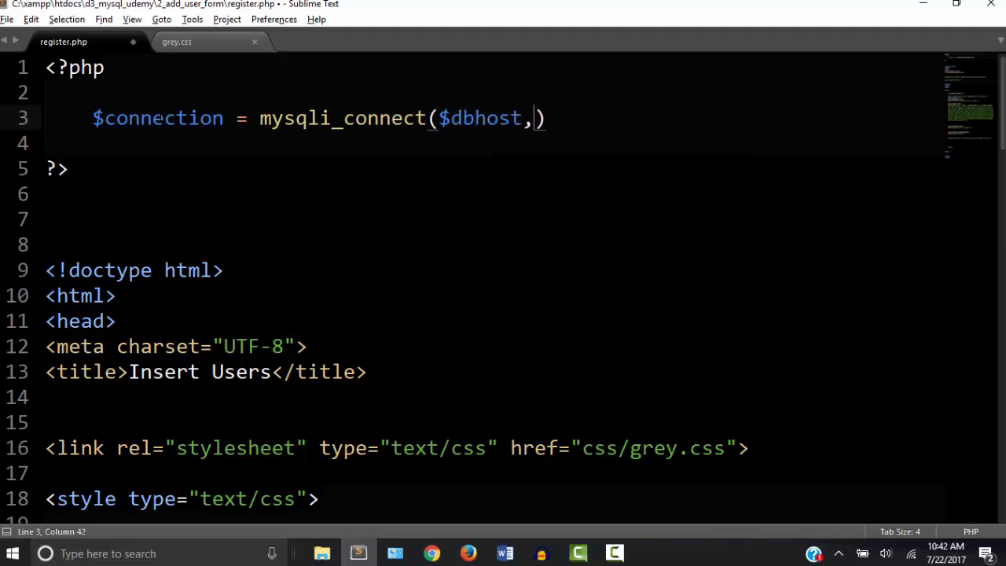
pyautogui.write('dbuser,')
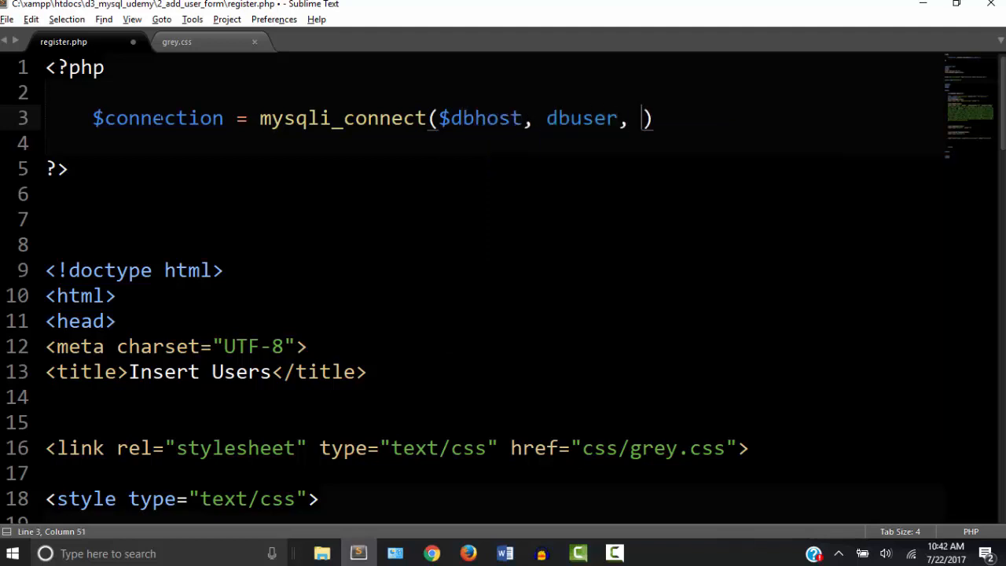
pyautogui.write('dbpass')
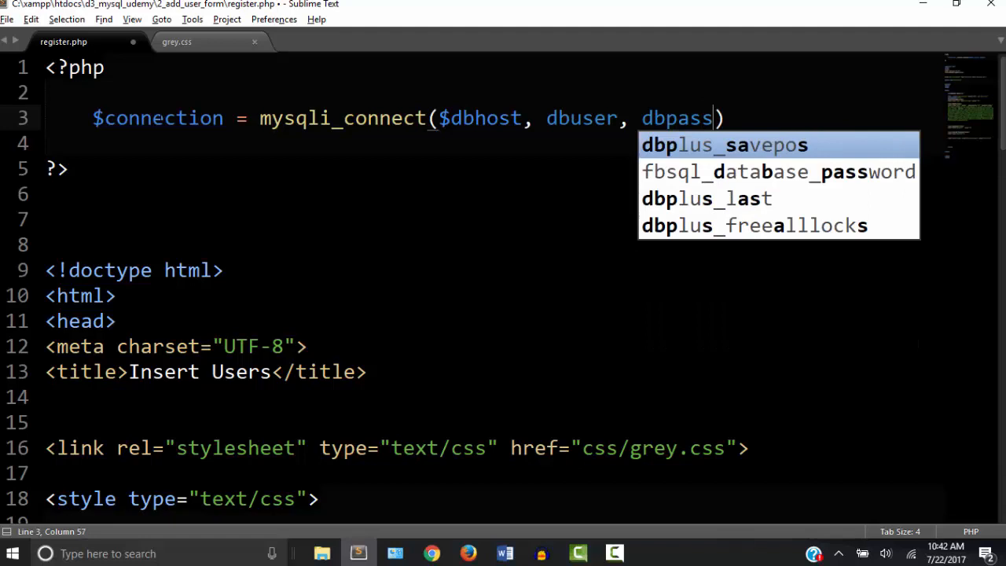
pyautogui.write(', dbname')
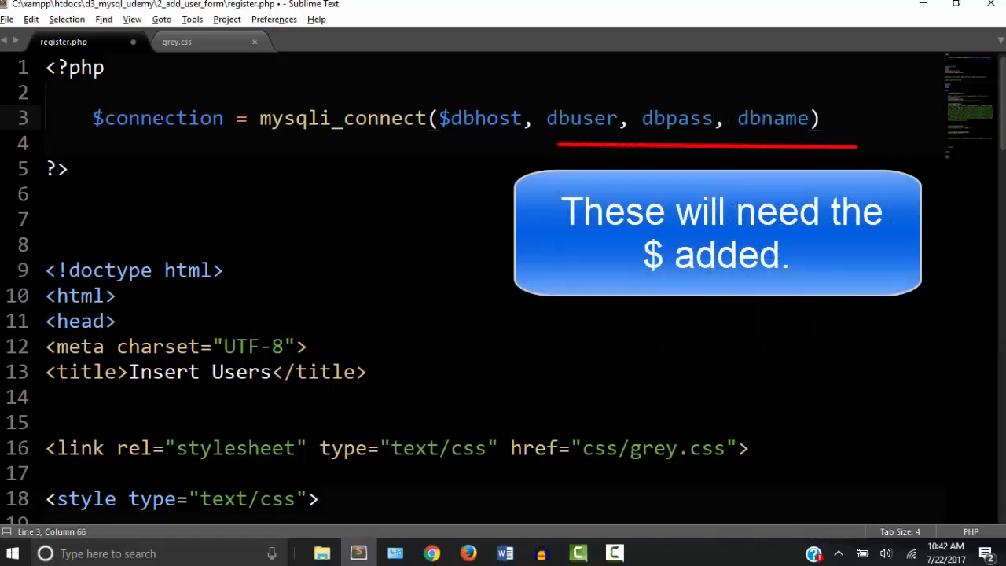
pyautogui.write(';')
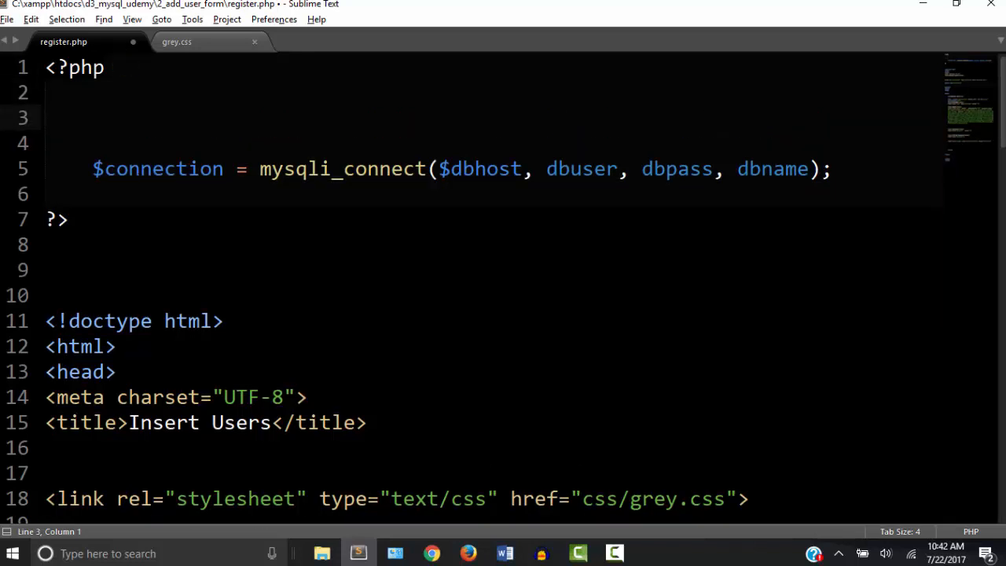
# Step: Define $dbhost = 'localhost', $dbuser = 'admin' and an empty $dbpass above the connection
pyautogui.write('$dbhost =')
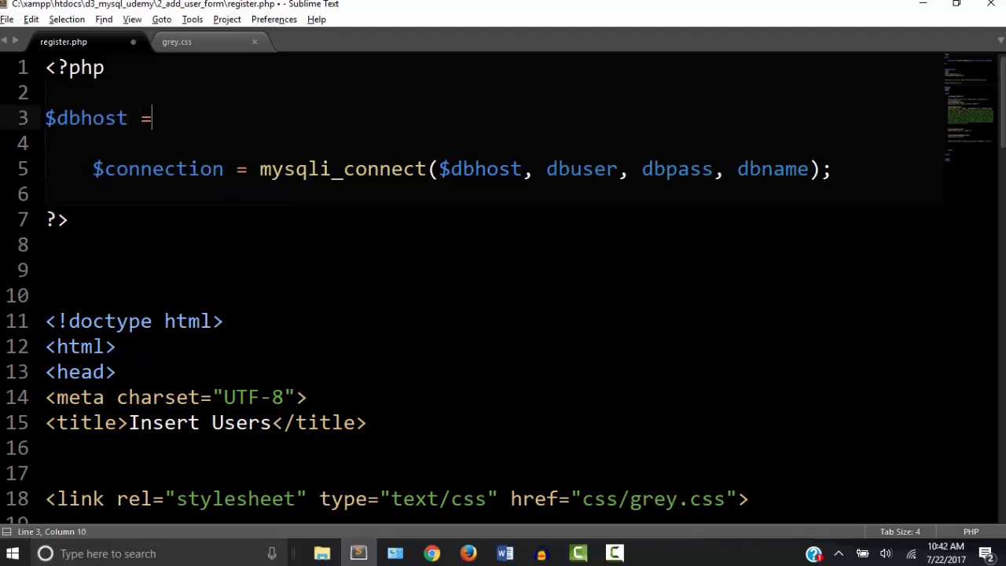
pyautogui.write("'localhost';")
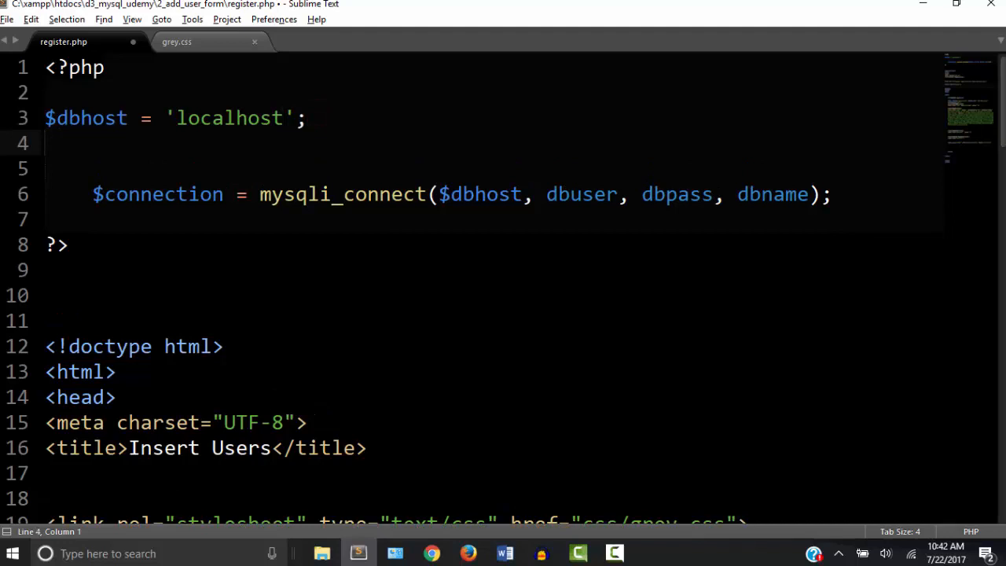
pyautogui.write('$dbuser')
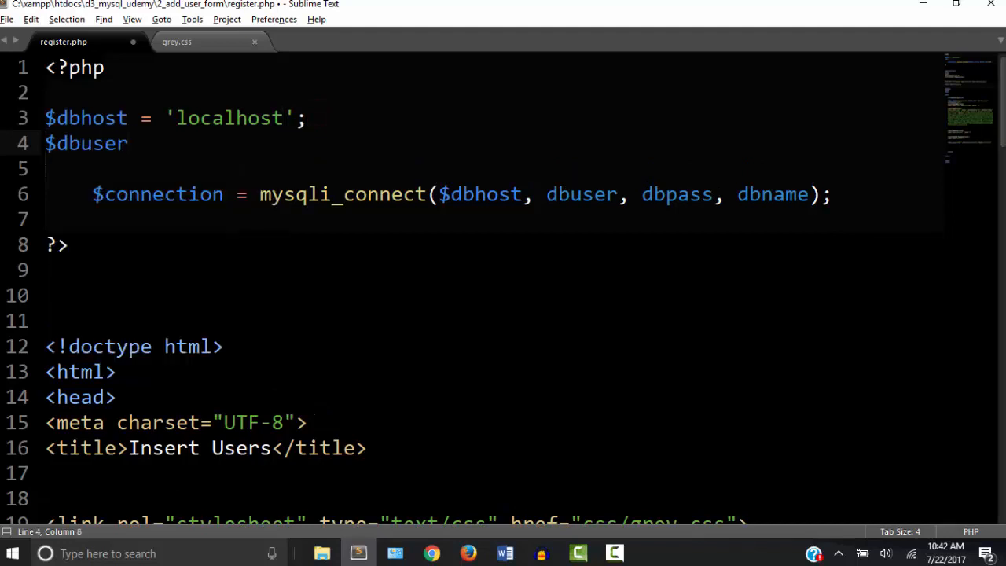
pyautogui.write("= 'admin';")
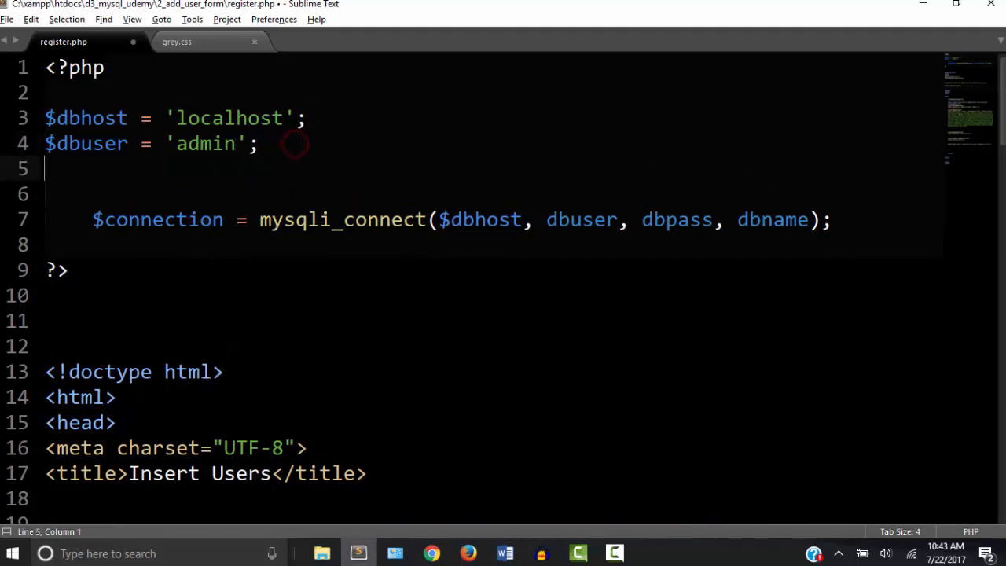
pyautogui.write('$dbpass')
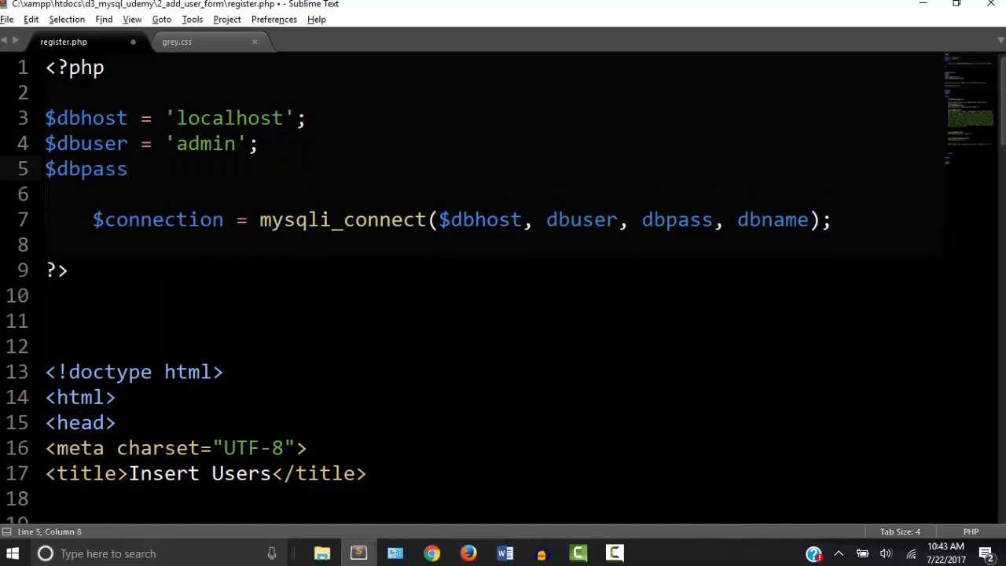
pyautogui.write("= '';")
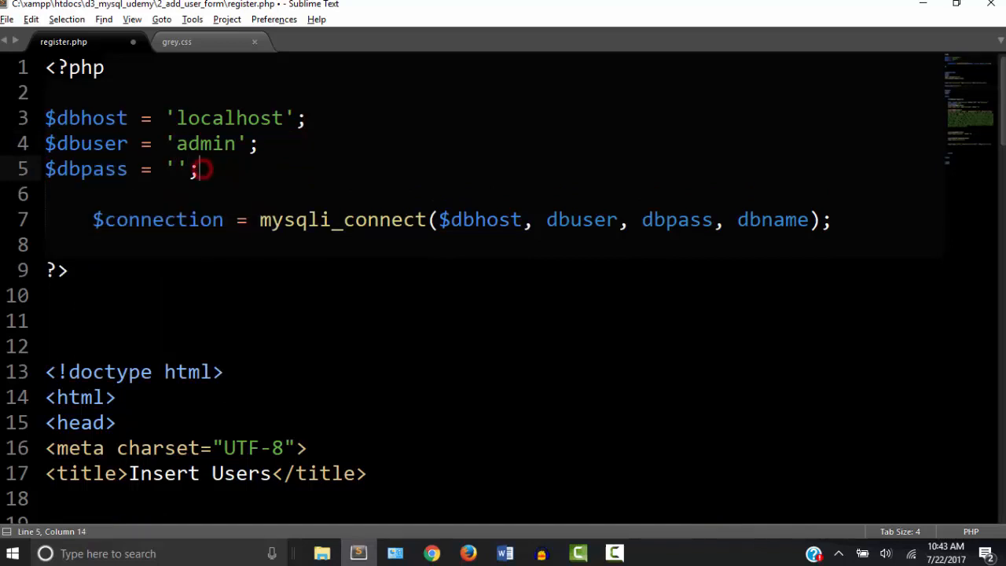
# Step: Define $dbname as 'd3_projects'
pyautogui.write("$dbname = '")
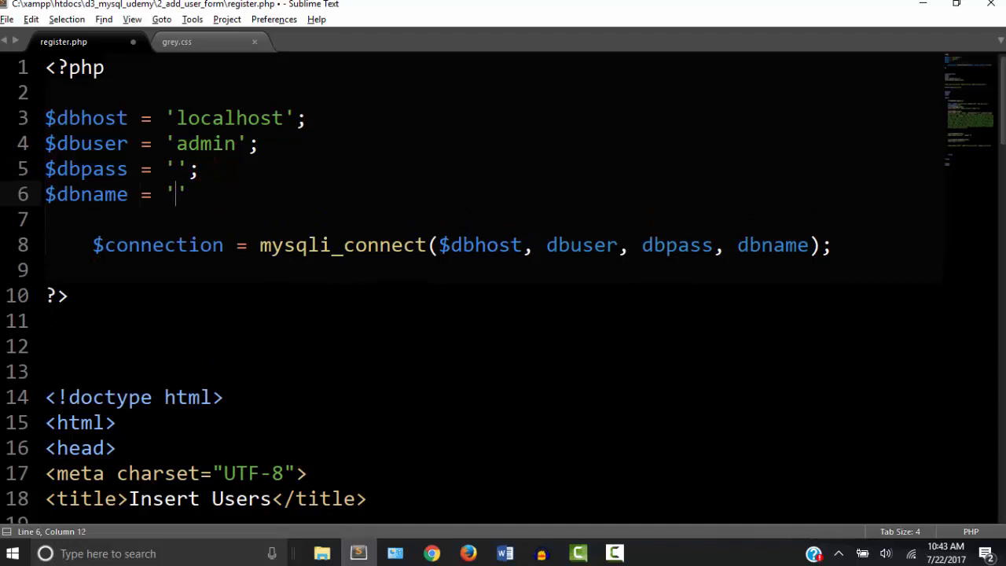
pyautogui.write('d3')
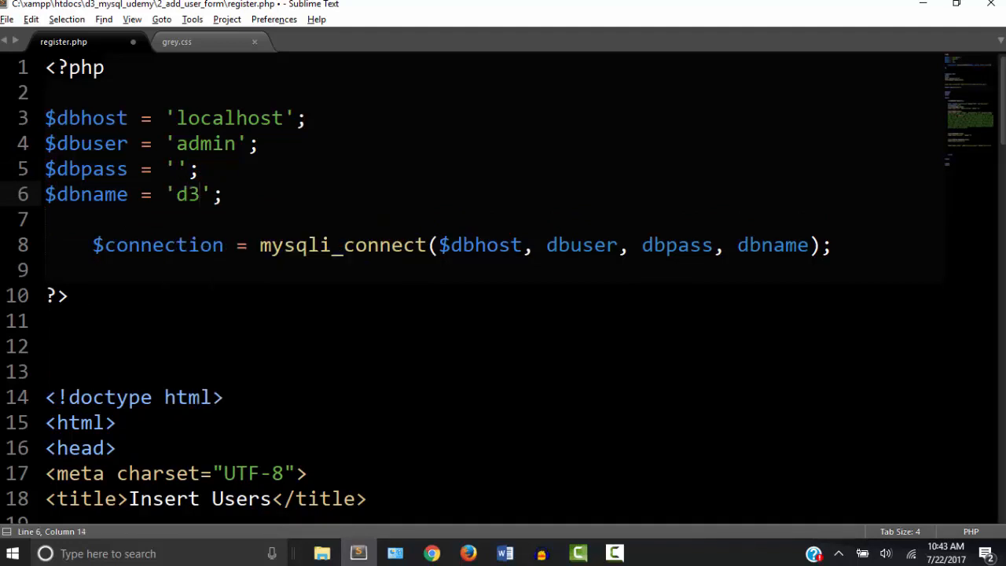
pyautogui.write('_projects')
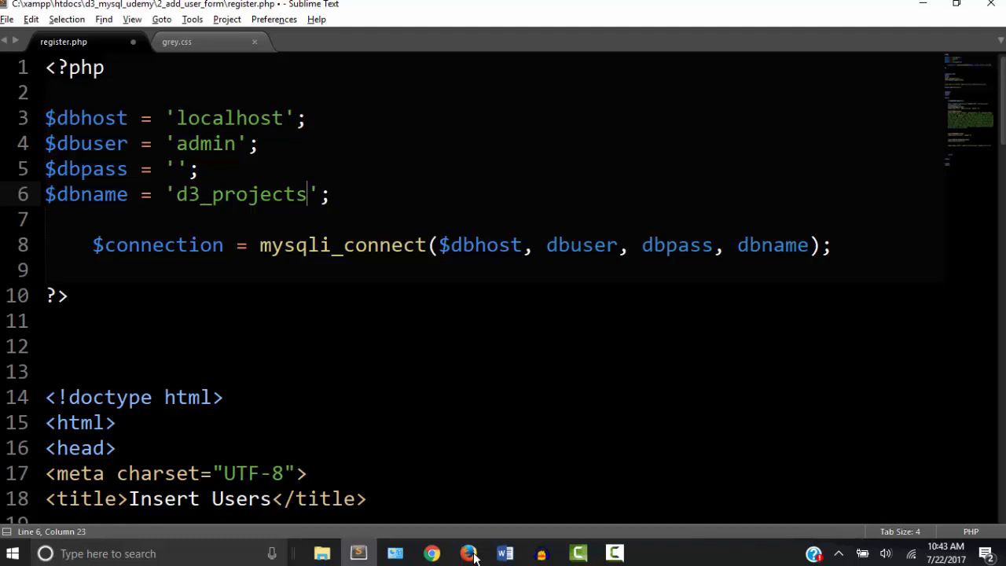
# Step: In phpMyAdmin, go to the server's User accounts and start adding a user account
pyautogui.click(469, 553)
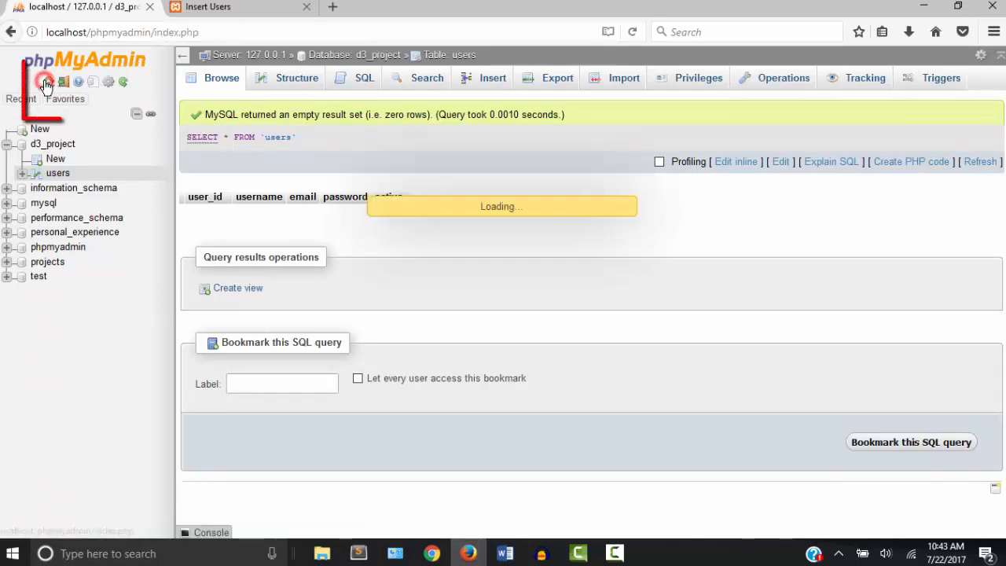
pyautogui.click(44, 82)
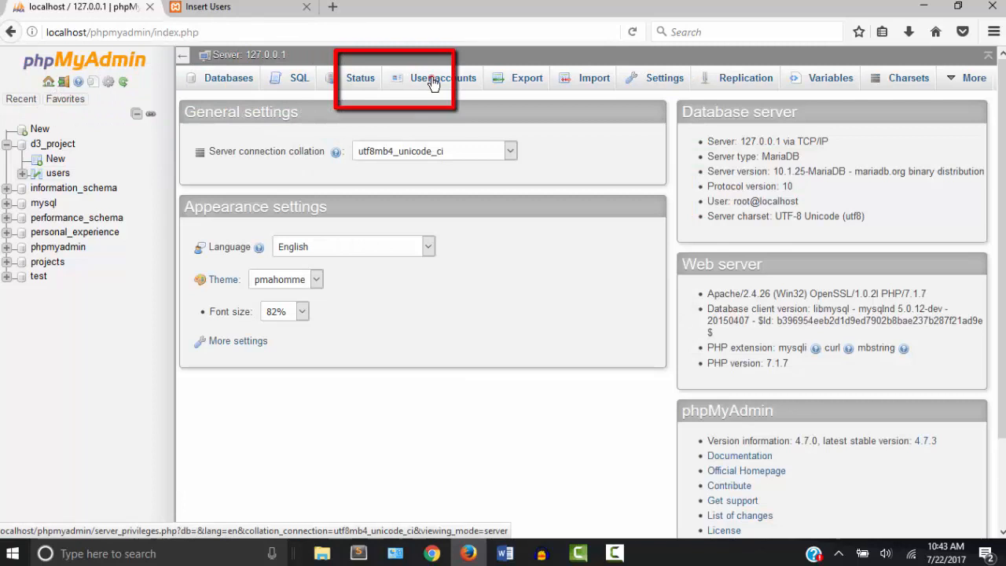
pyautogui.click(434, 78)
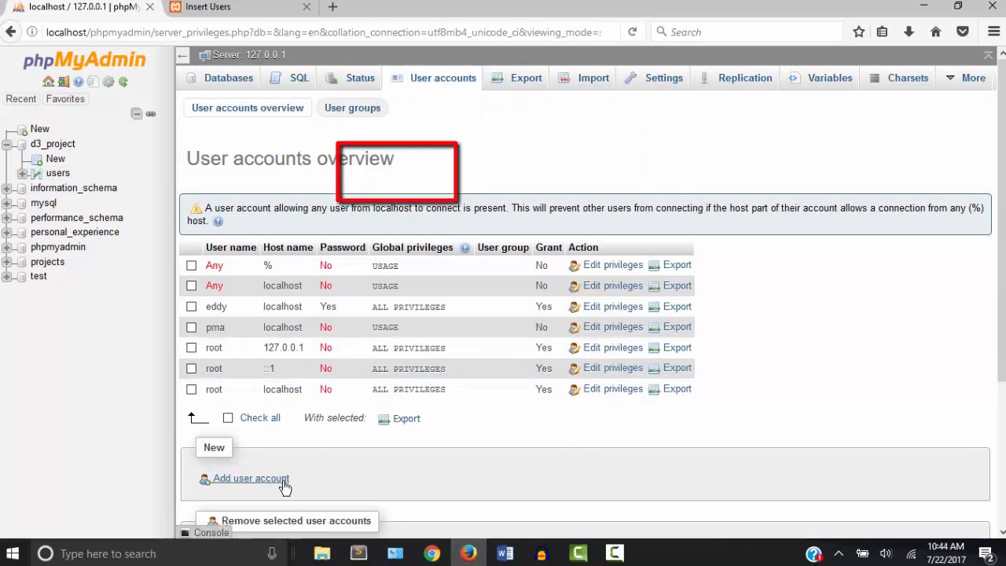
pyautogui.click(251, 478)
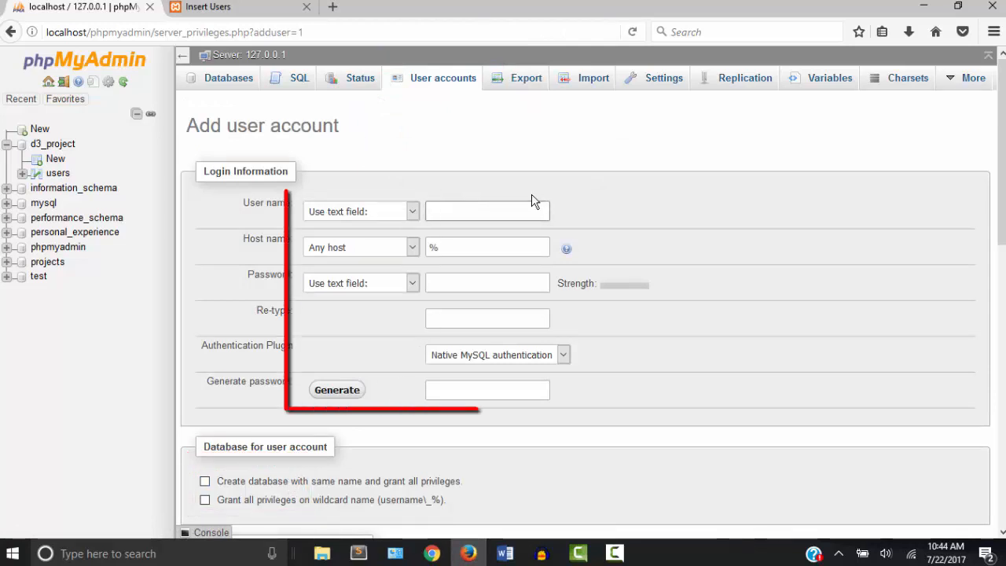
# Step: Name the account admin, restrict it to localhost, generate a strong password and copy it
pyautogui.write('admin')
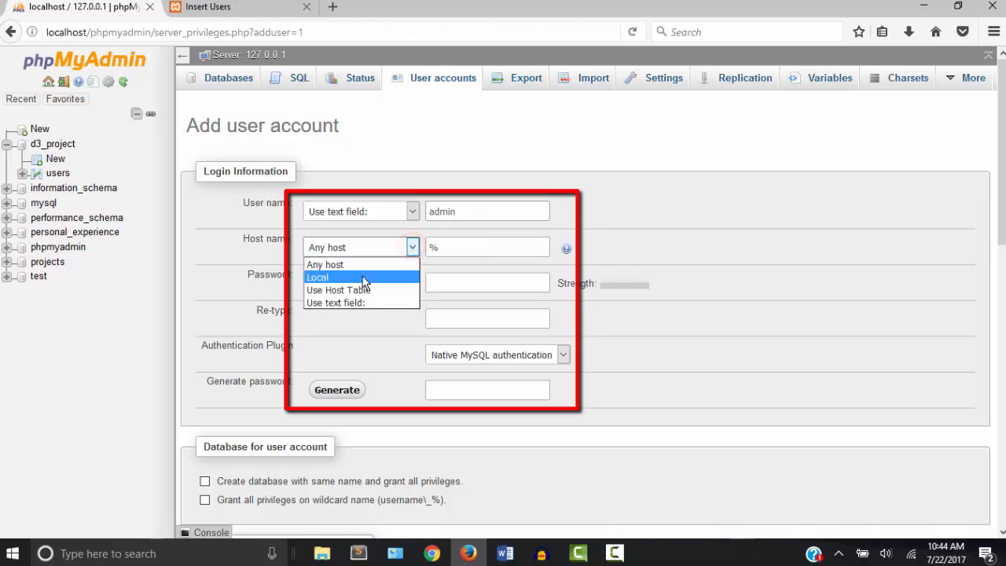
pyautogui.click(318, 276)
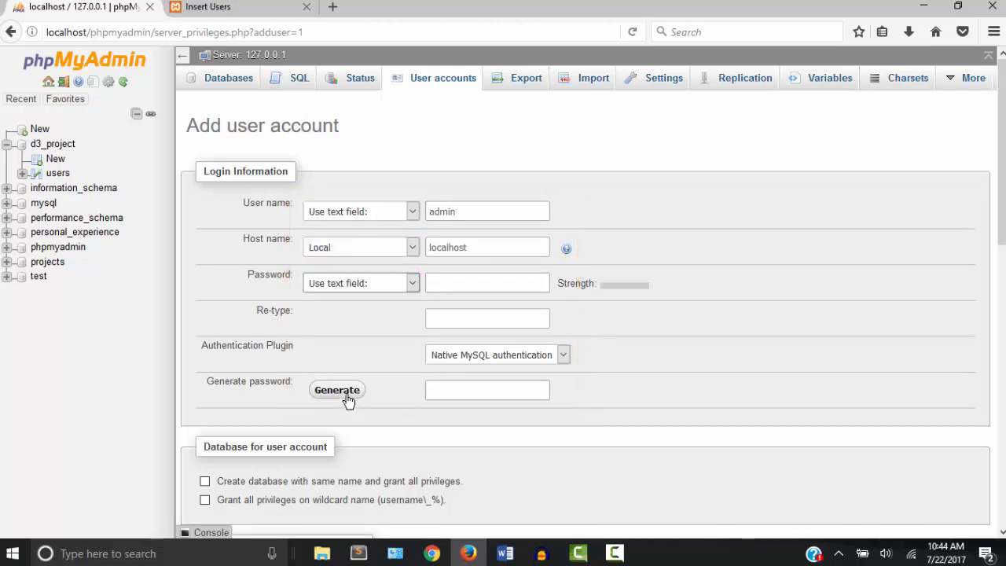
pyautogui.click(337, 390)
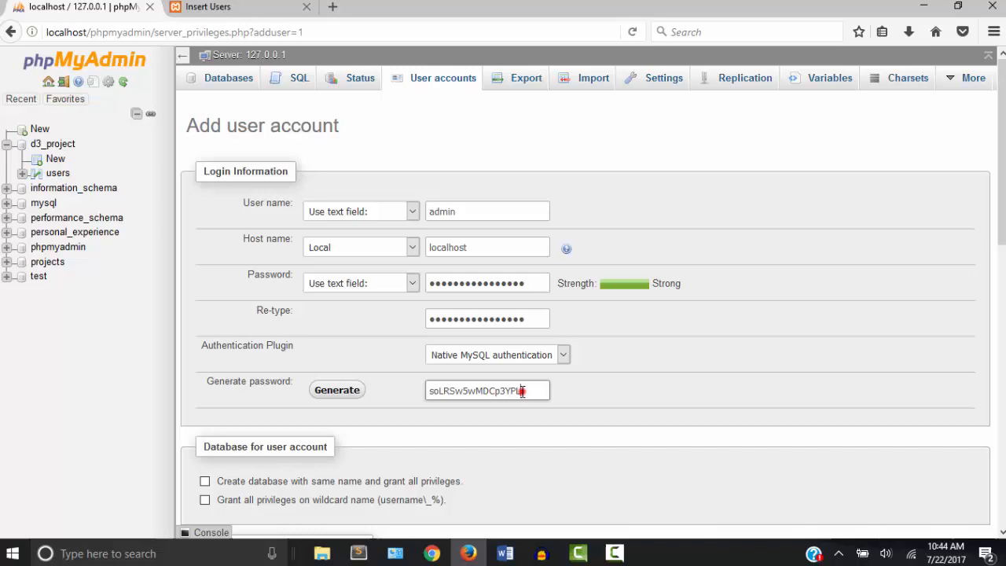
pyautogui.tripleClick(487, 390)
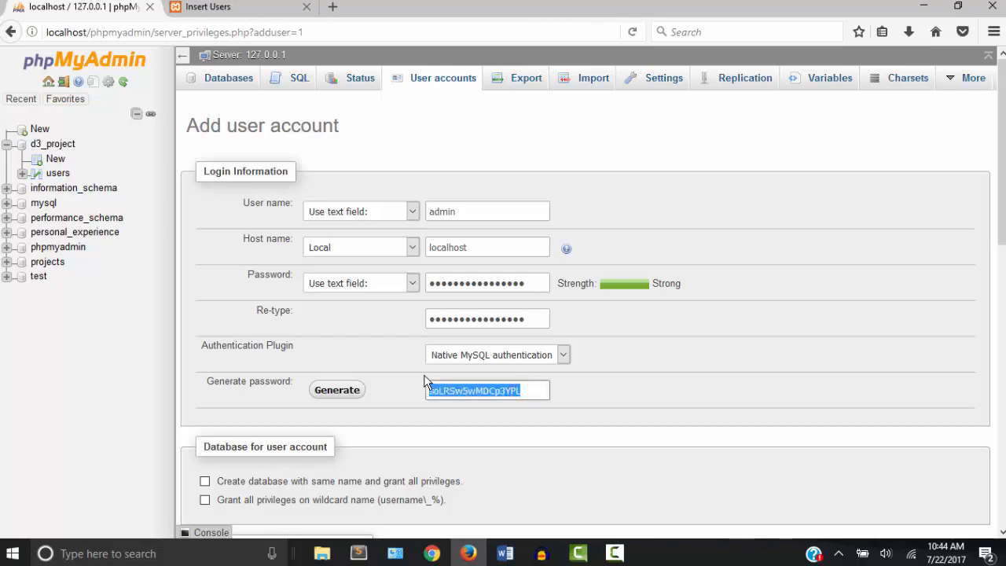
pyautogui.click(487, 283)
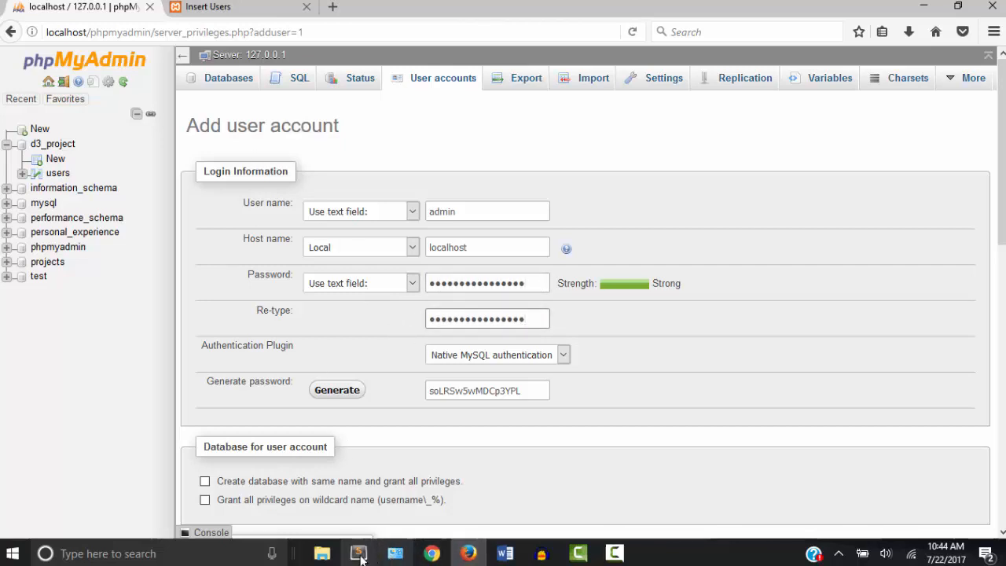
pyautogui.click(358, 553)
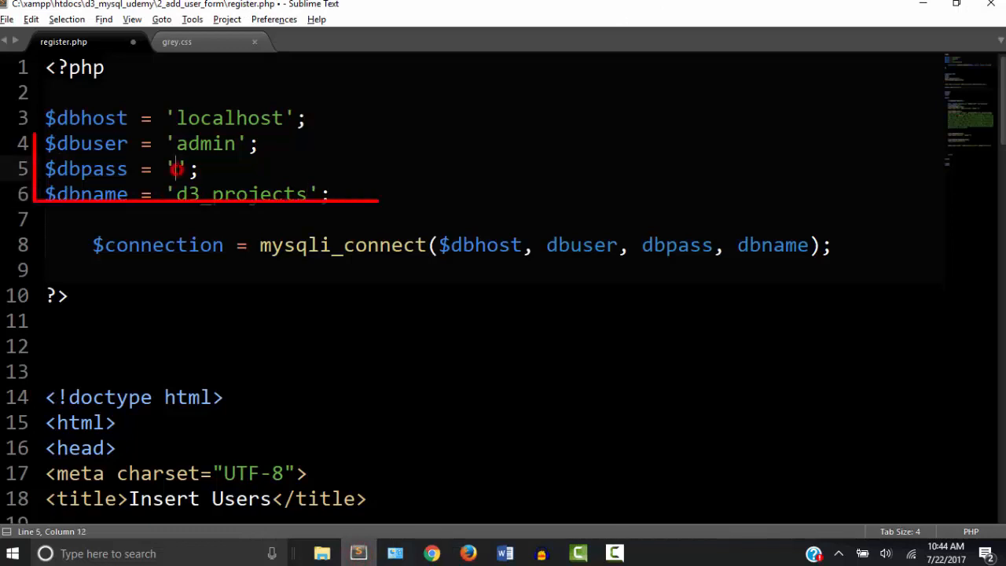
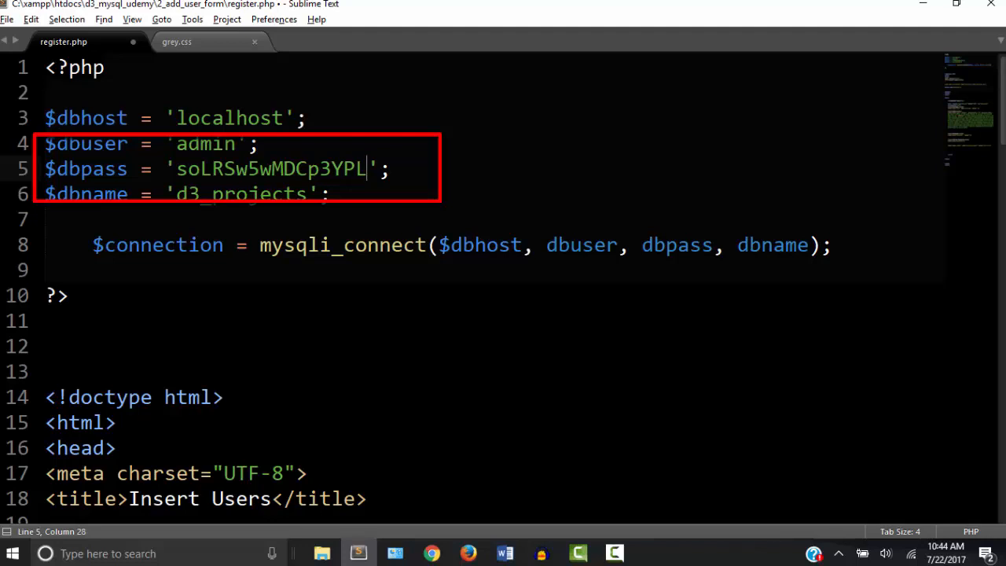
pyautogui.press('ctrl+s')
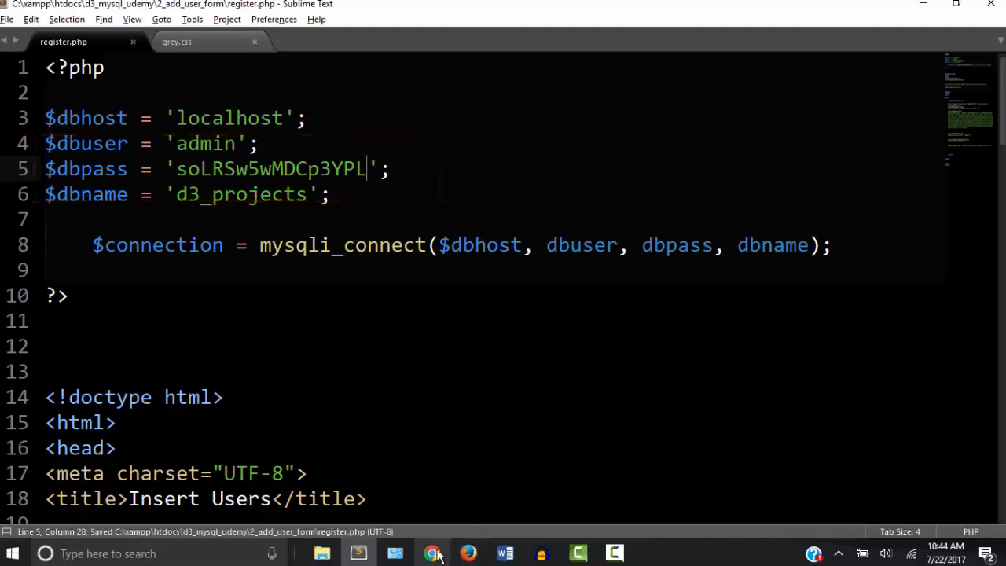
# Step: Grant the admin account all global privileges and submit the form with Go
pyautogui.click(431, 553)
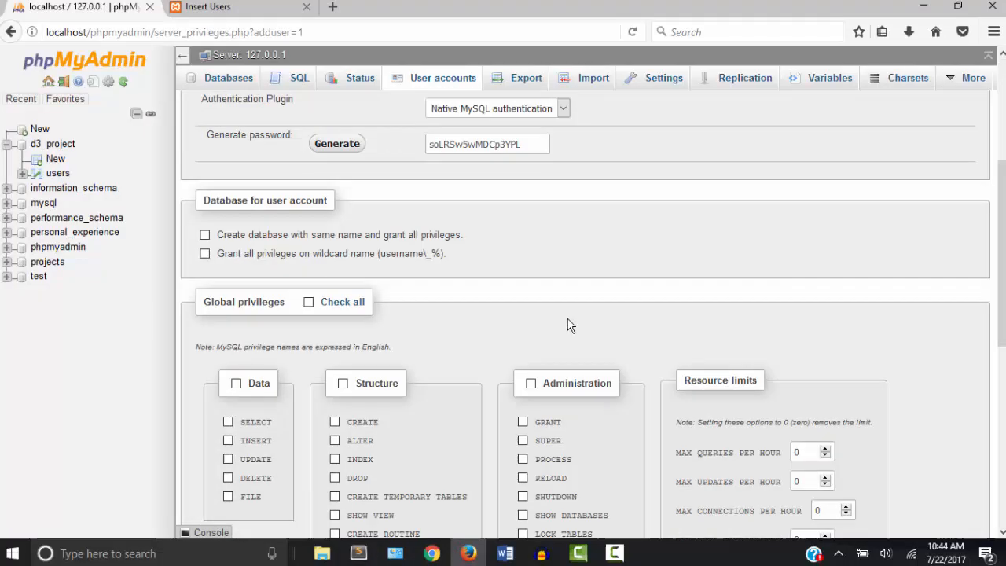
pyautogui.scroll(-3)
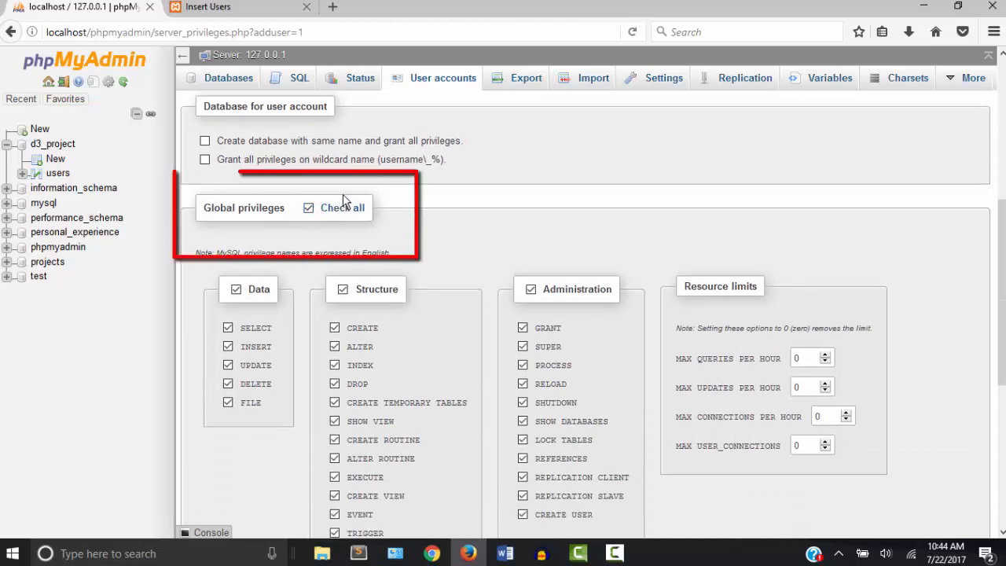
pyautogui.scroll(-3)
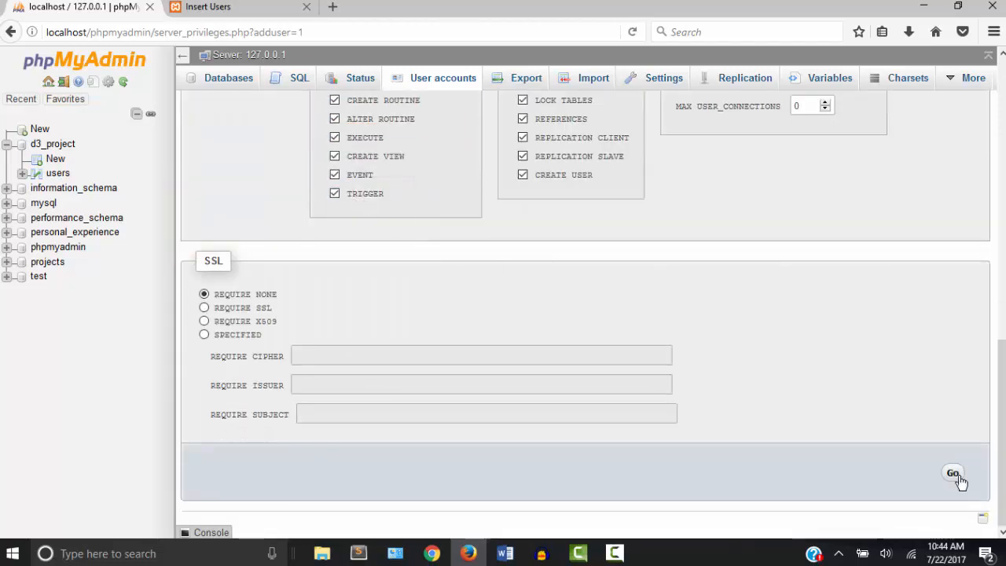
pyautogui.click(953, 473)
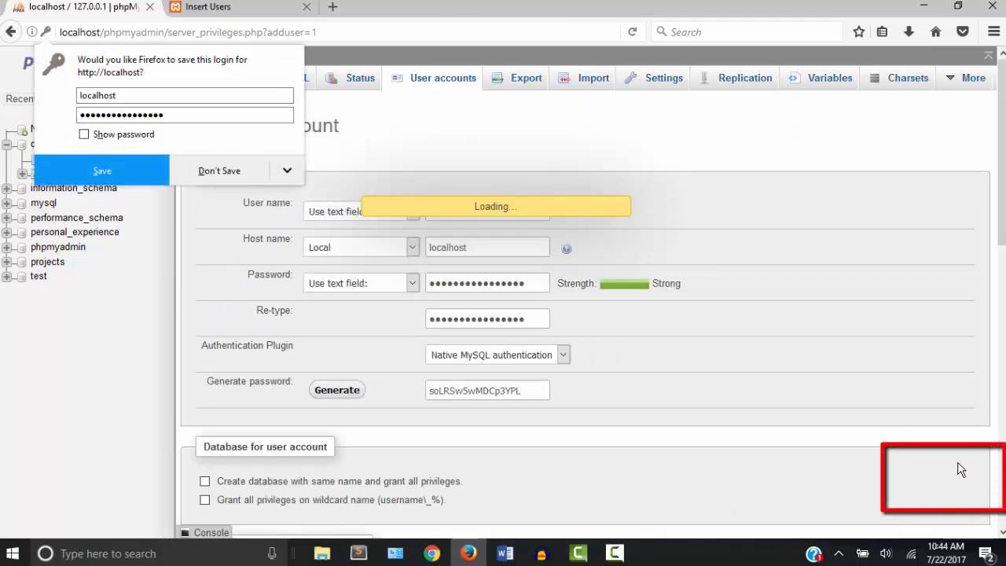
pyautogui.click(615, 551)
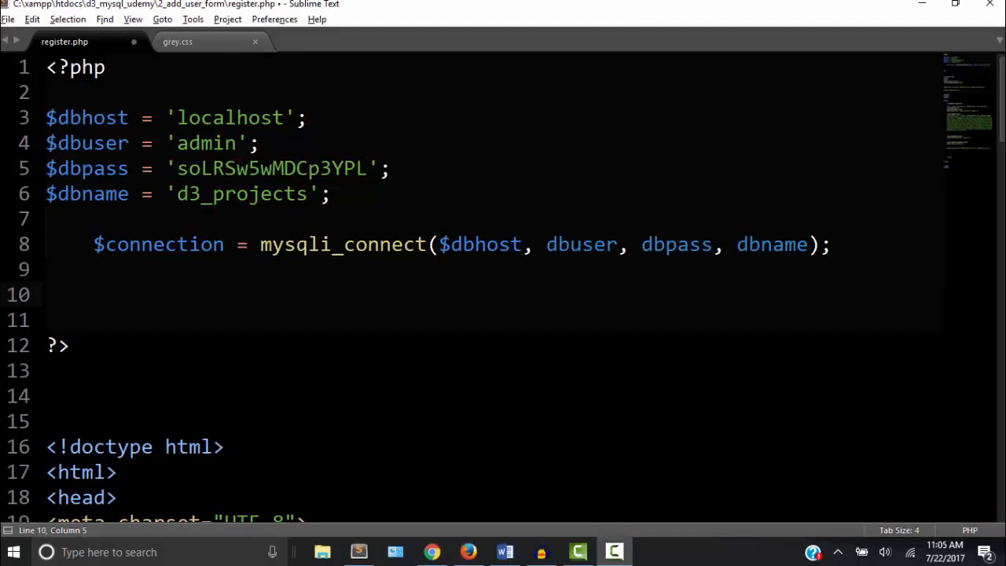
# Step: Add a check comment and an if(mysqli_connect_errno()) condition below the connection
pyautogui.write('//')
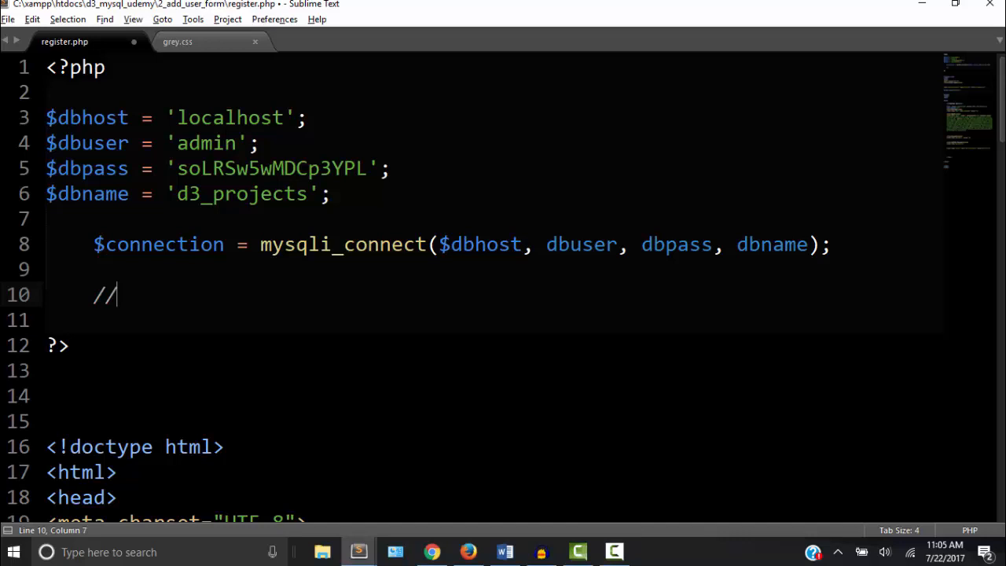
pyautogui.write('check for error')
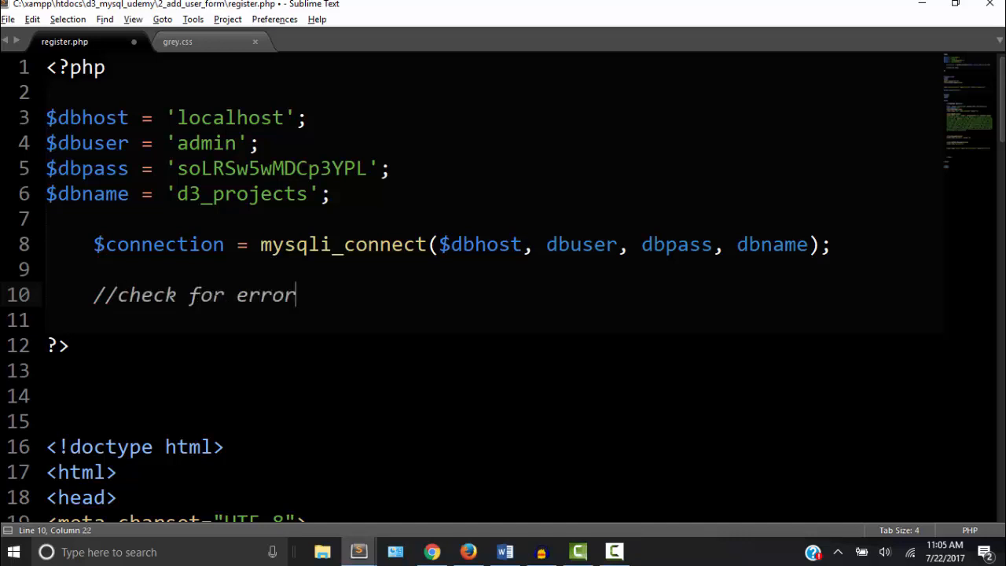
pyautogui.write('s')
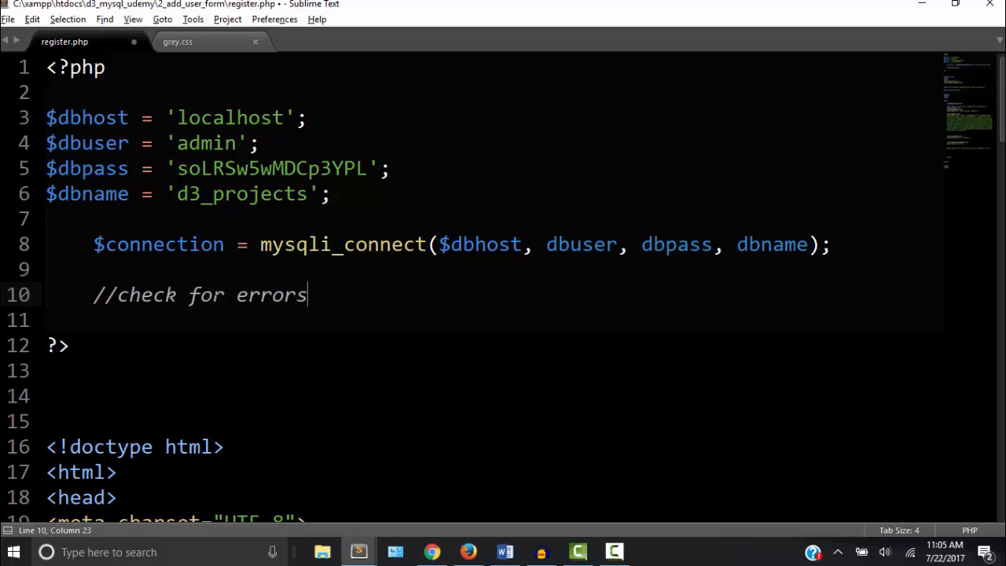
pyautogui.press('enter')
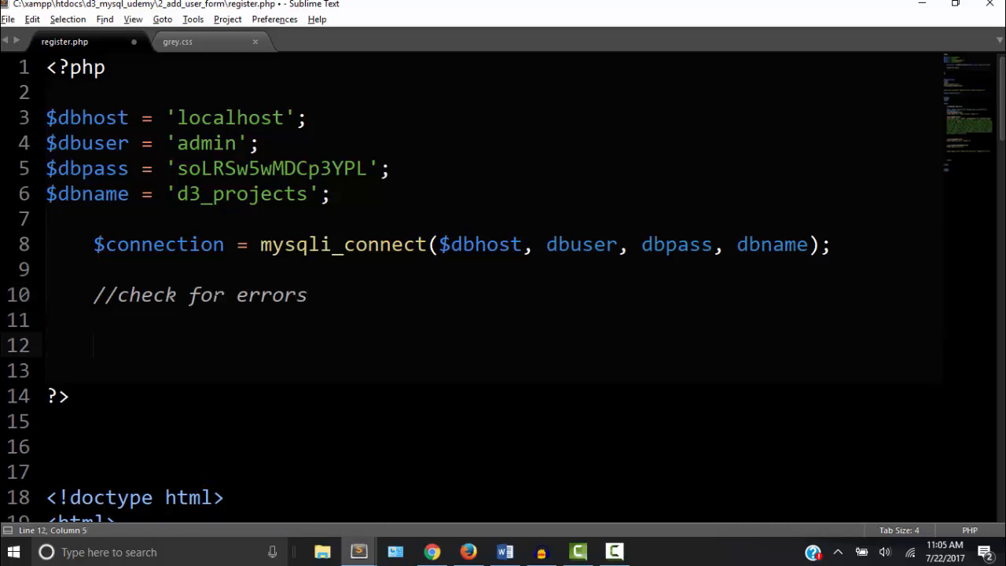
pyautogui.write('if()')
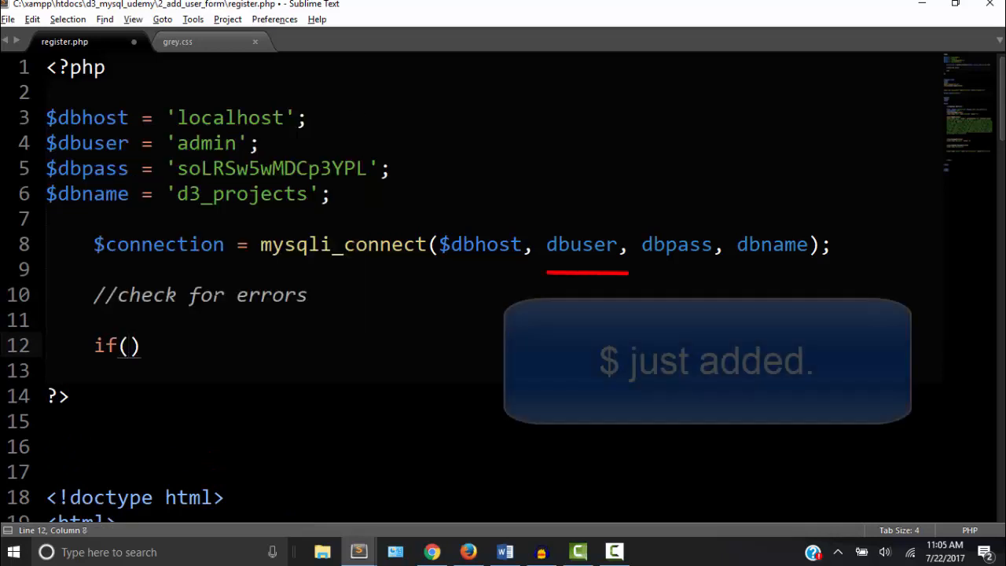
pyautogui.write('mysqli_')
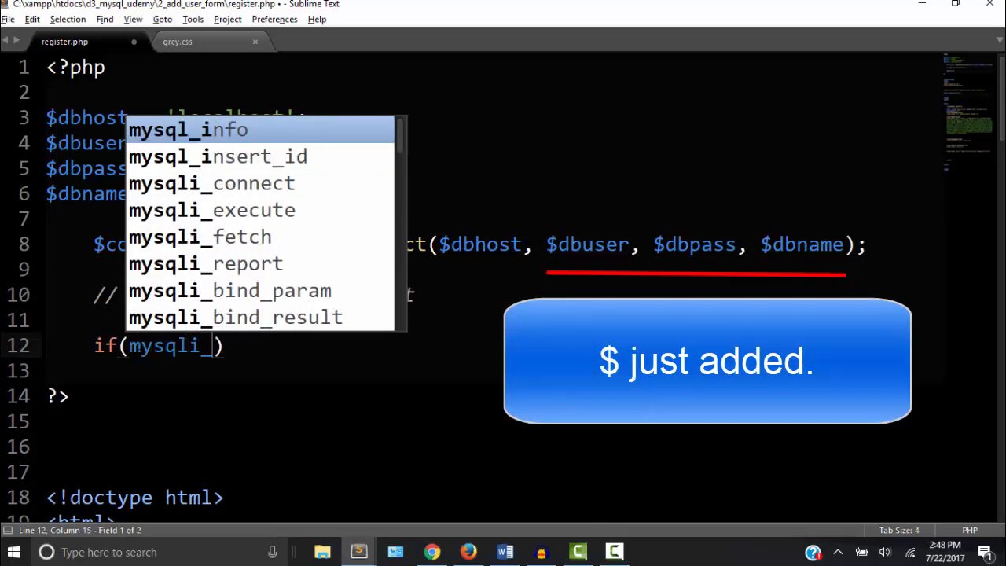
pyautogui.write('connect_er')
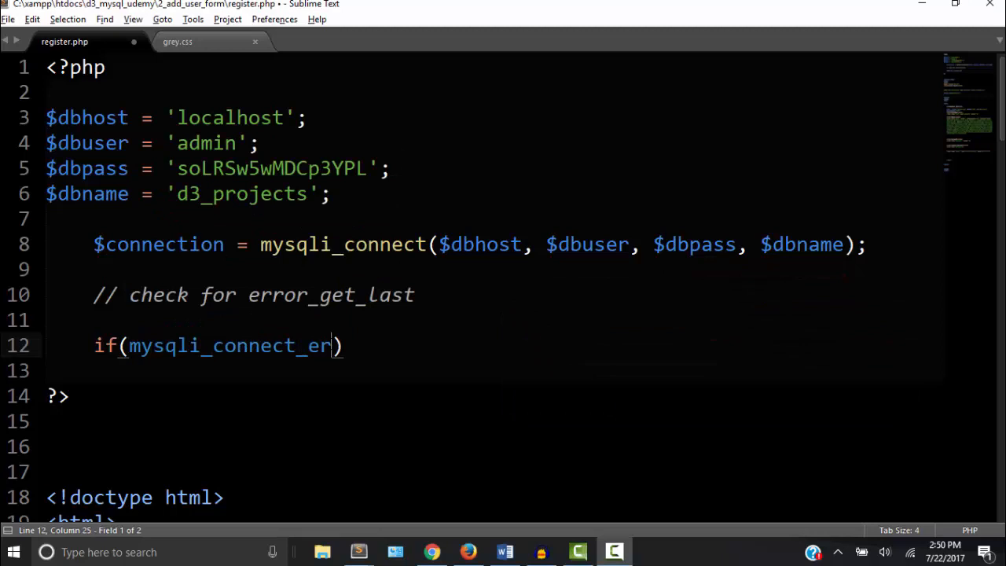
pyautogui.write('no')
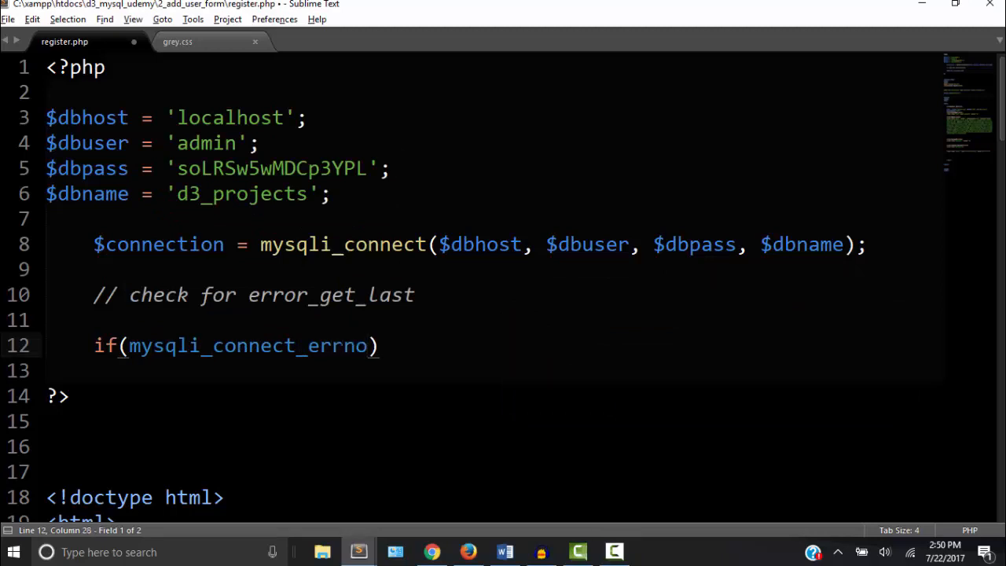
pyautogui.write('(')
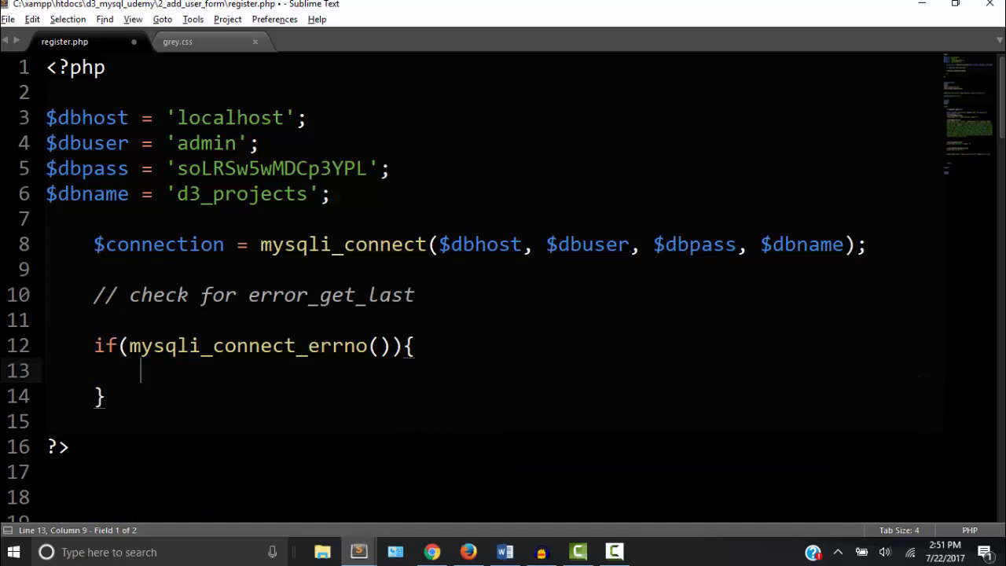
# Step: Inside the if block, call die('Connection failed');
pyautogui.press('enter')
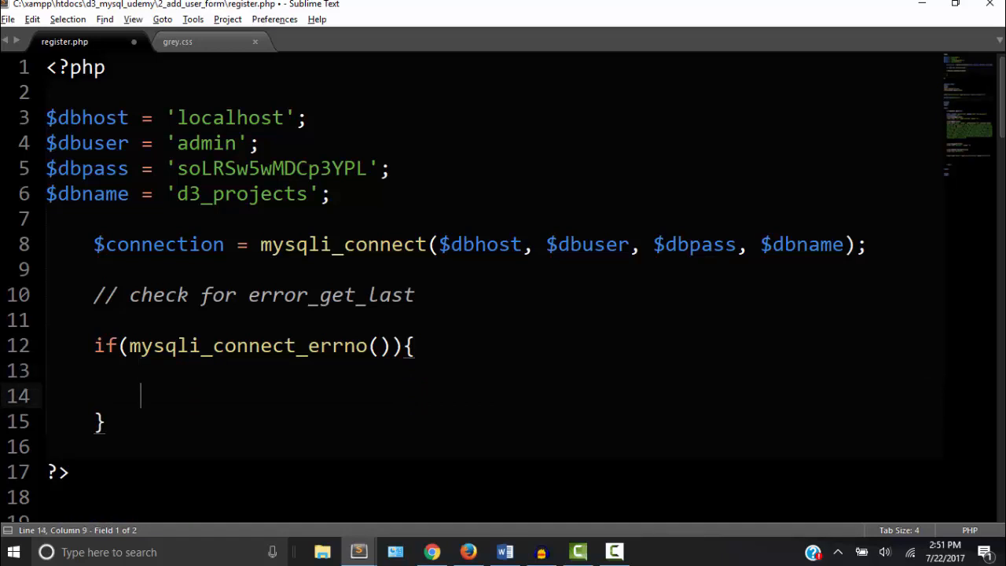
pyautogui.write('die(')
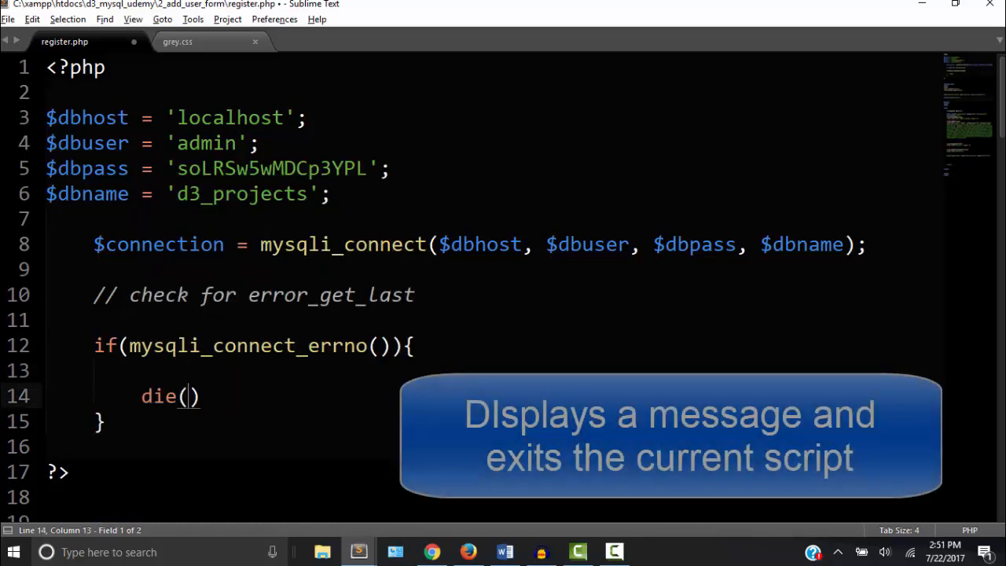
pyautogui.write("''")
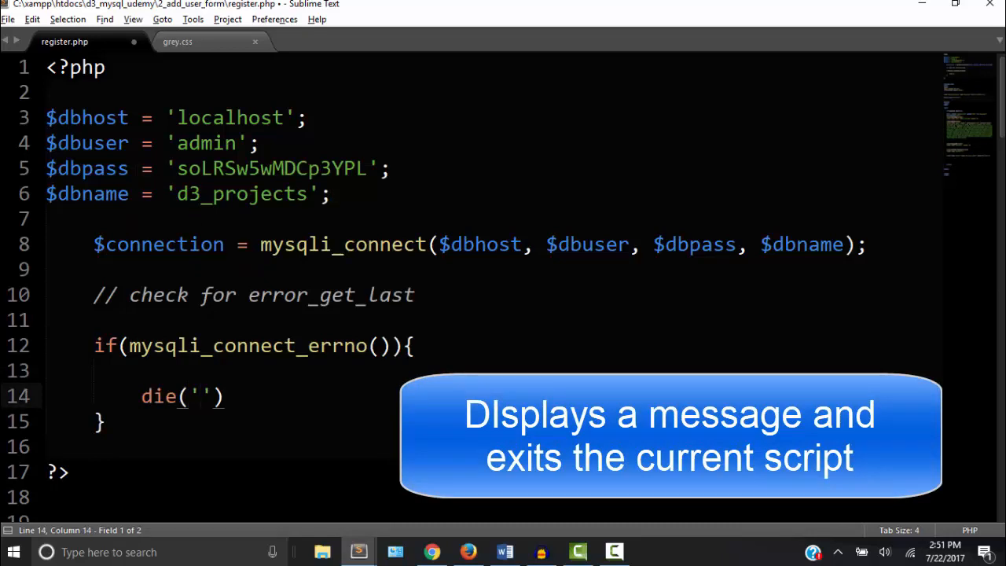
pyautogui.write('Connection fai')
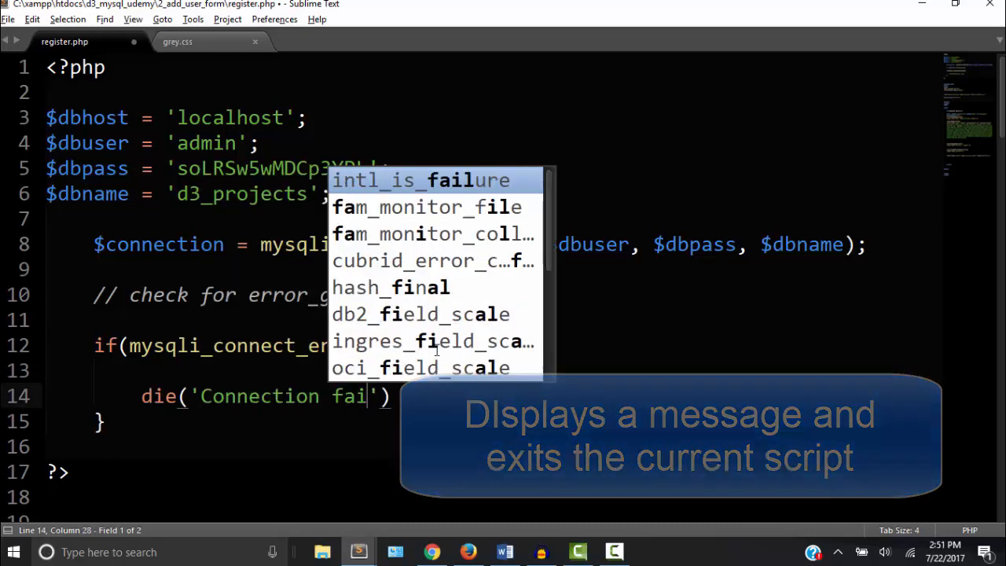
pyautogui.write('led')
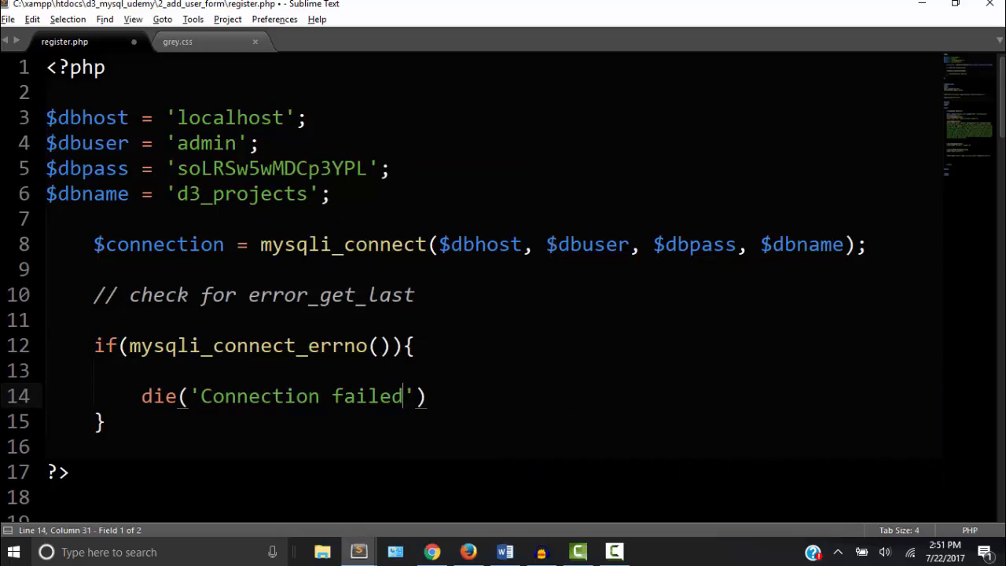
pyautogui.write(';')
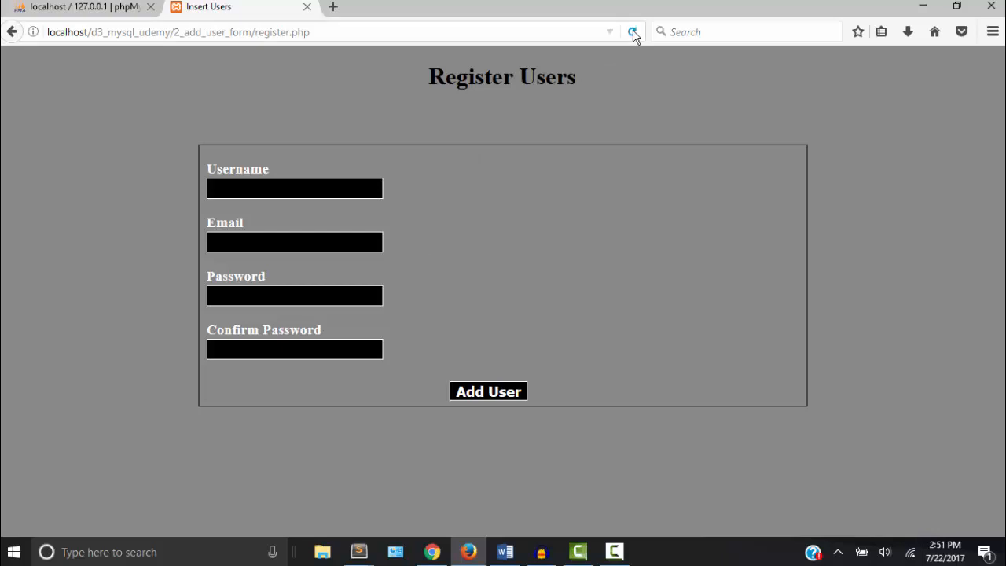
# Step: Reload register.php in Firefox to see the Unknown database 'd3_projects' warning
pyautogui.click(634, 31)
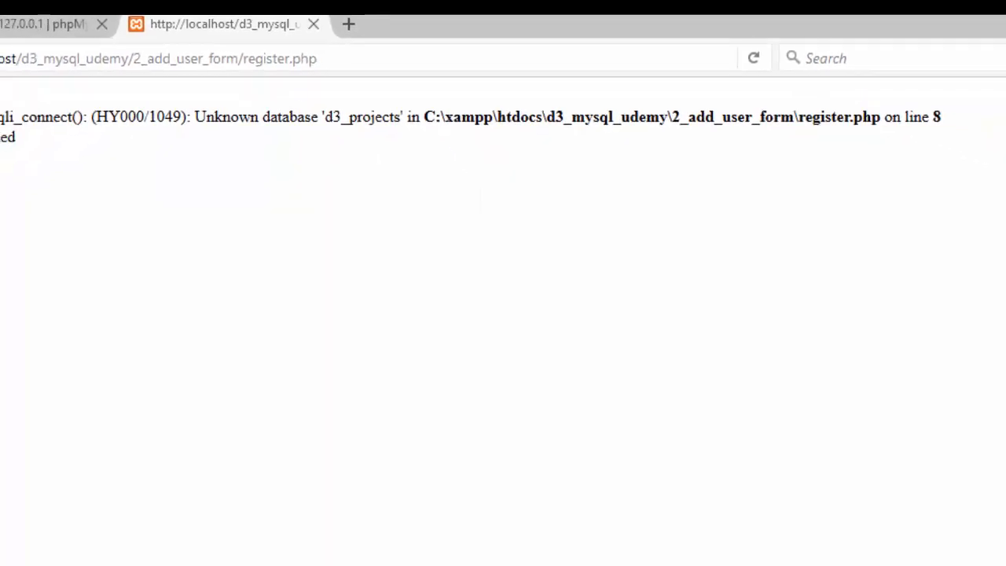
# Step: Save register.php with $dbname corrected to 'd3_project'
pyautogui.click(358, 550)
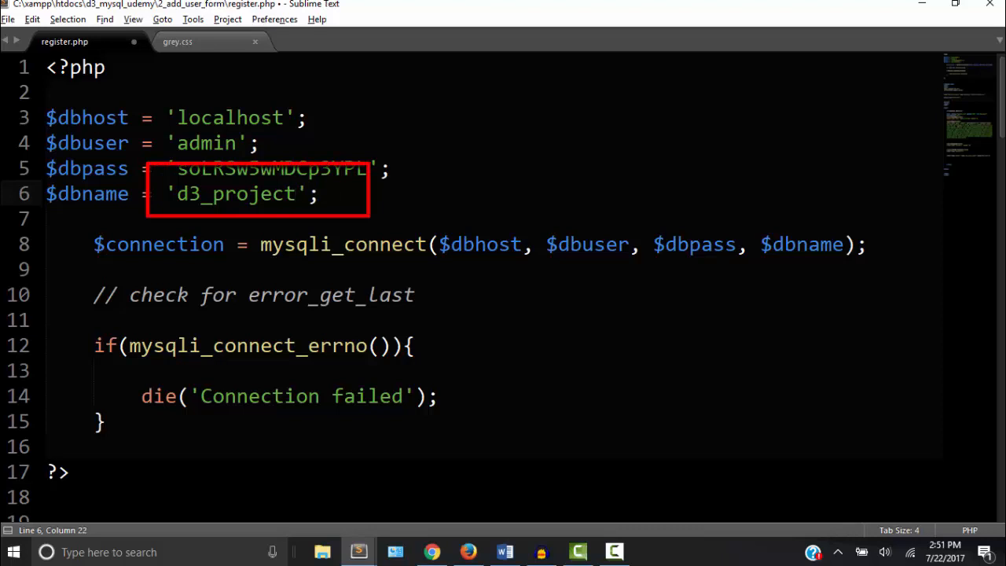
pyautogui.press('ctrl+s')
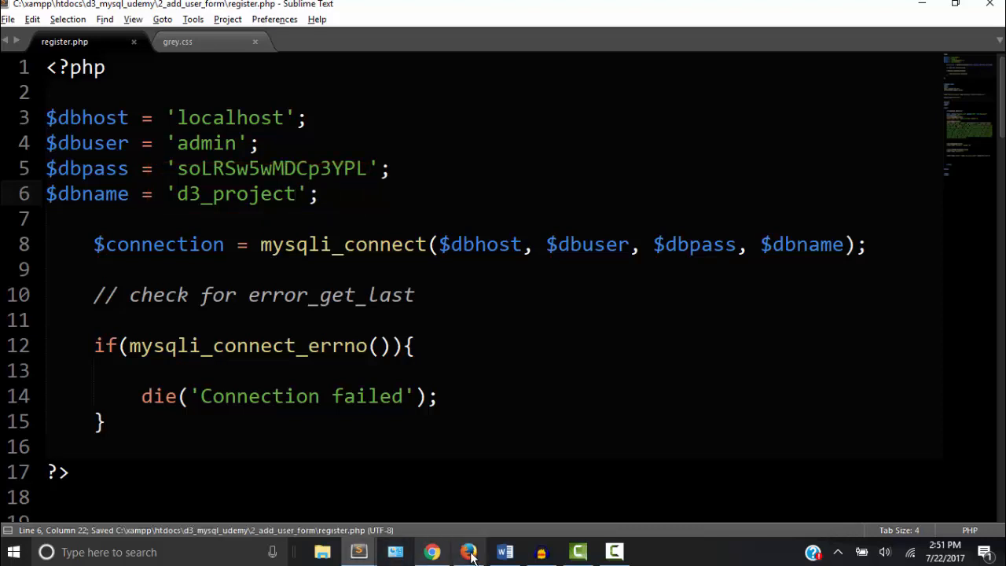
# Step: Reload register.php in Firefox so the Register Users form shows without the connection error
pyautogui.click(468, 551)
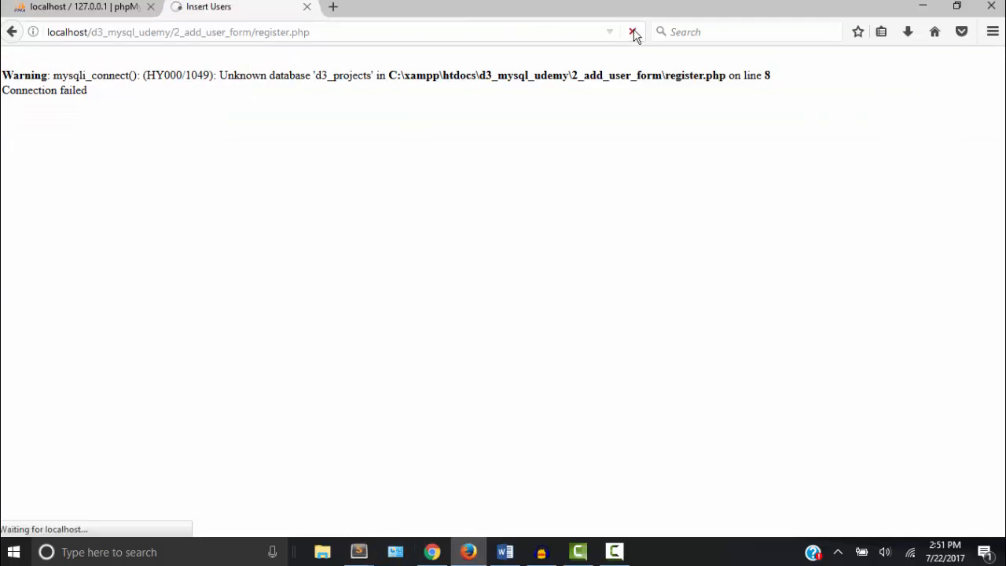
pyautogui.click(633, 32)
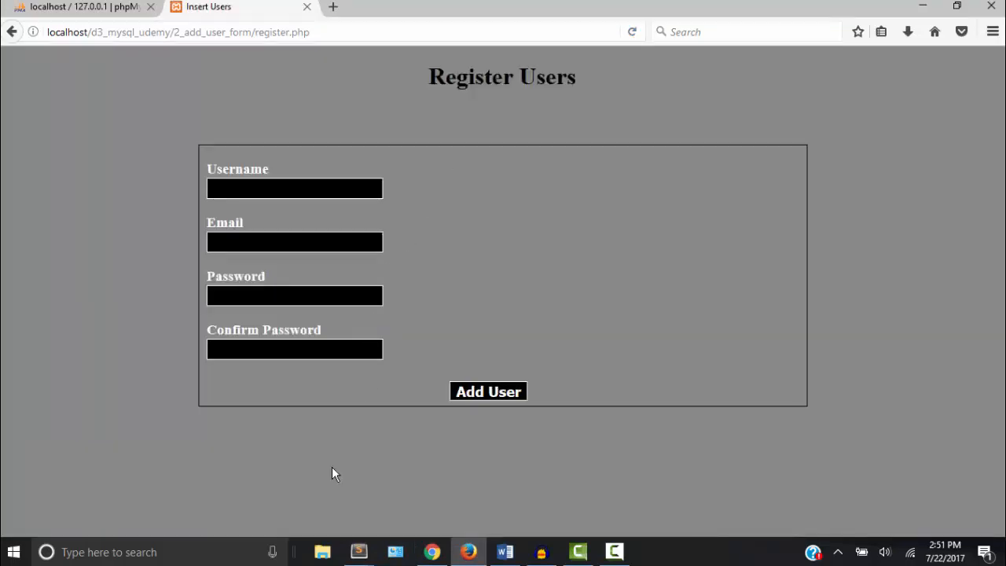
pyautogui.click(358, 552)
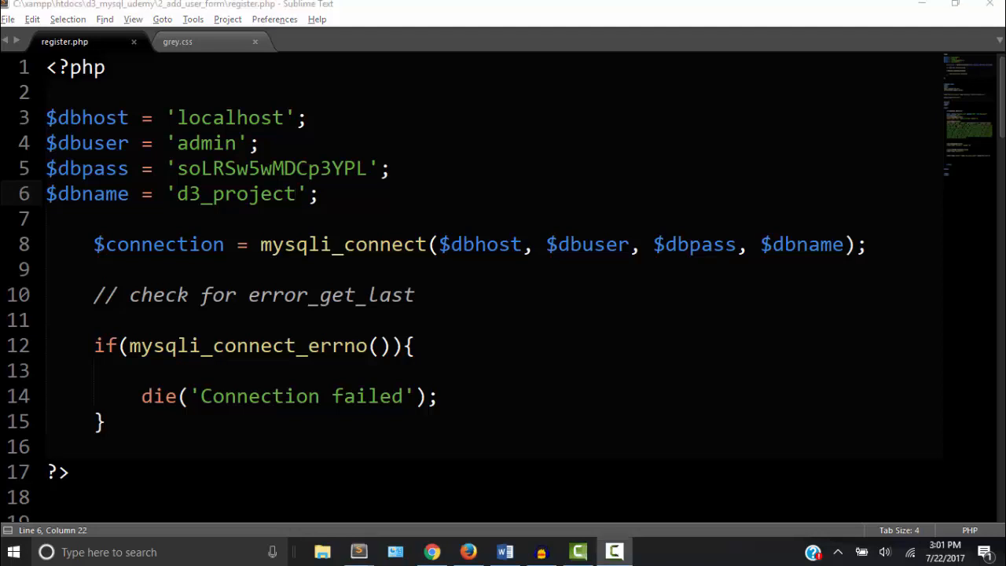
# Step: Add a <?php ?> block inside the body with an indented blank line
pyautogui.scroll(-3)
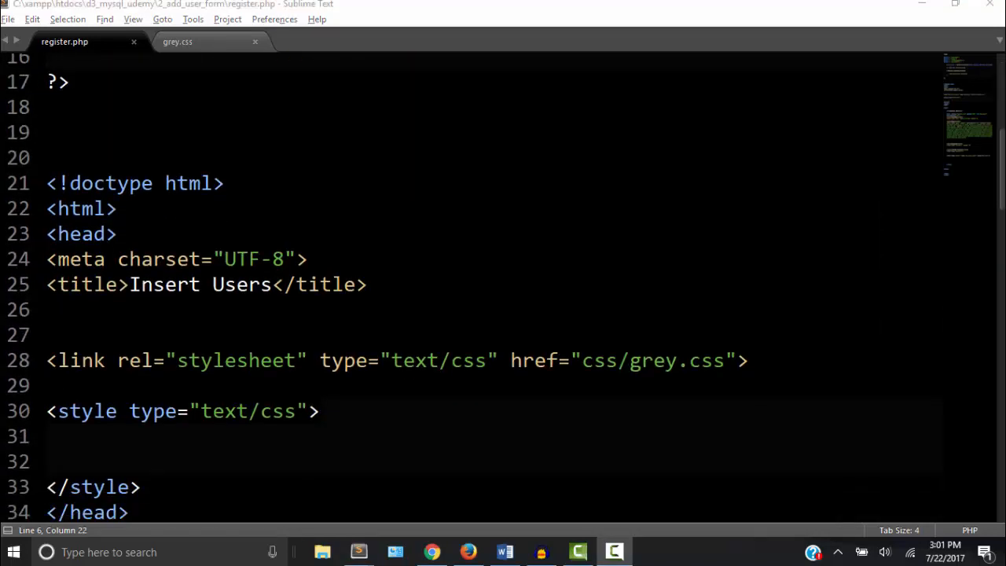
pyautogui.scroll(-3)
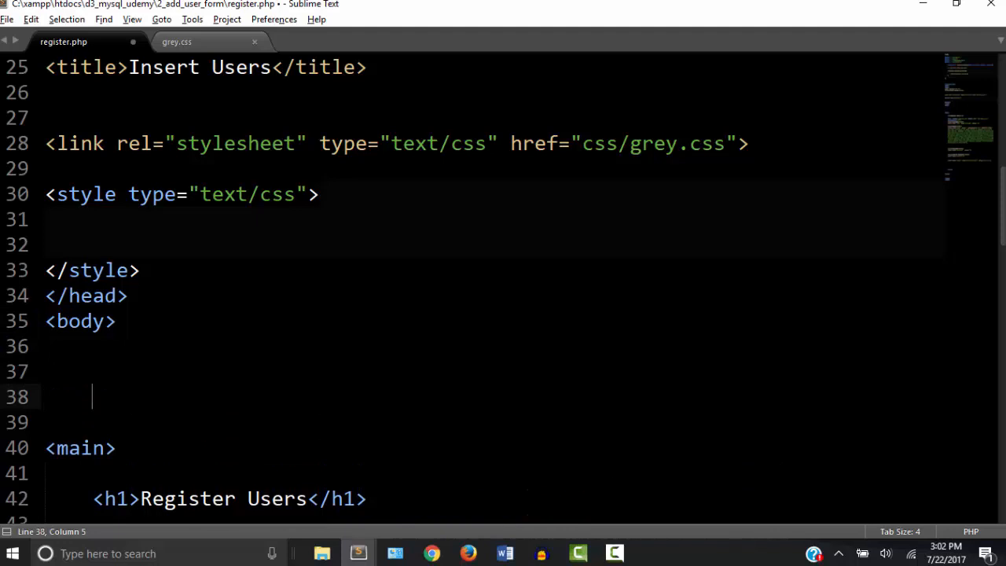
pyautogui.write('<?p')
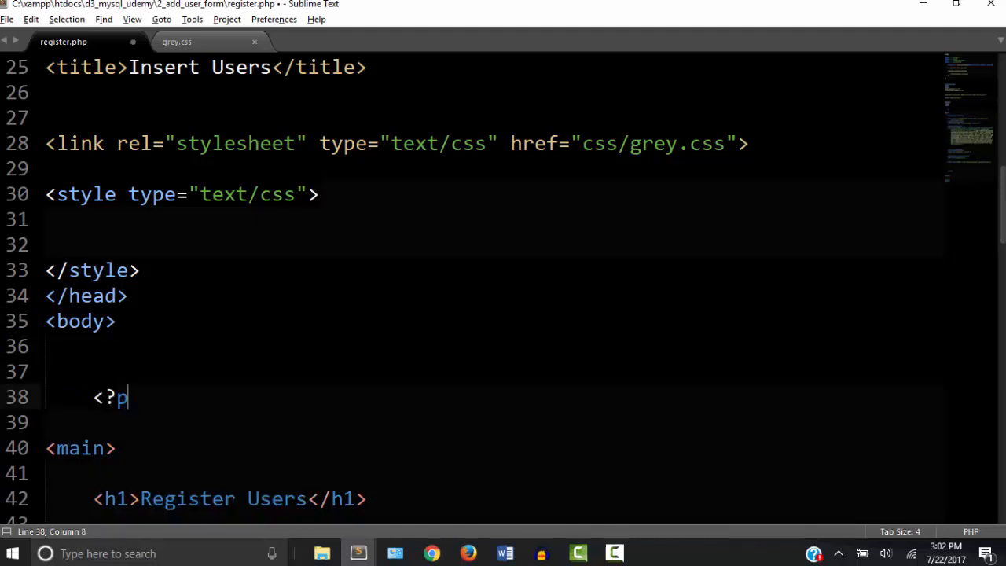
pyautogui.write('hp')
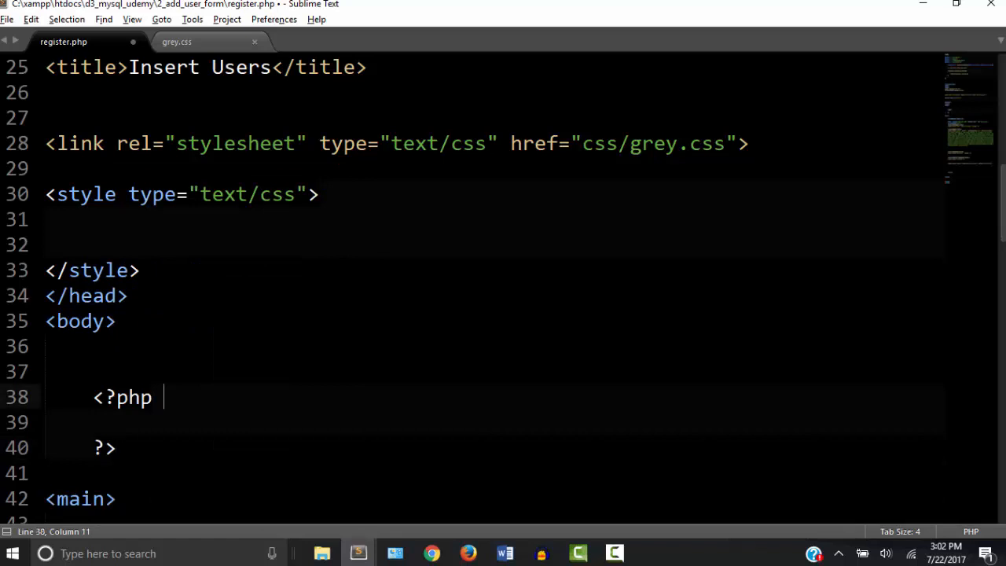
pyautogui.press('enter')
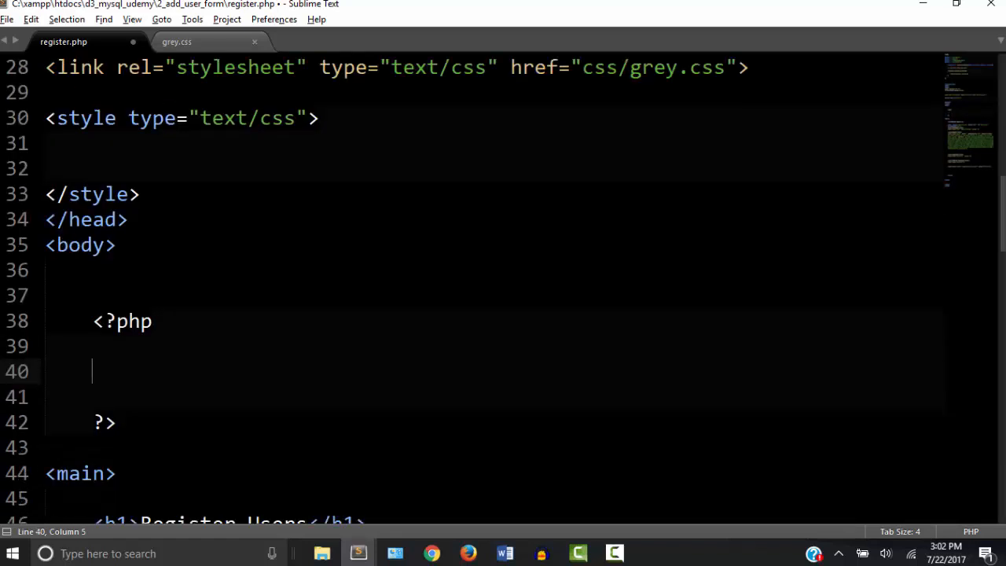
pyautogui.press('Tab')
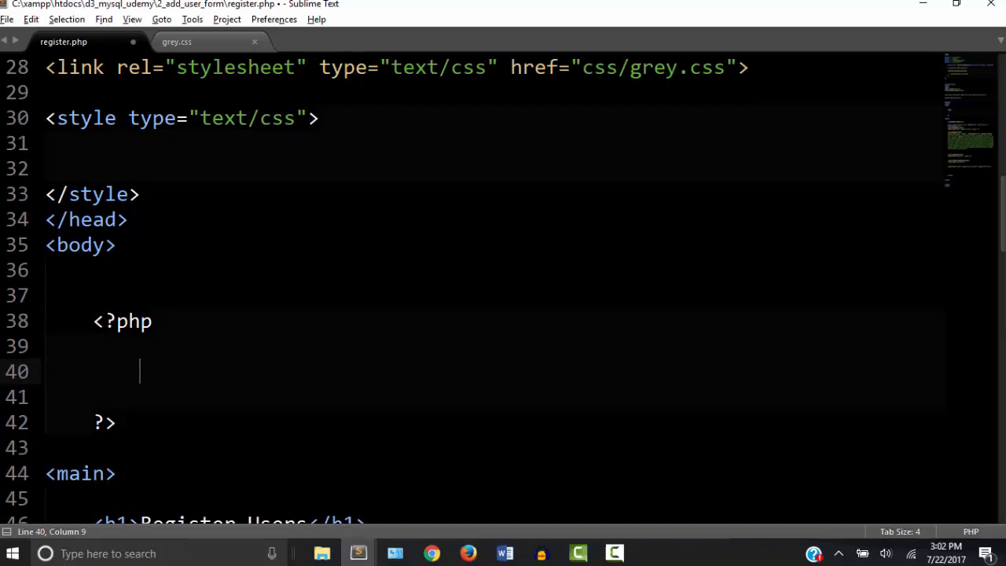
# Step: Start the condition if(isset($_POST[''])) inside the new PHP block
pyautogui.write('if()')
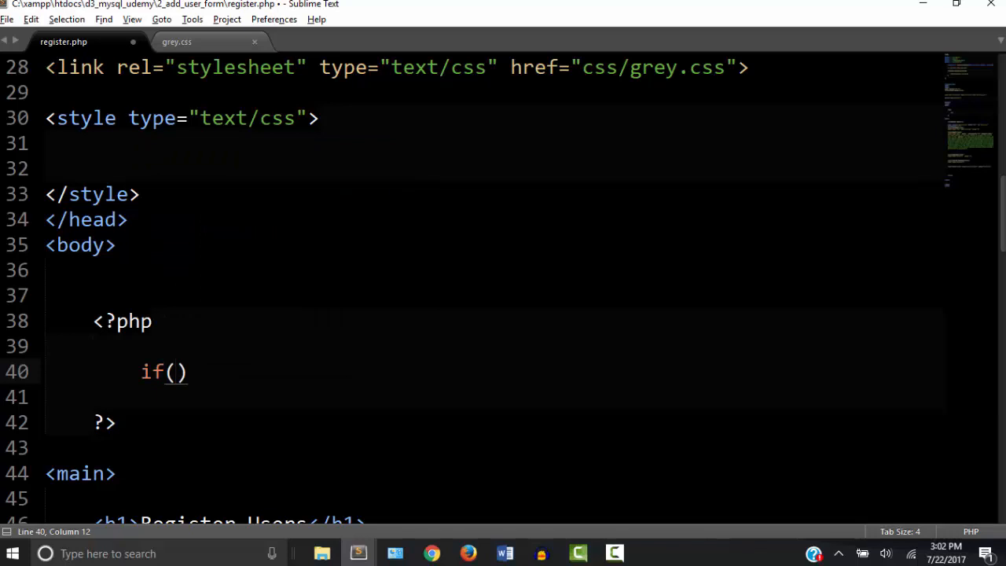
pyautogui.write('isset(')
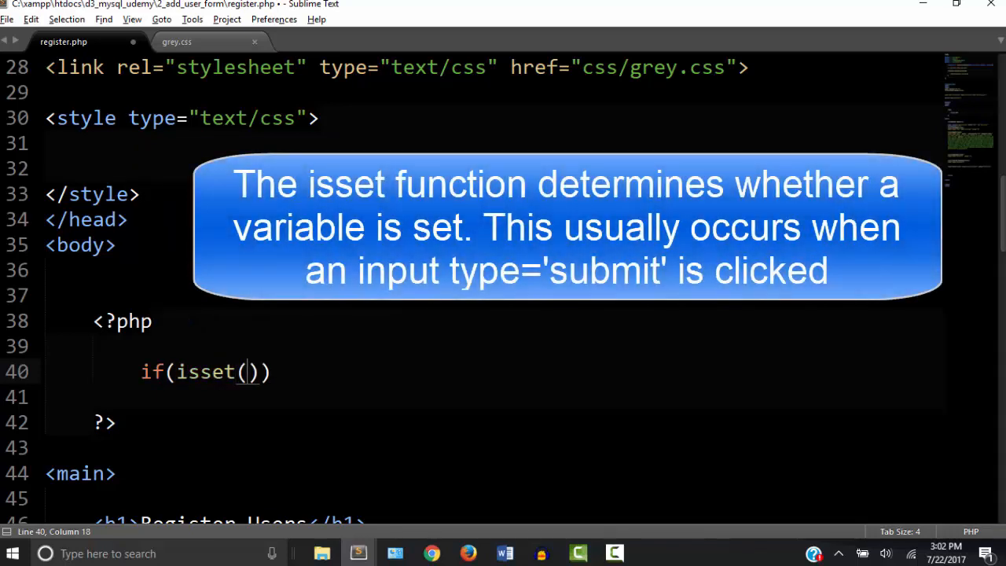
pyautogui.write('$')
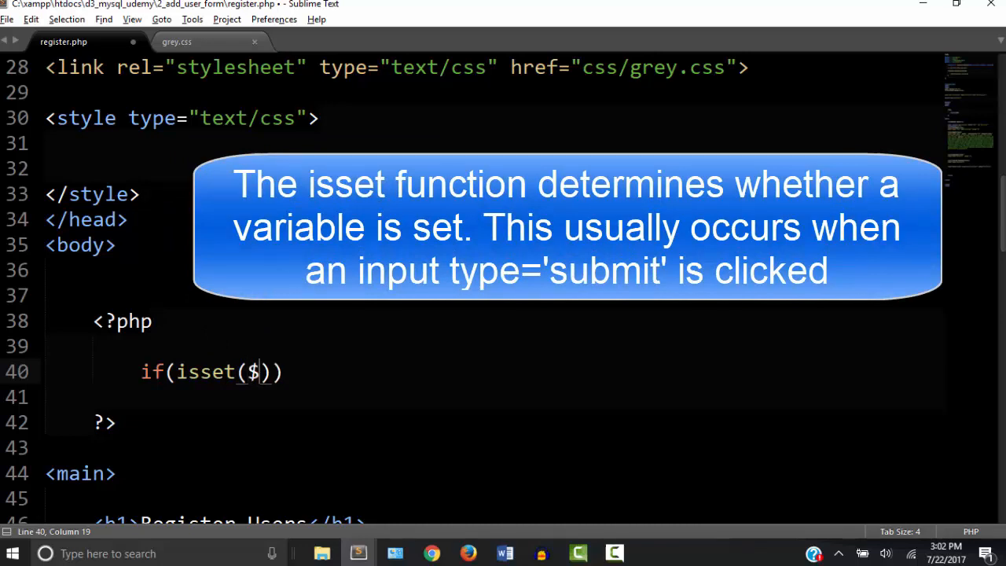
pyautogui.write('_POST[')
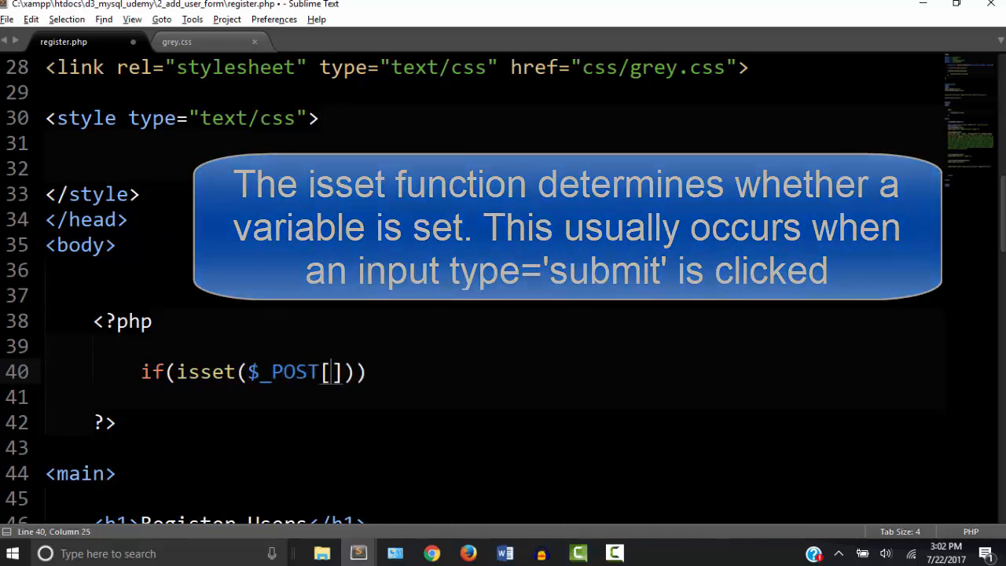
pyautogui.write("''")
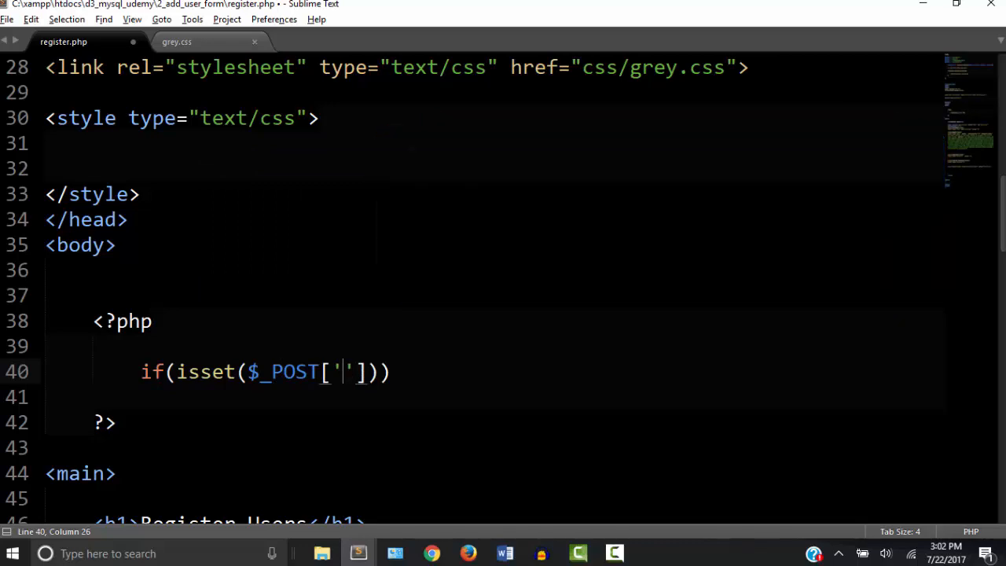
# Step: Make the condition test isset($_POST['add_user_submit']) and open an empty braced block
pyautogui.scroll(-3)
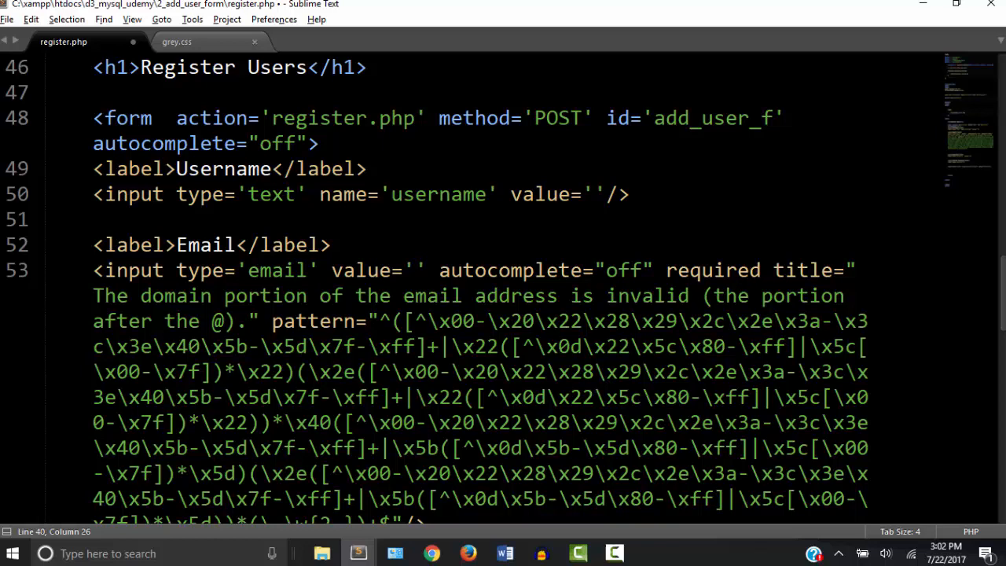
pyautogui.scroll(-3)
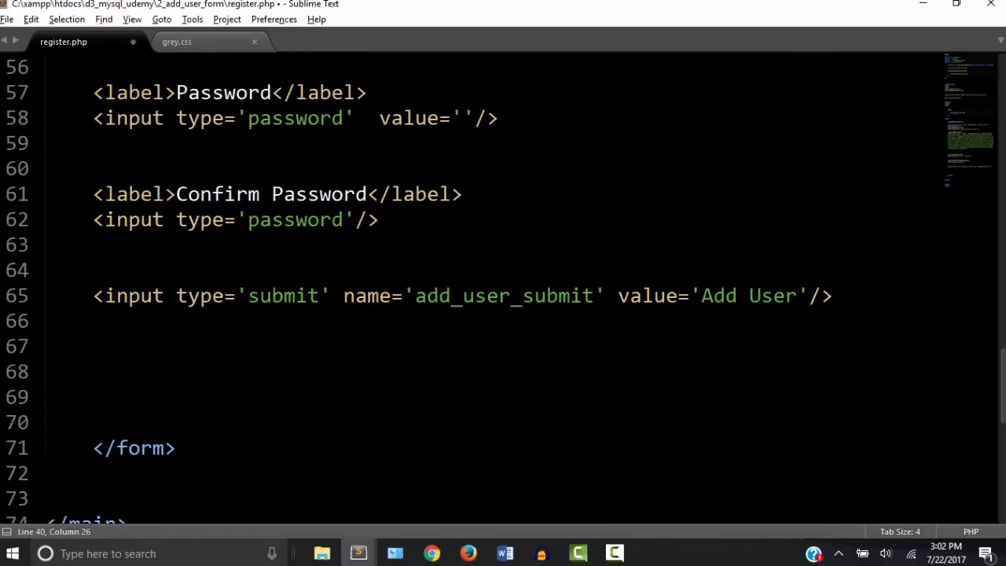
pyautogui.doubleClick(507, 295)
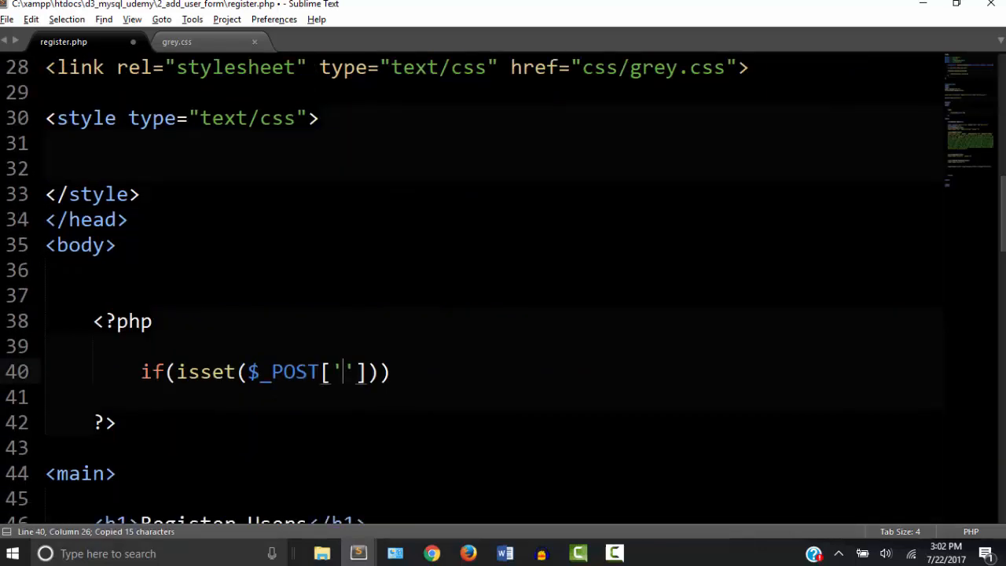
pyautogui.write('add_user_submit')
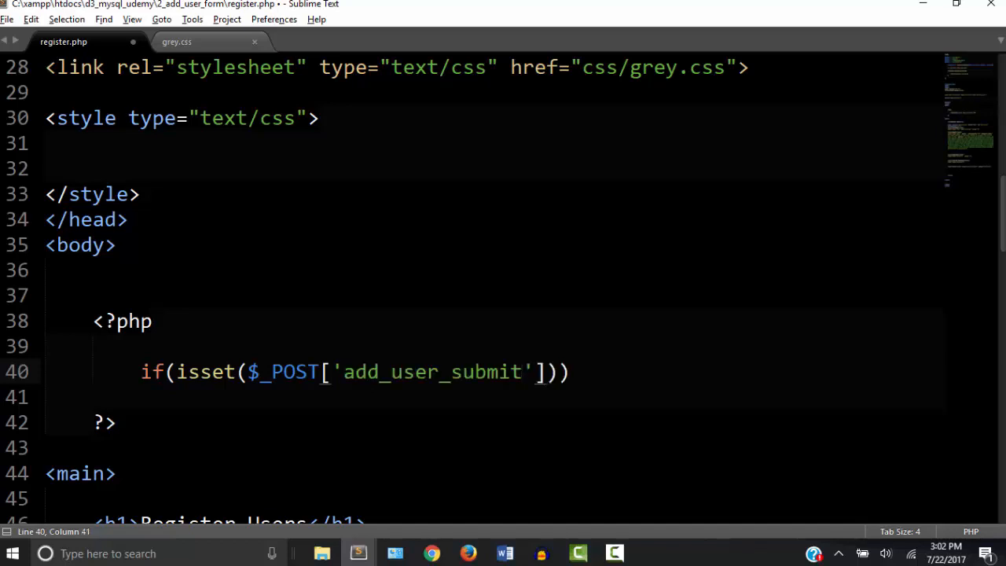
pyautogui.write('{}')
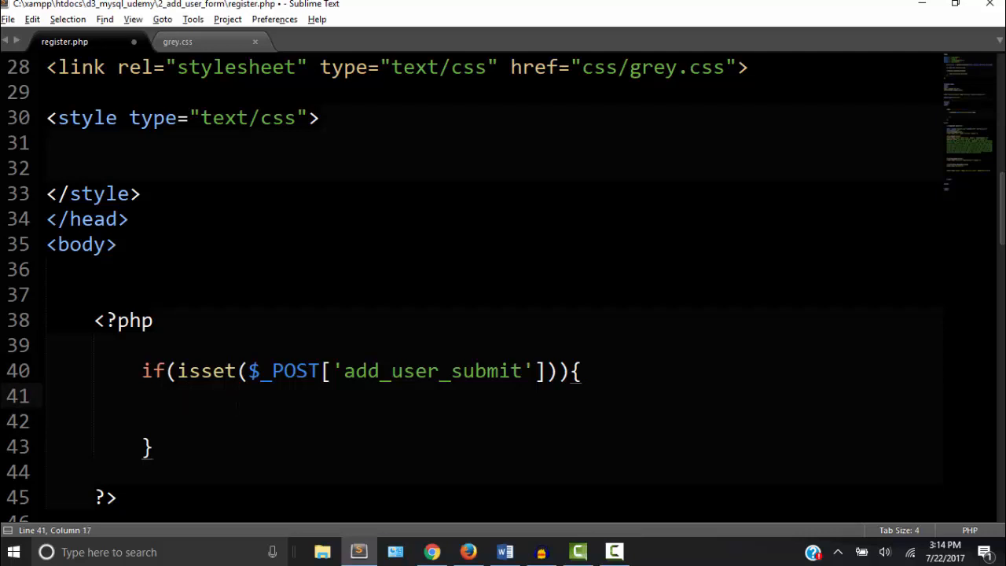
# Step: Write $username = mysqli_real_escape_string($connection, $_POST['username']); inside the if block
pyautogui.write('$')
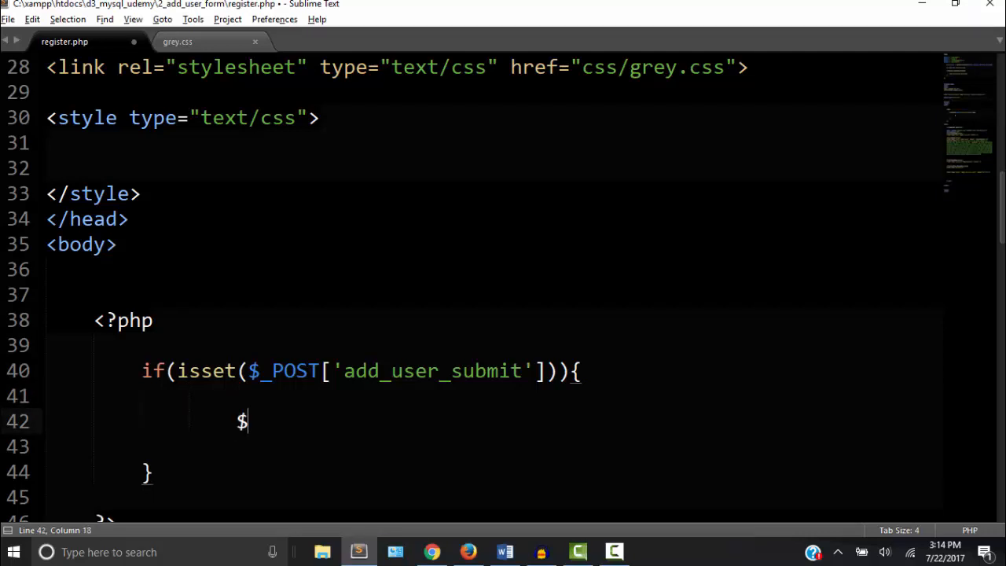
pyautogui.write('username =')
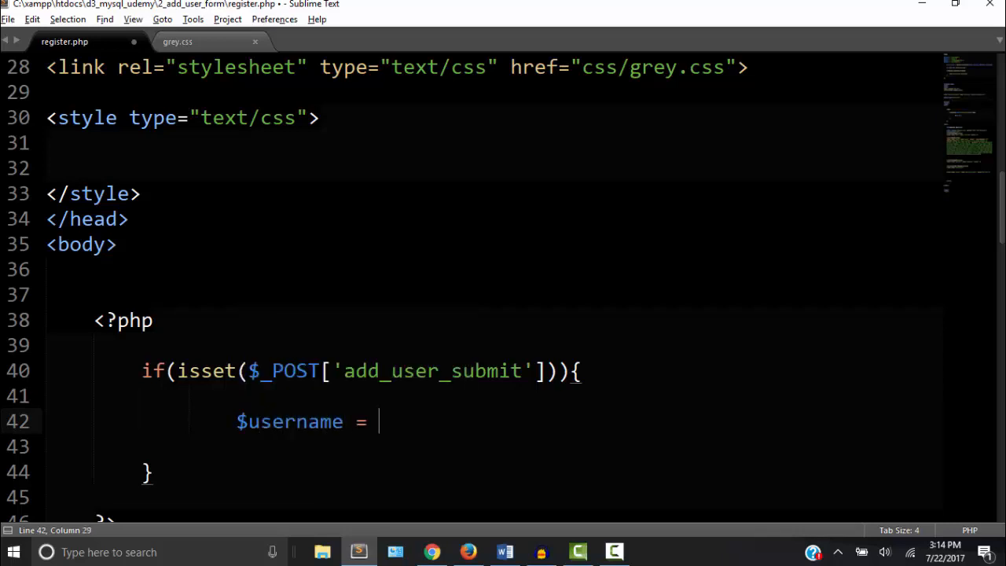
pyautogui.write('mysqli_')
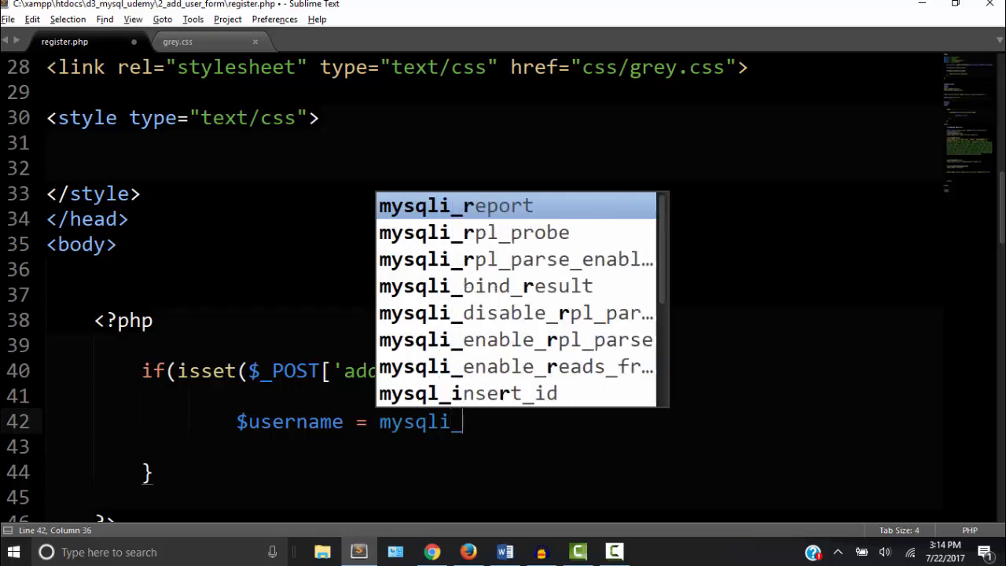
pyautogui.write('real_esca')
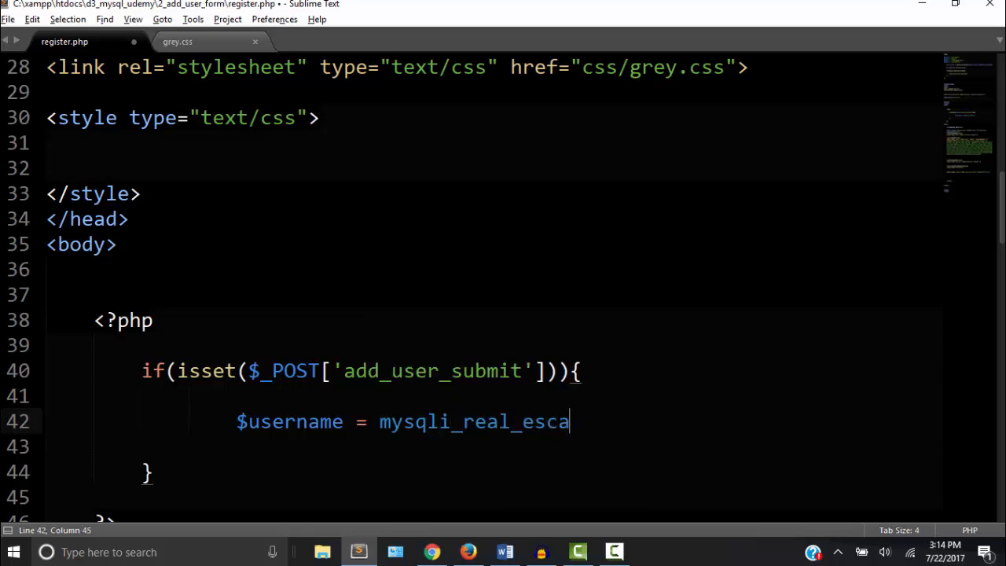
pyautogui.write('pe_string(')
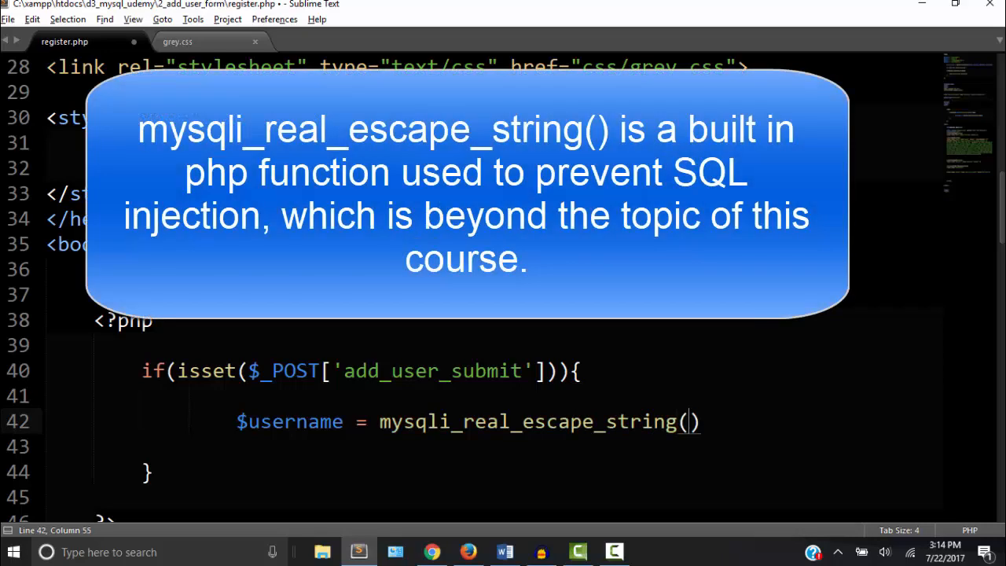
pyautogui.write('$co')
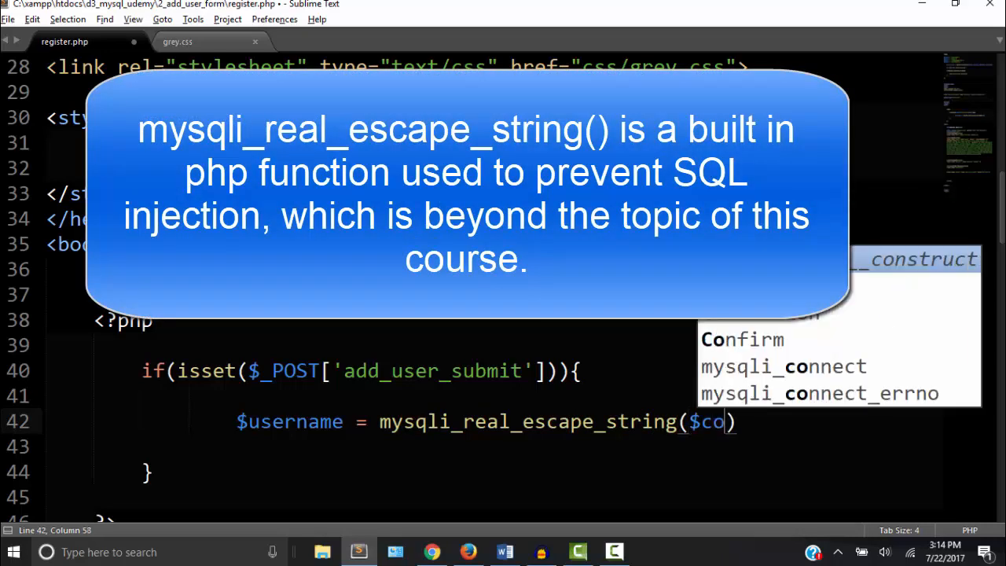
pyautogui.write('nnection')
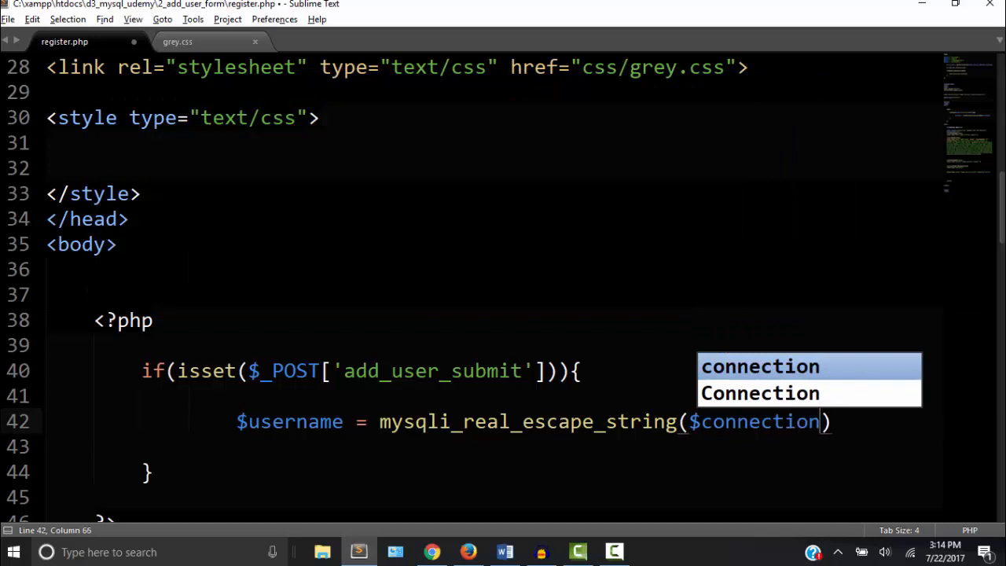
pyautogui.write(', $')
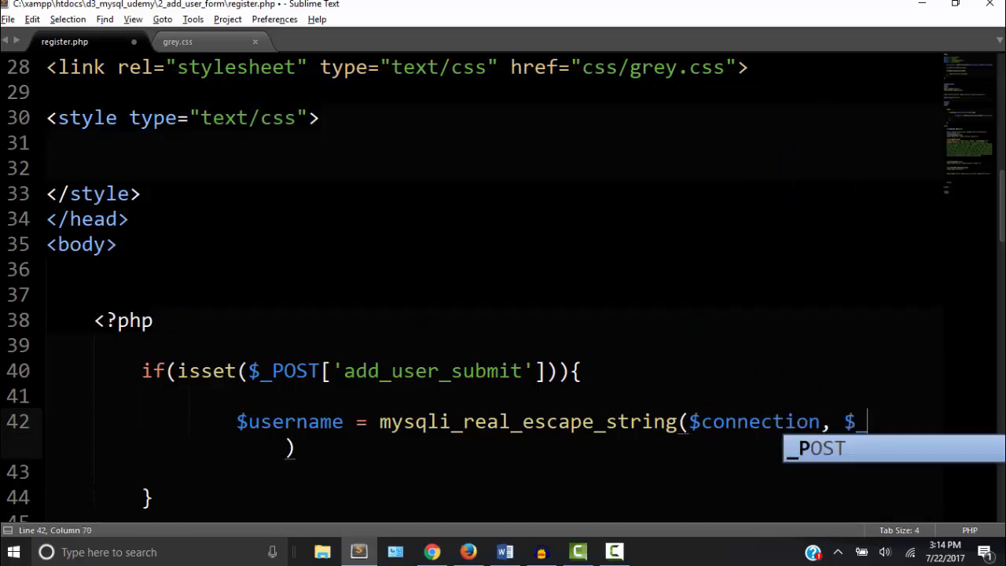
pyautogui.write("_POST['']")
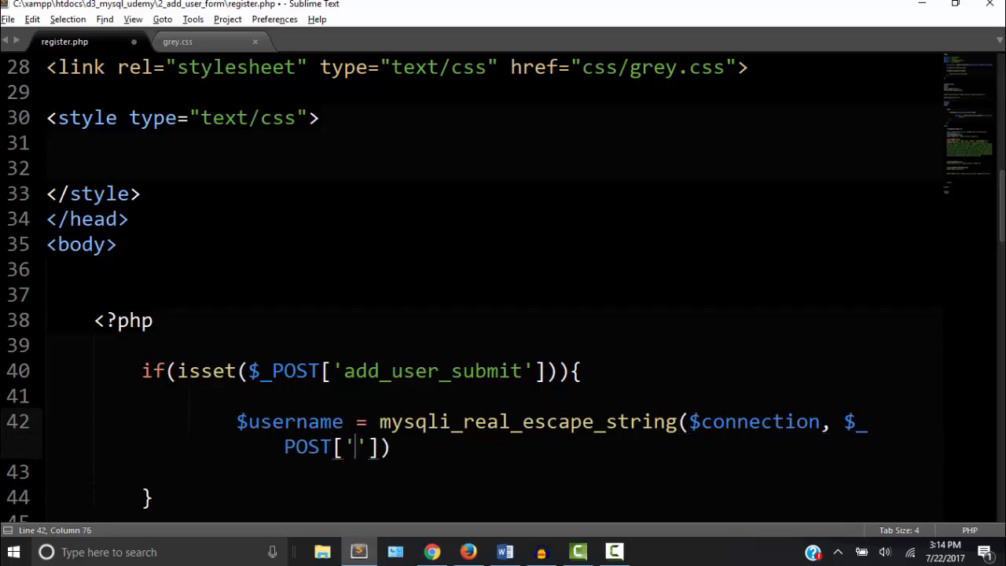
pyautogui.write('username')
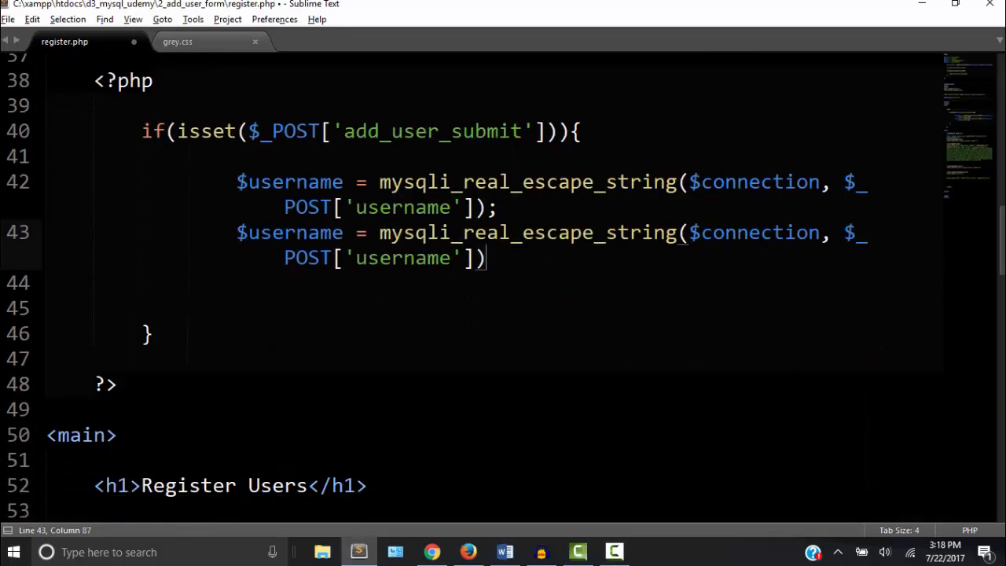
# Step: Duplicate the escape line into $email from $_POST['email'] and a $password line
pyautogui.doubleClick(289, 233)
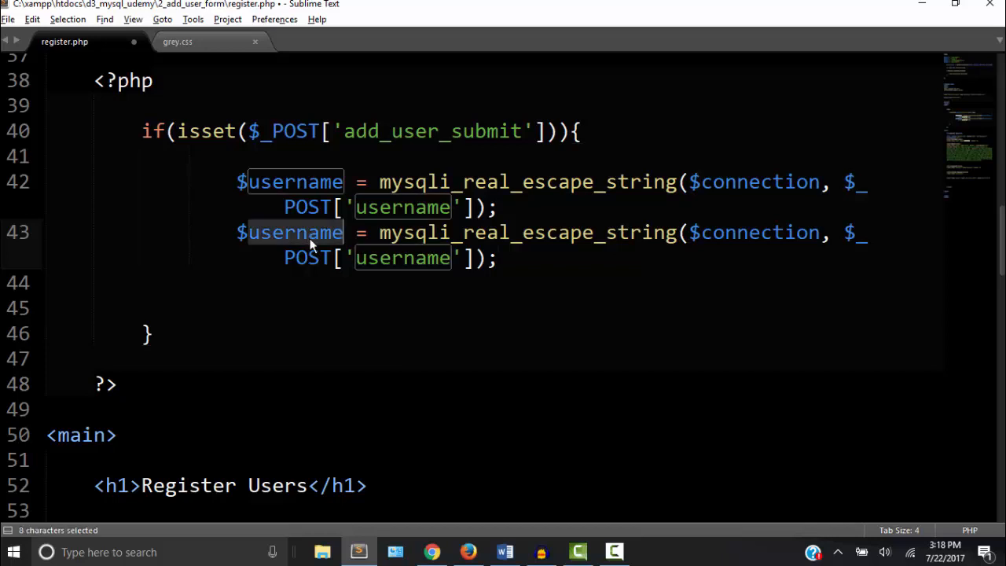
pyautogui.write('email')
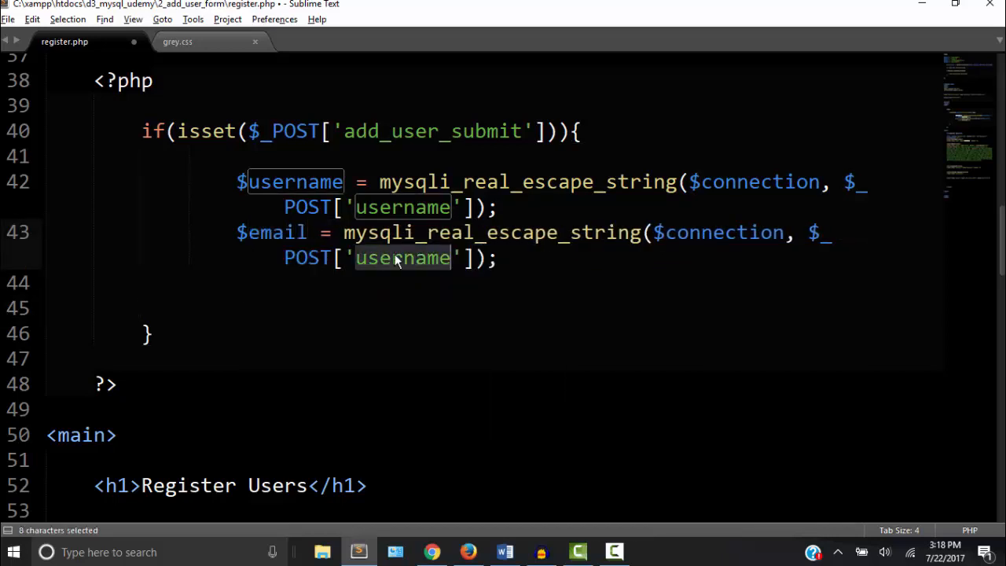
pyautogui.write('email')
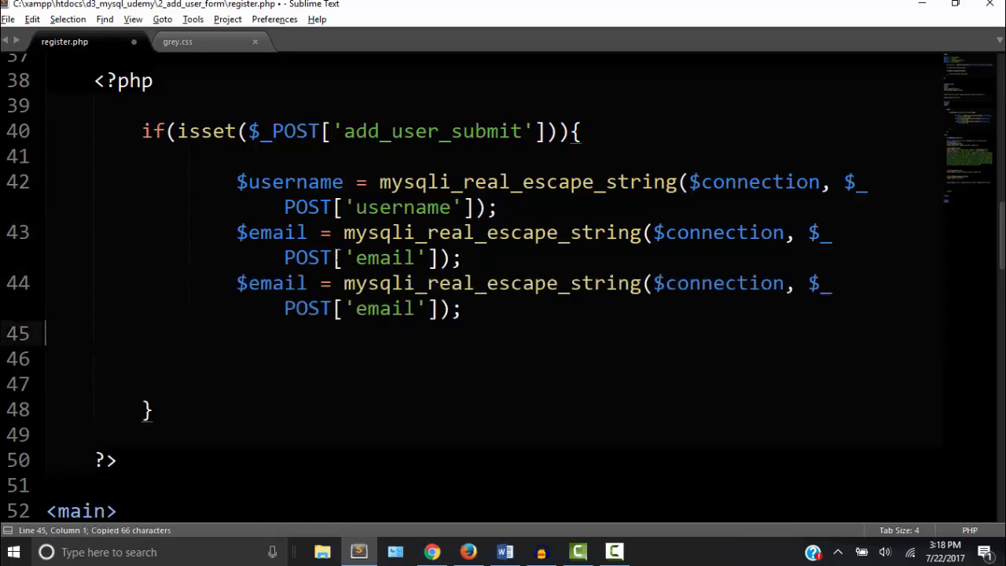
pyautogui.write('pa')
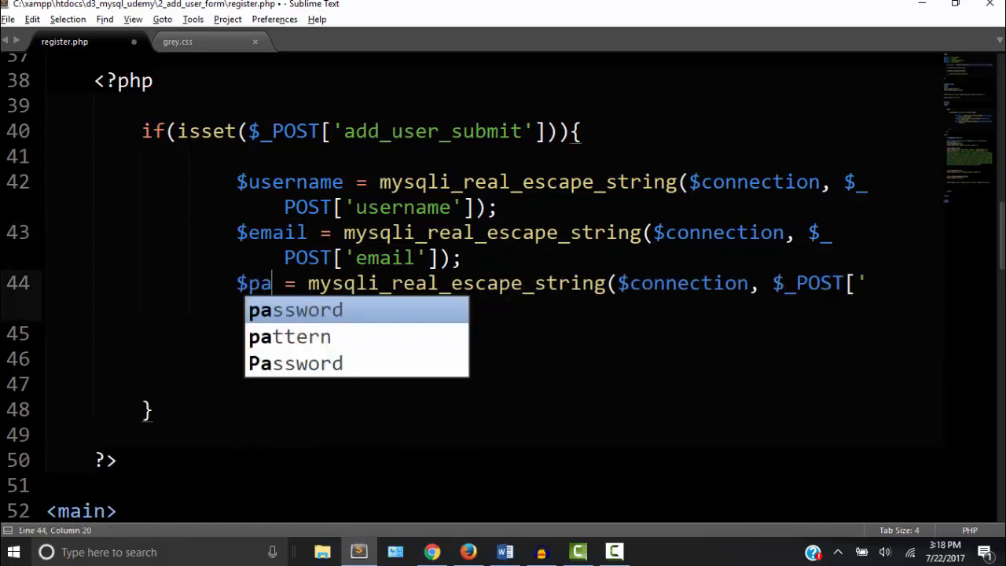
pyautogui.write('ssword')
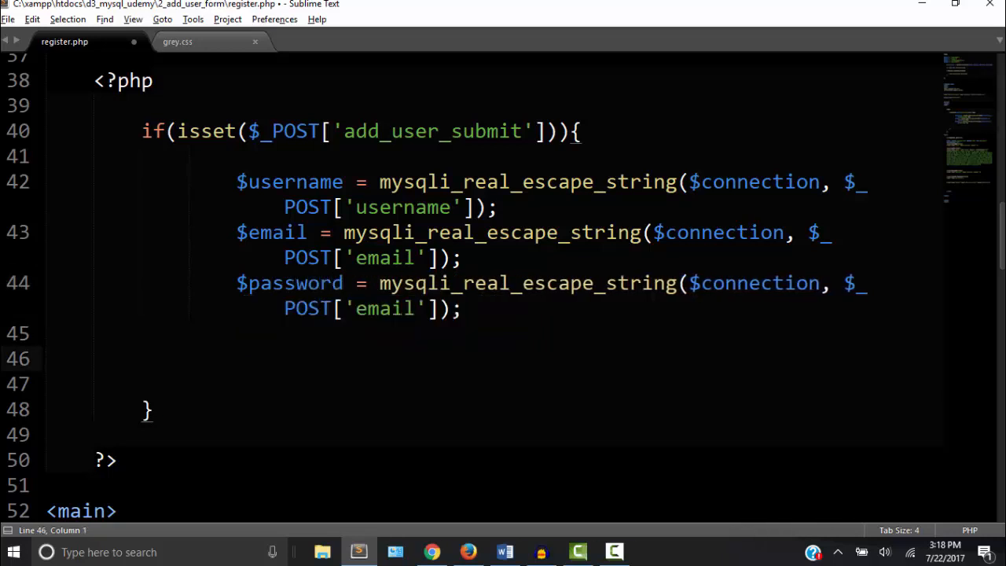
pyautogui.write('password')
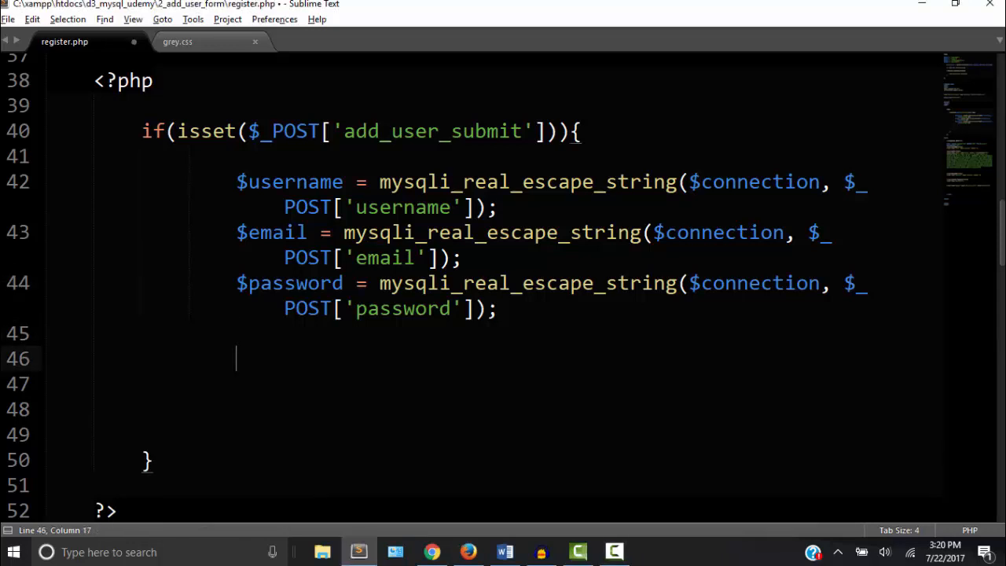
# Step: Declare the query variable $insert_user_q = "" after fixing the password line to $_POST['password']
pyautogui.write('in')
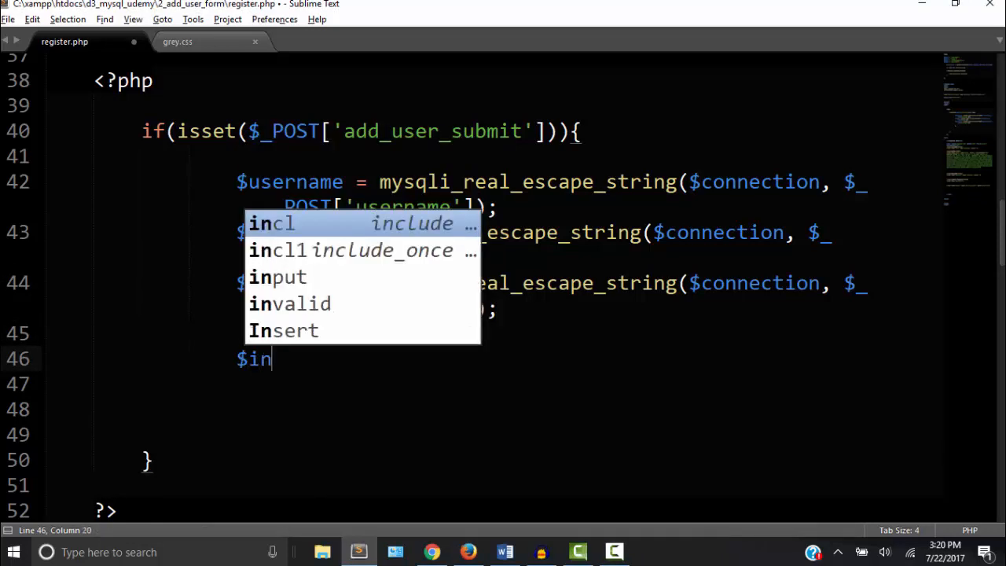
pyautogui.write('sert_')
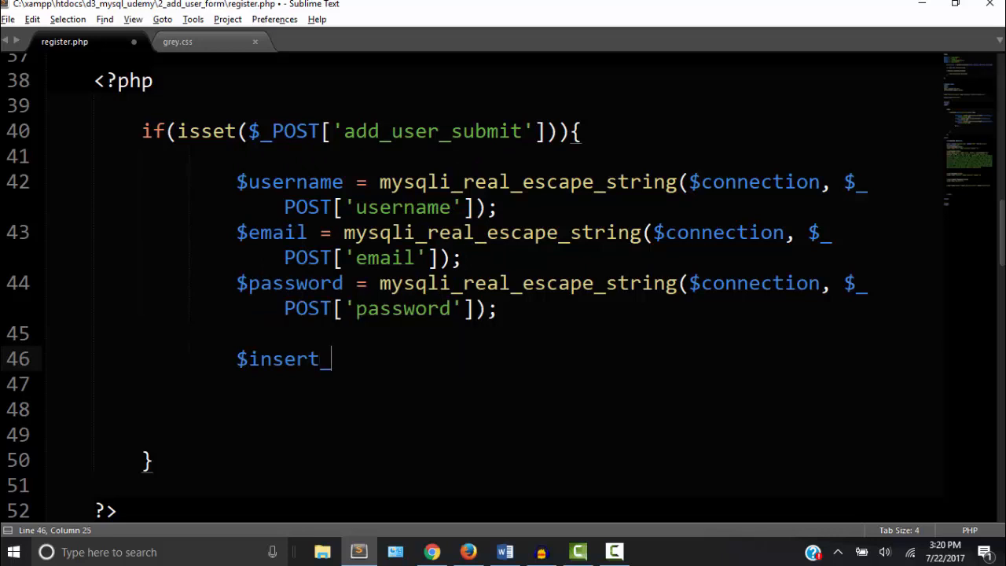
pyautogui.write('user')
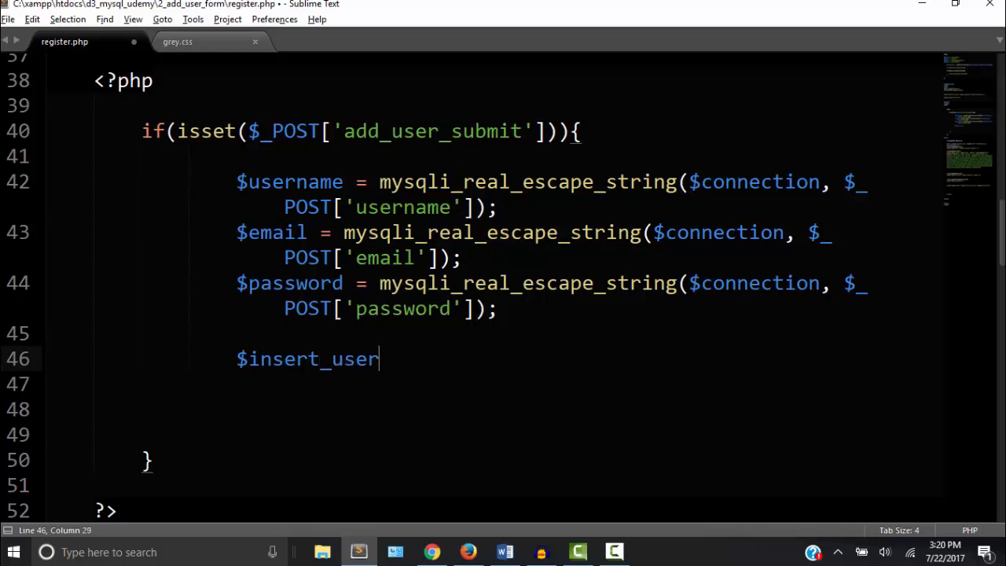
pyautogui.write('_q')
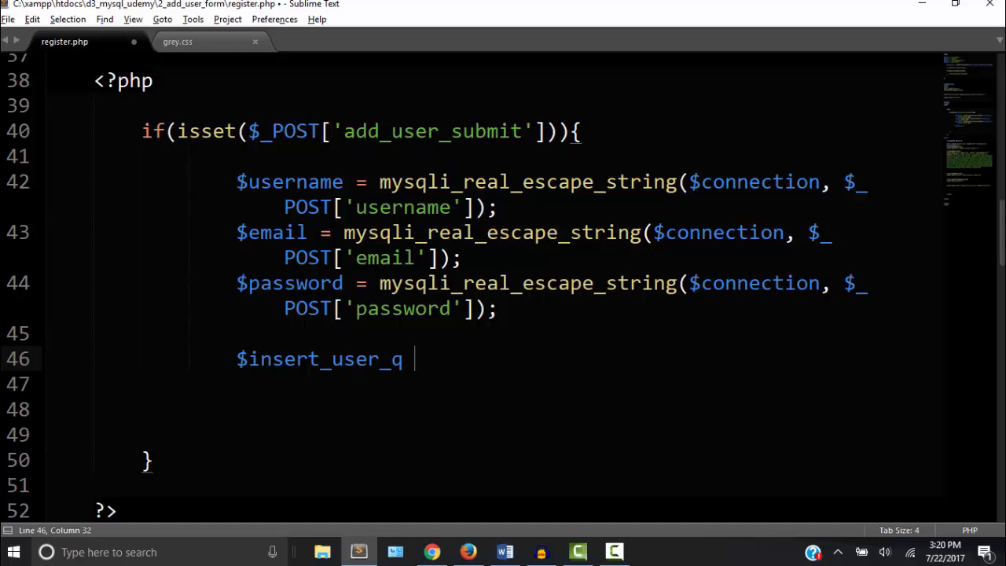
pyautogui.write('= ""')
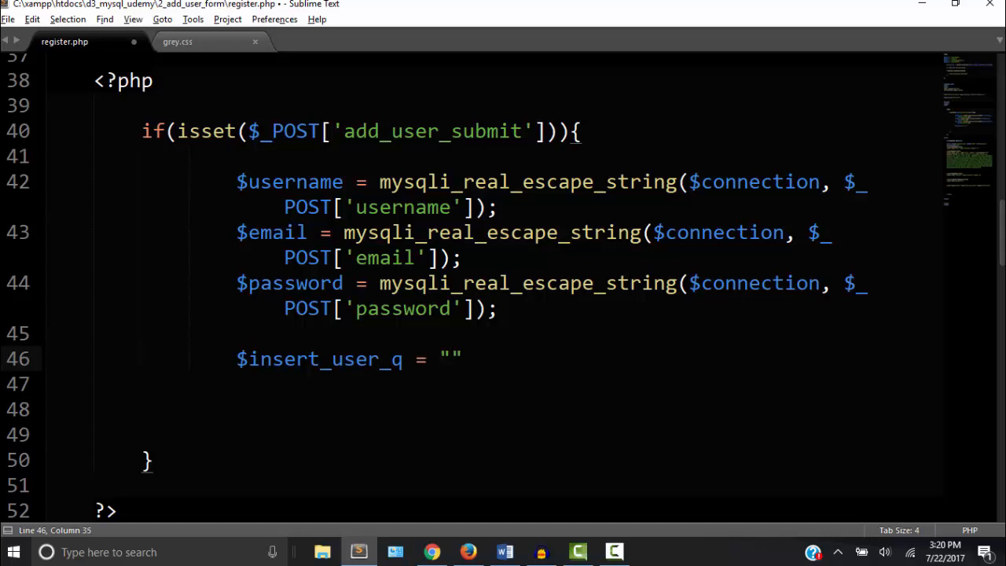
# Step: Start the query string INSERT INTO users( ) VALUSE( ) with empty lists
pyautogui.write('INSERT')
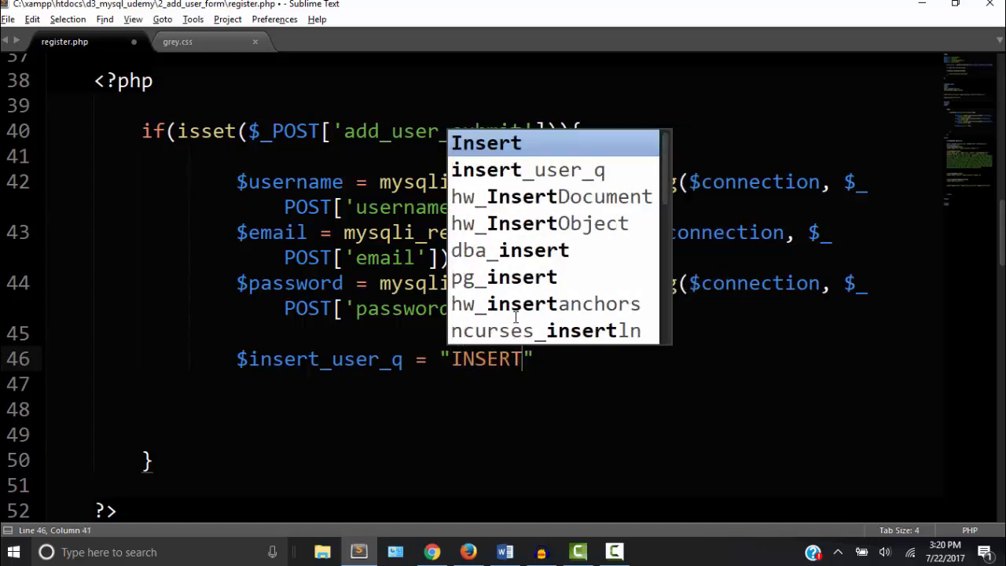
pyautogui.write('INTO u')
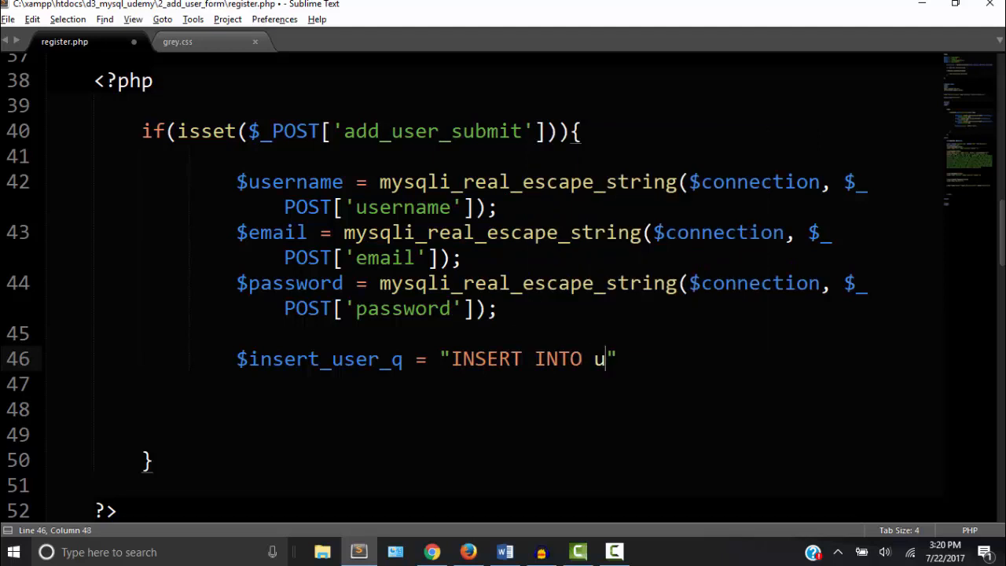
pyautogui.write('sers')
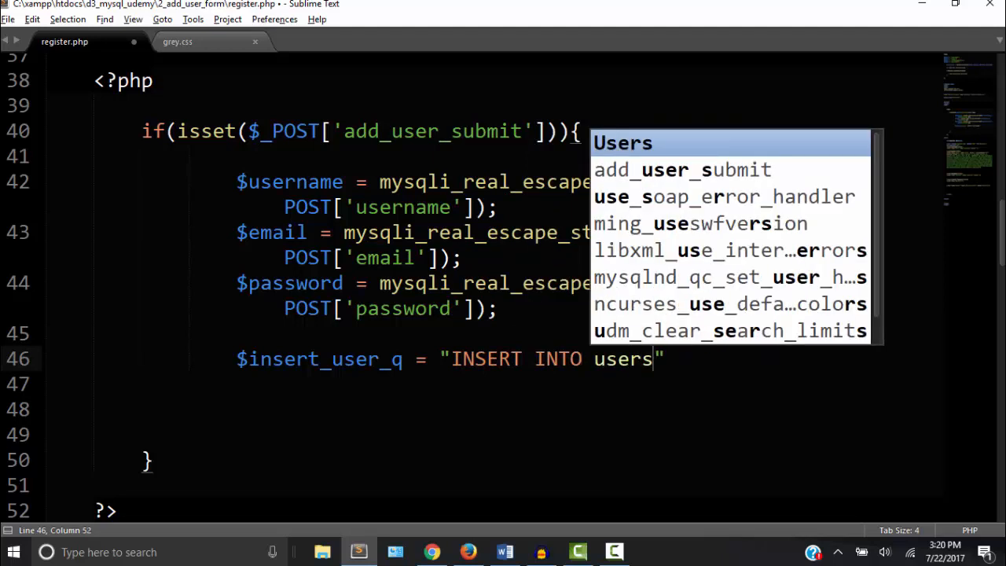
pyautogui.write('(')
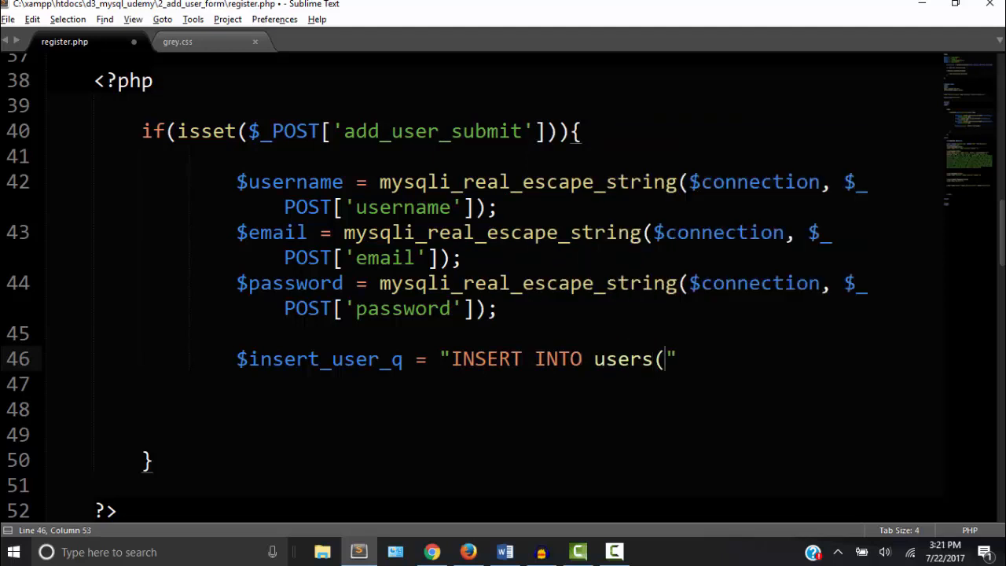
pyautogui.write(') VALUSE(')
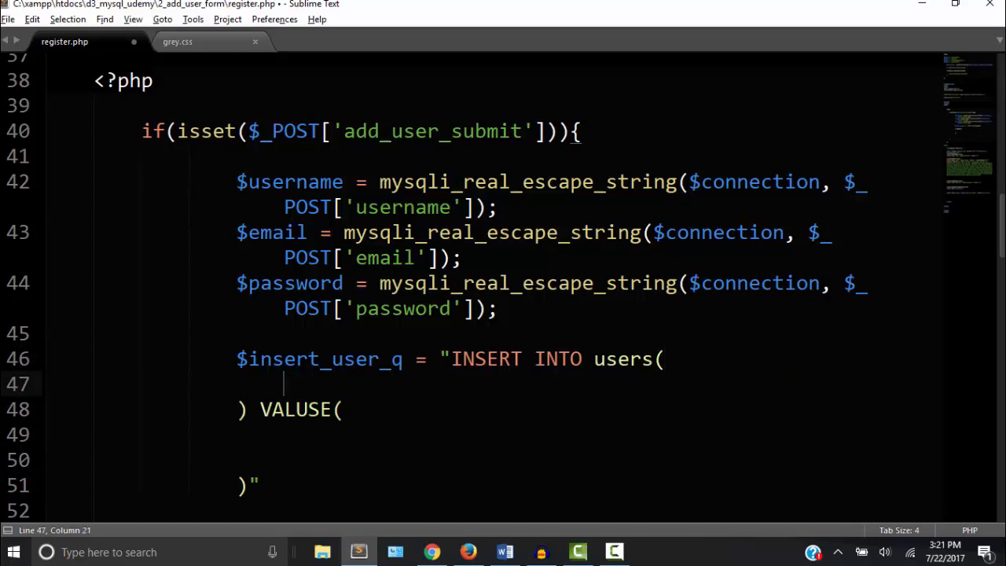
# Step: List username, email, password as the insert columns and correct VALUSE to VALUES
pyautogui.write('u')
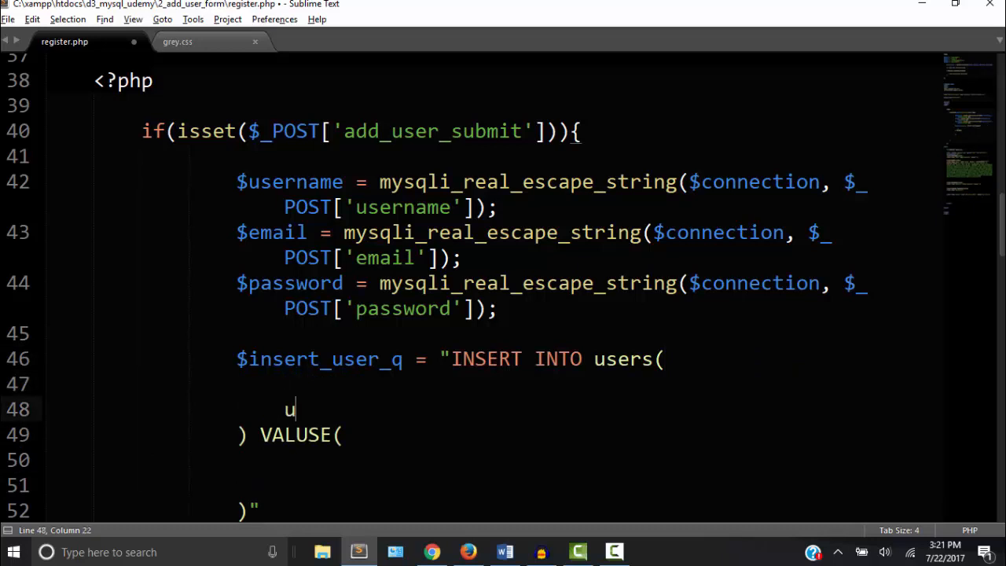
pyautogui.write('sername,')
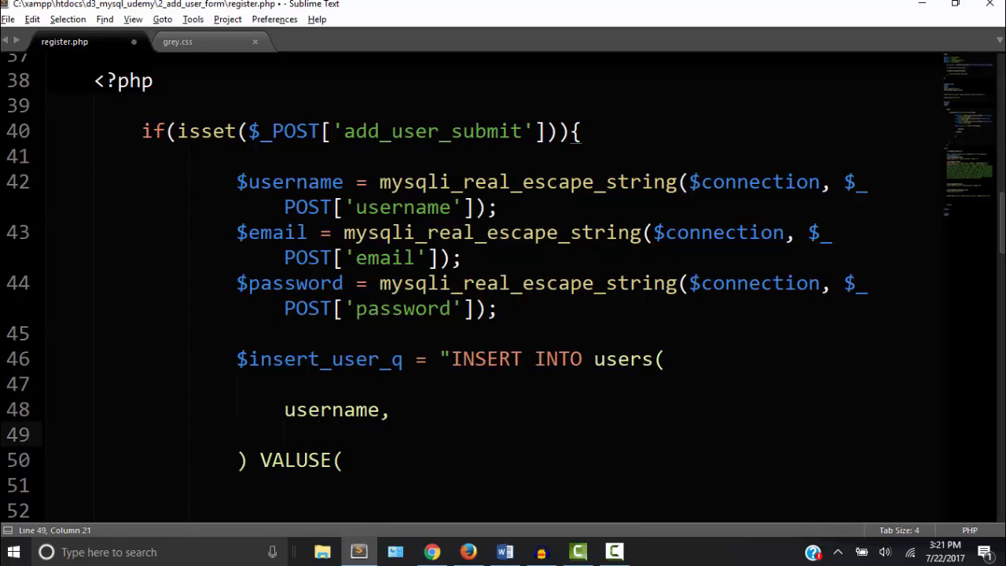
pyautogui.write('email,')
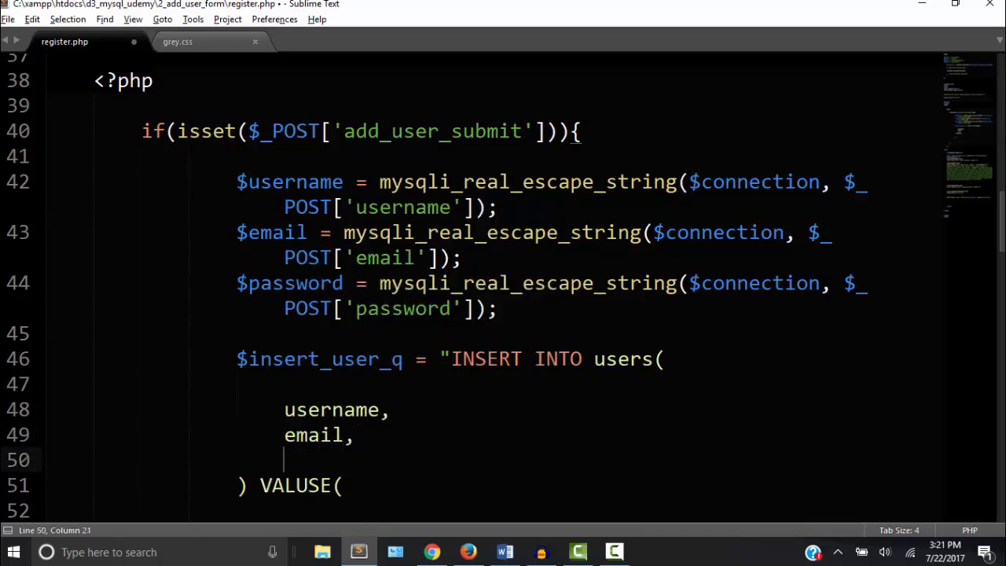
pyautogui.write('passwo')
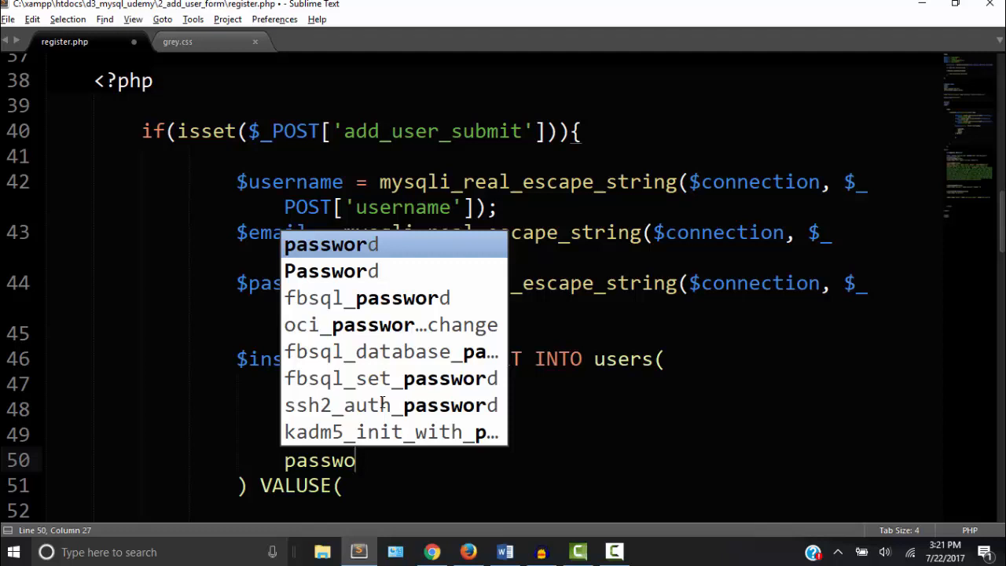
pyautogui.write('rd')
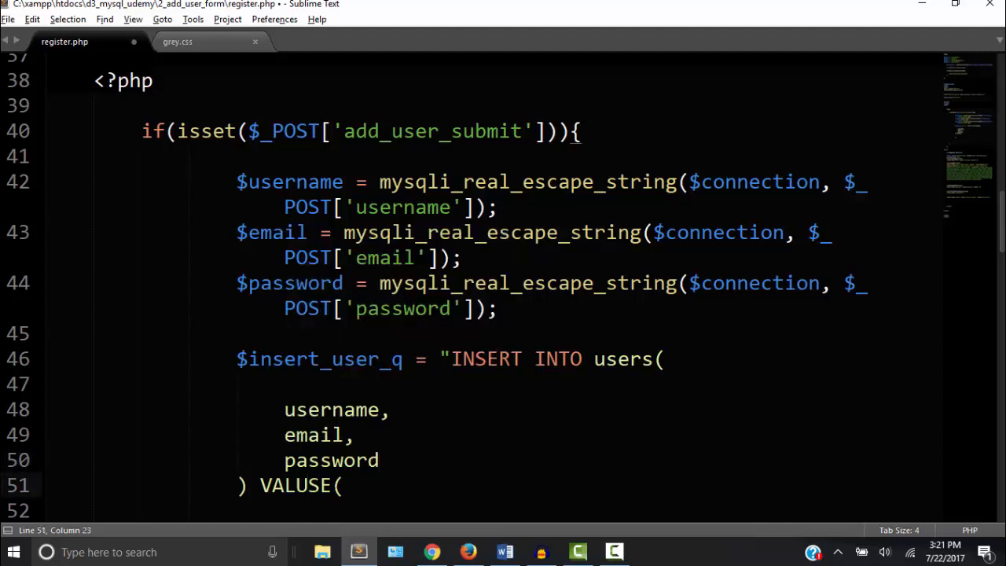
pyautogui.doubleClick(313, 485)
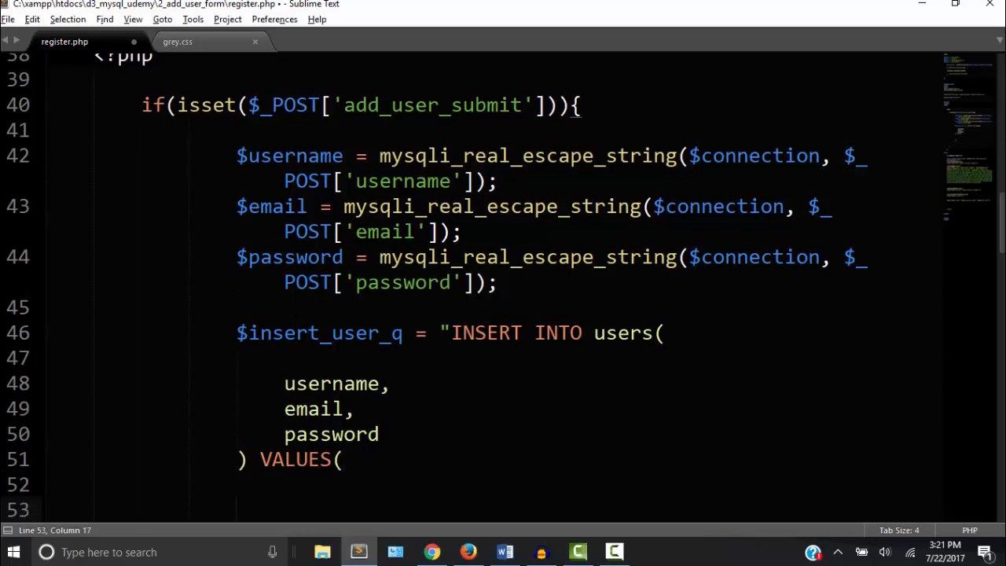
pyautogui.doubleClick(289, 155)
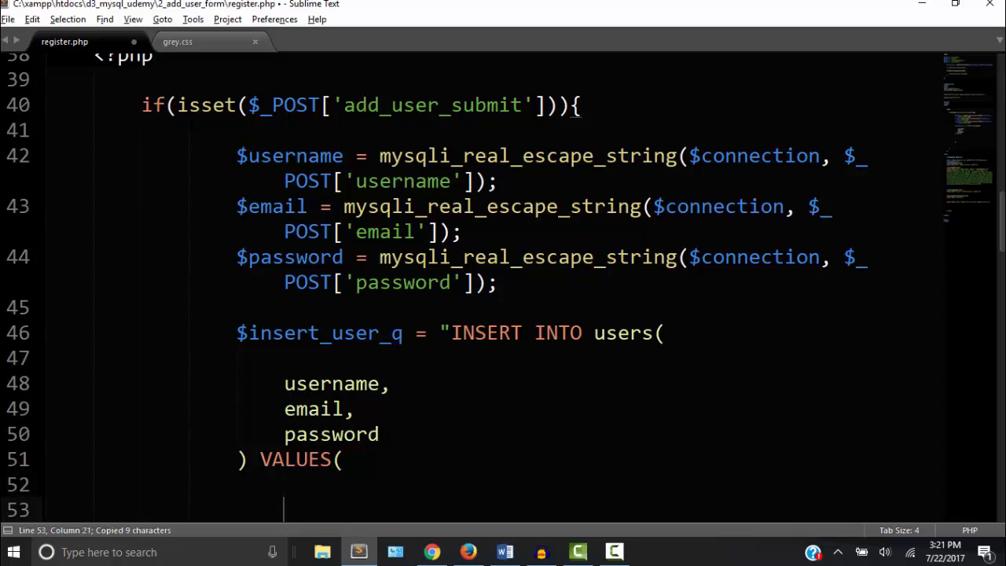
# Step: Fill the VALUES list with '$username', '$email' and '$password'
pyautogui.write("''")
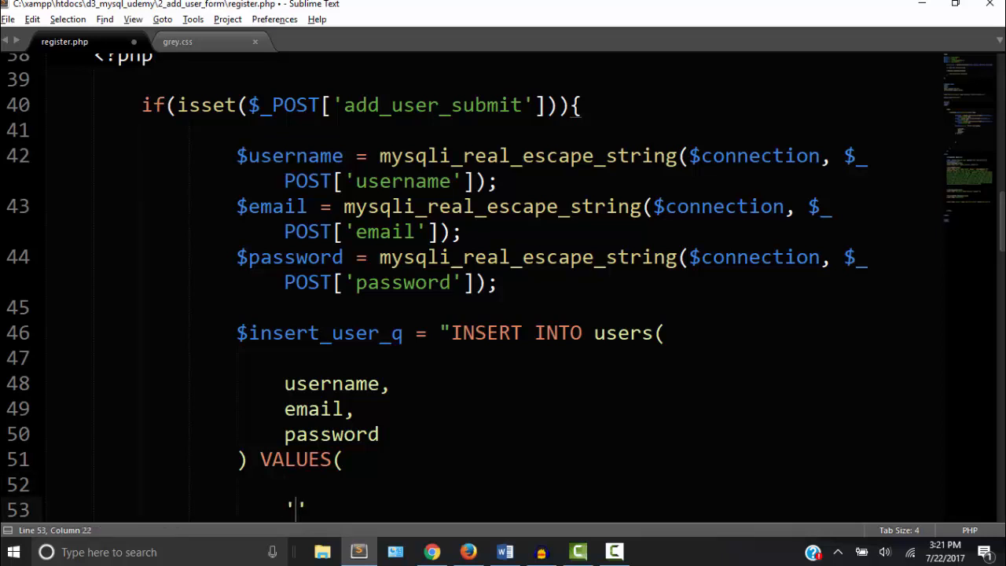
pyautogui.write('$username')
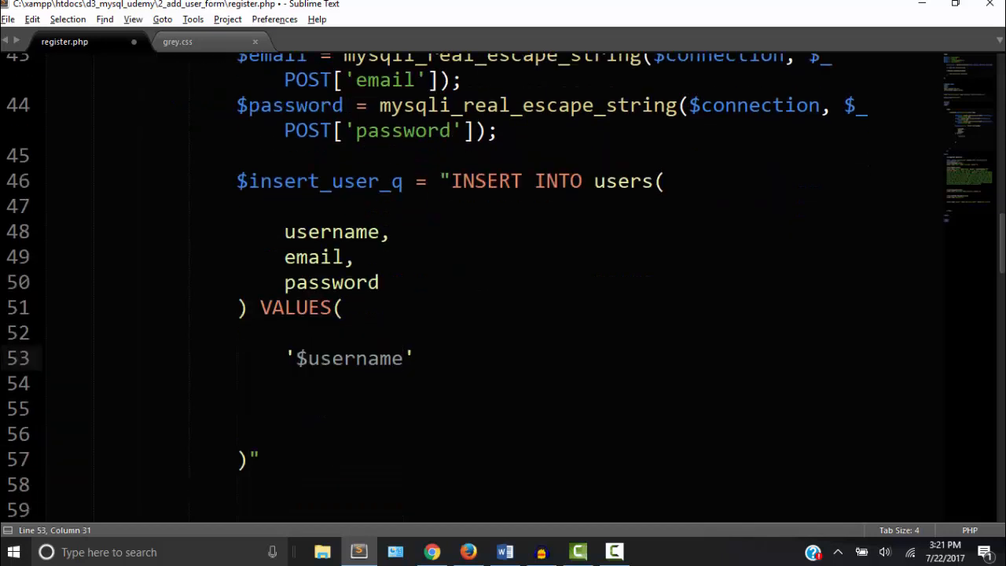
pyautogui.write(',')
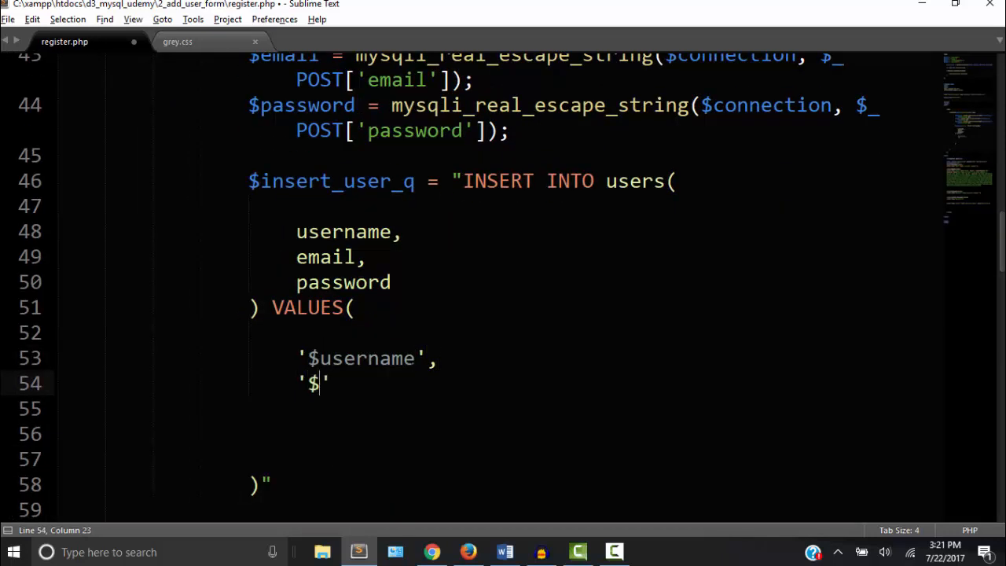
pyautogui.write('email')
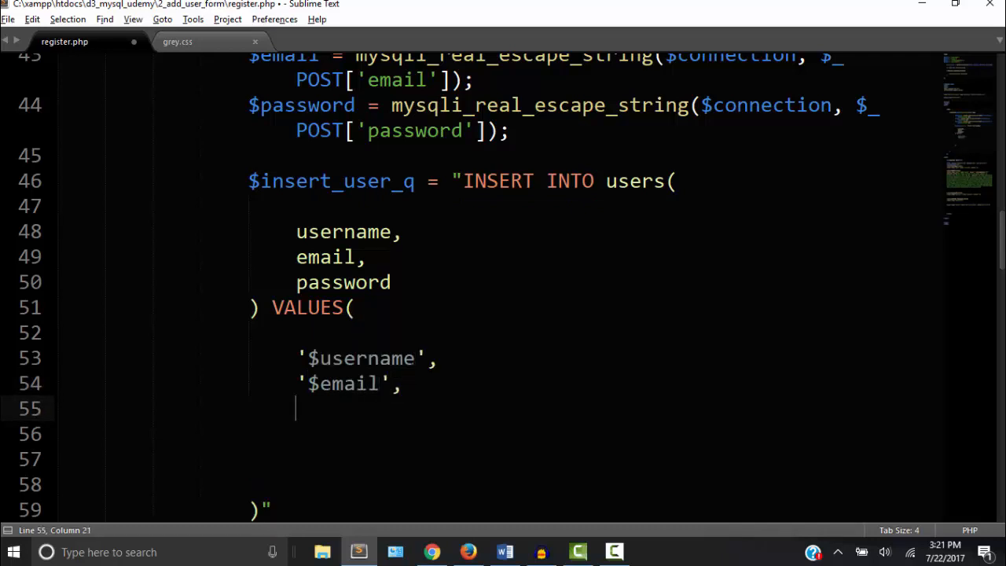
pyautogui.write("'$p'")
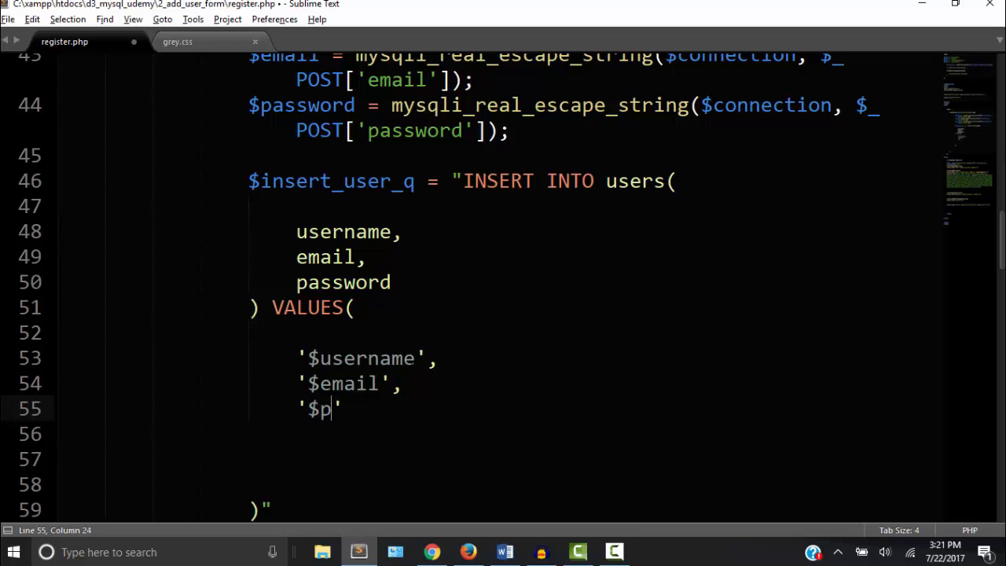
pyautogui.write('sso')
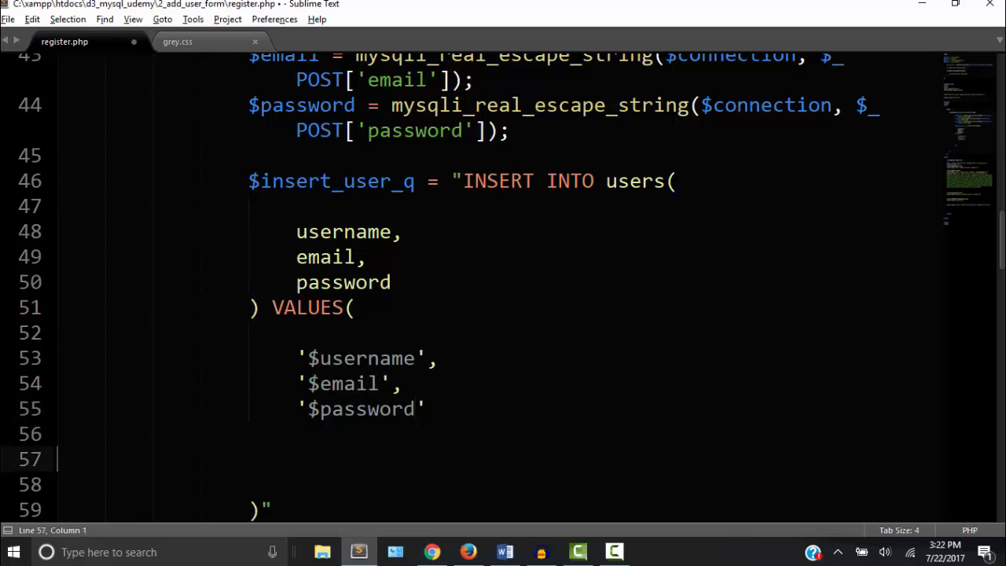
pyautogui.scroll(-3)
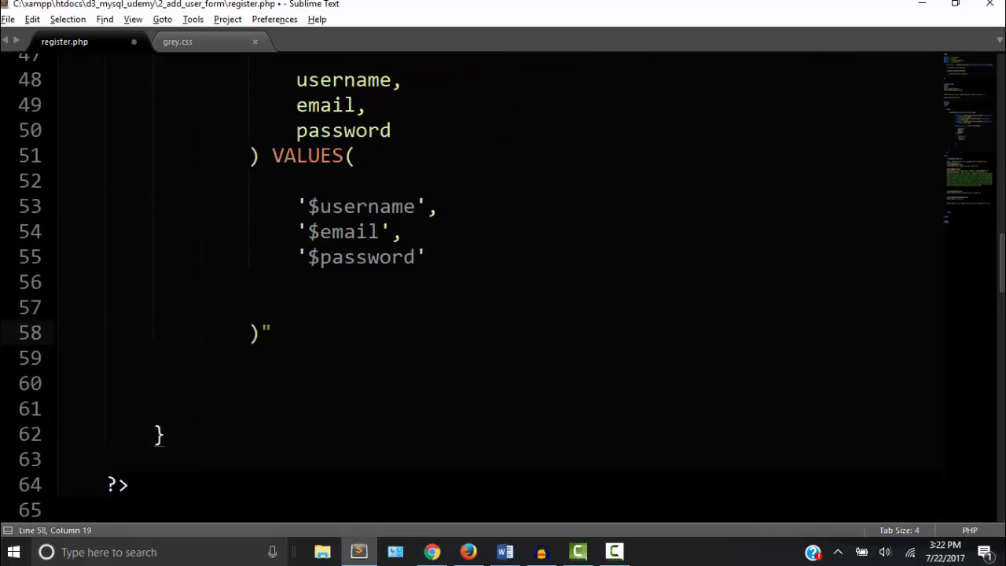
# Step: End the query string and add mysqli_query($connection, $insert_user_q); then save register.php
pyautogui.write(';')
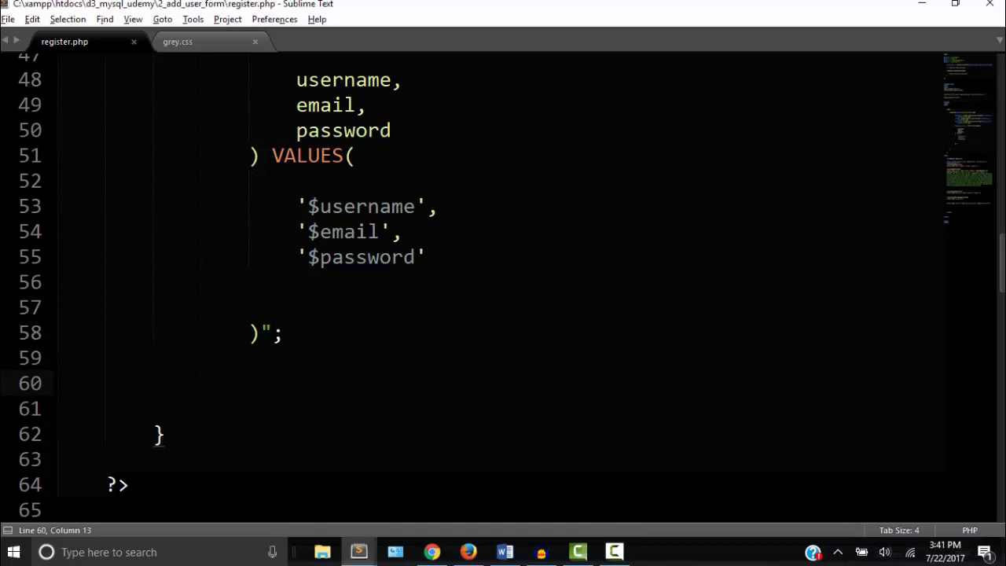
pyautogui.write('mysql')
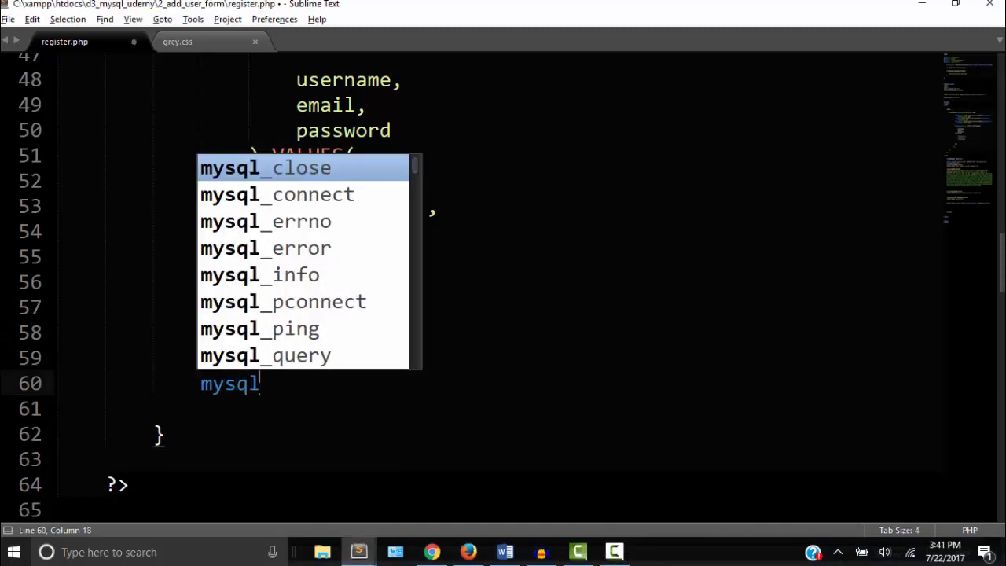
pyautogui.write('i_query(')
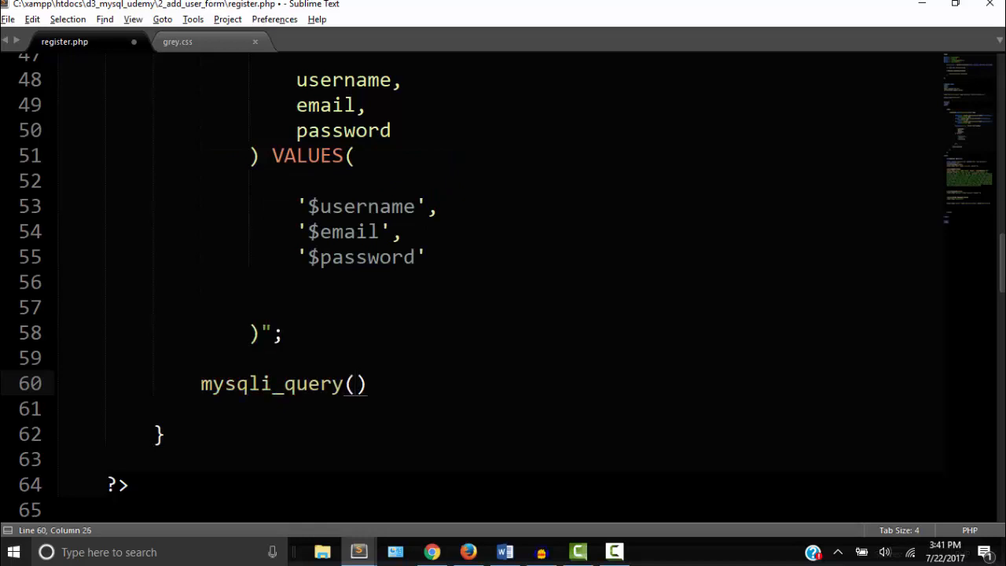
pyautogui.write('$connec')
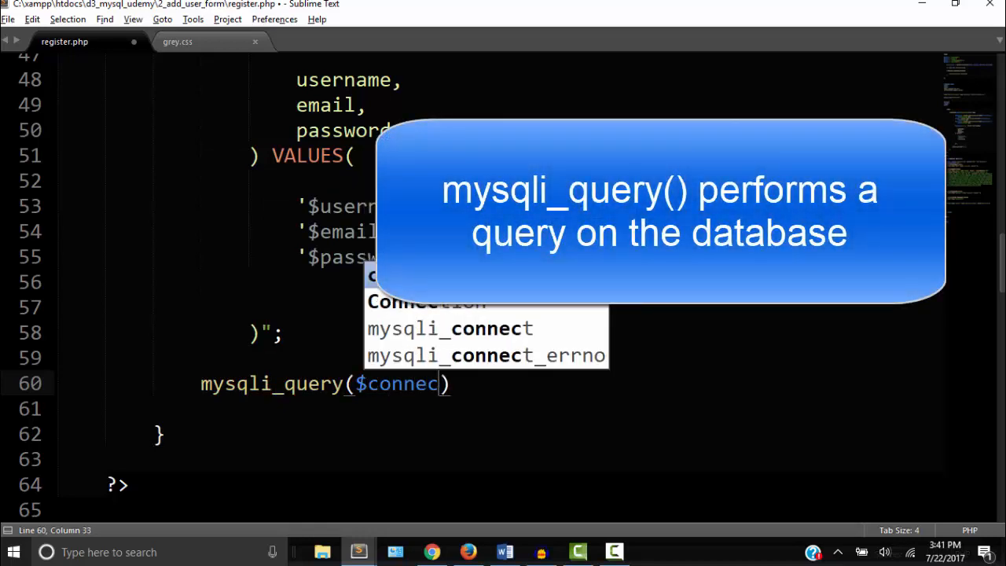
pyautogui.write('tion,')
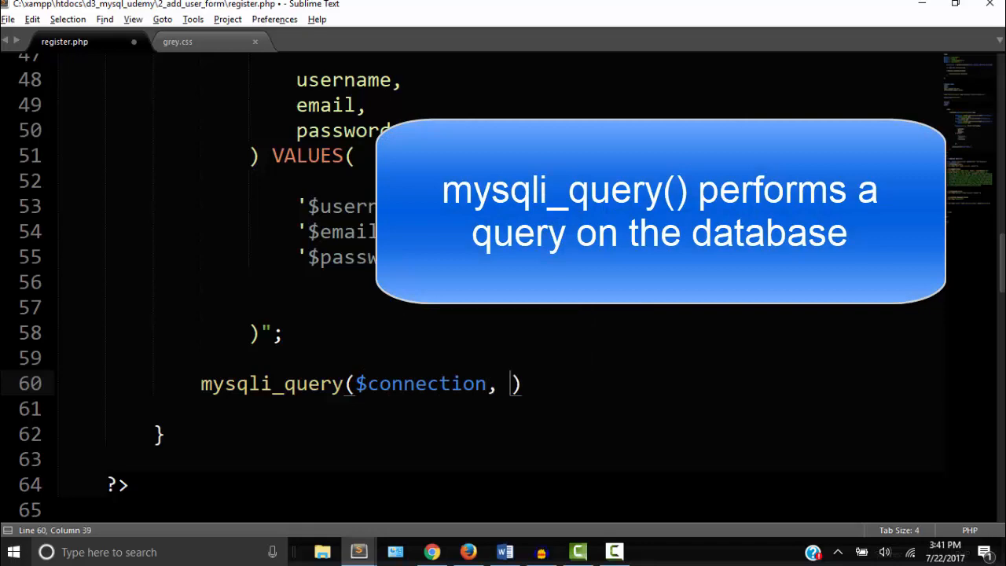
pyautogui.write(';')
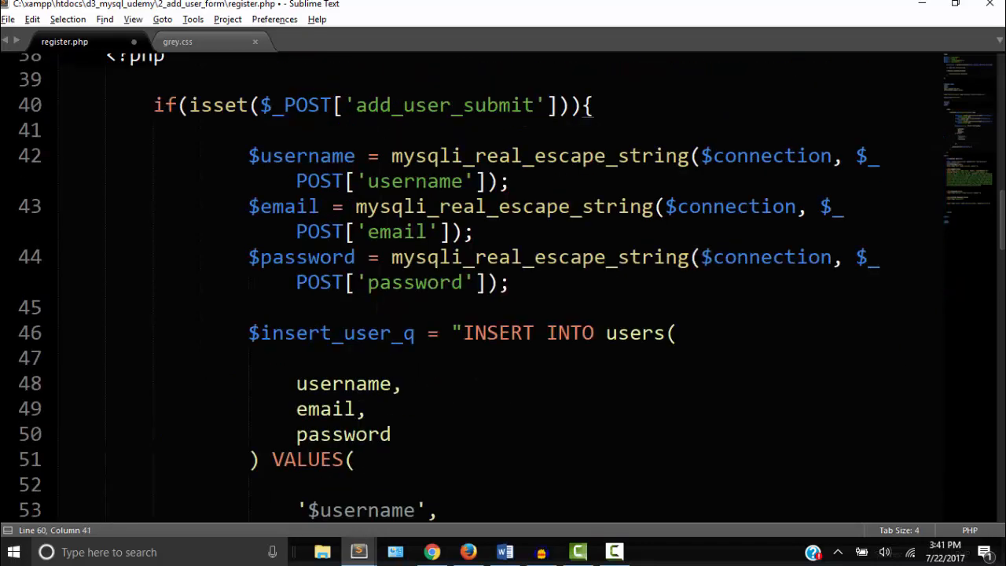
pyautogui.doubleClick(330, 333)
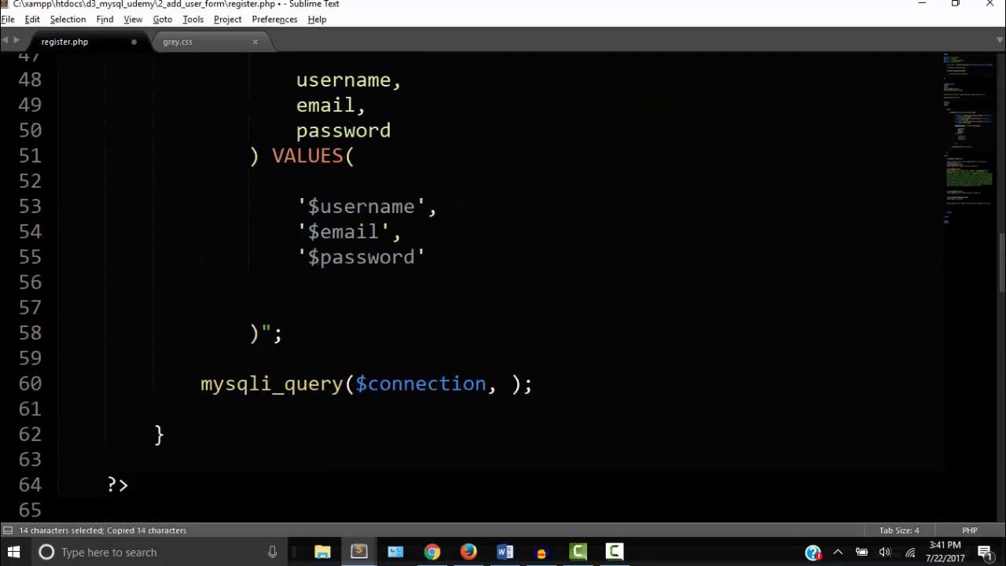
pyautogui.write('$insert_user_q')
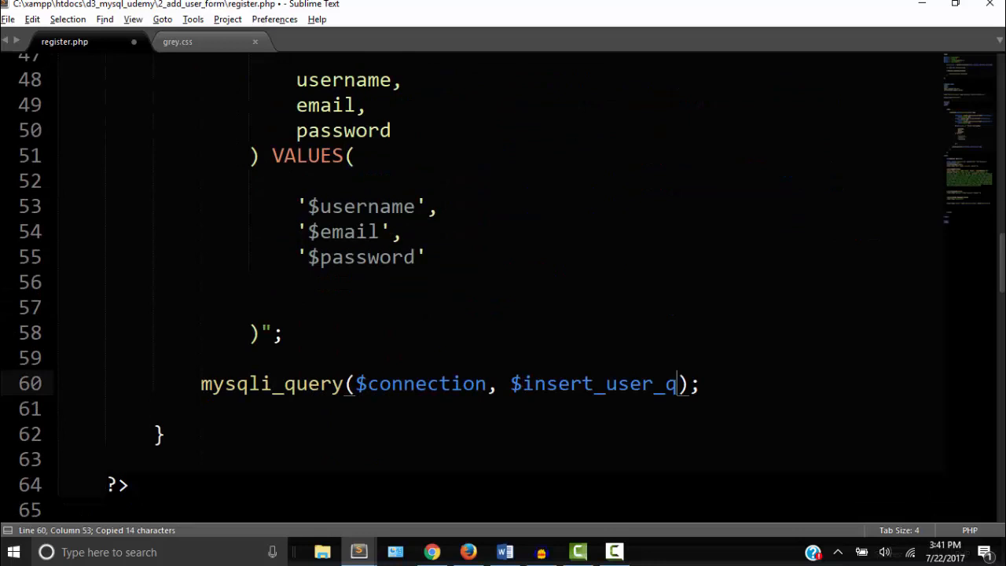
pyautogui.press('ctrl+s')
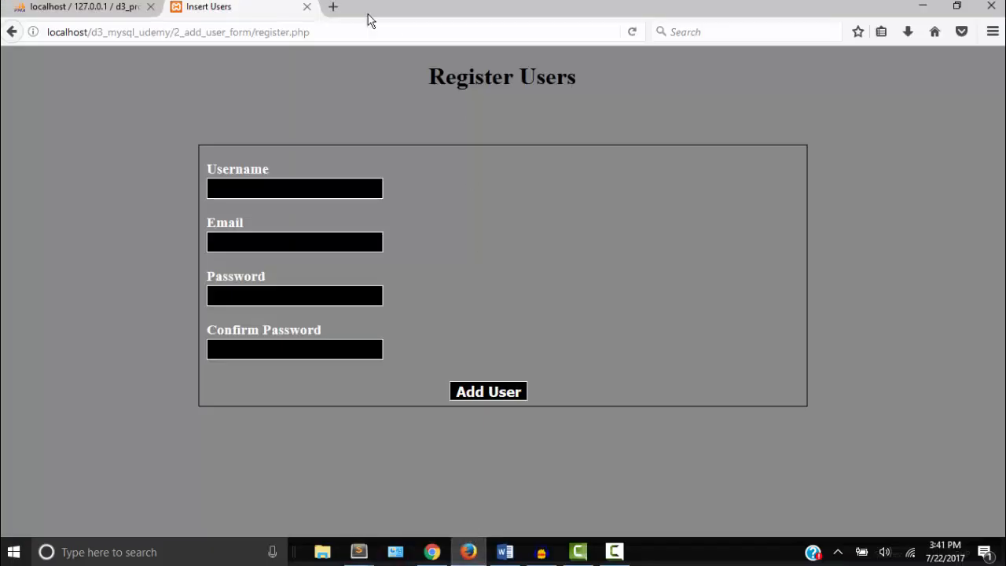
pyautogui.moveTo(352, 114)
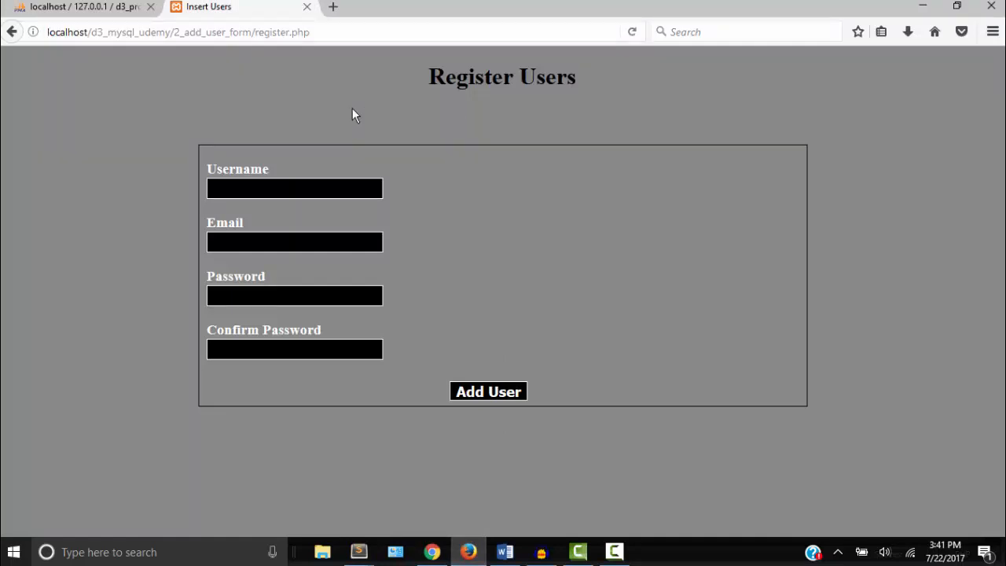
pyautogui.write('eddy')
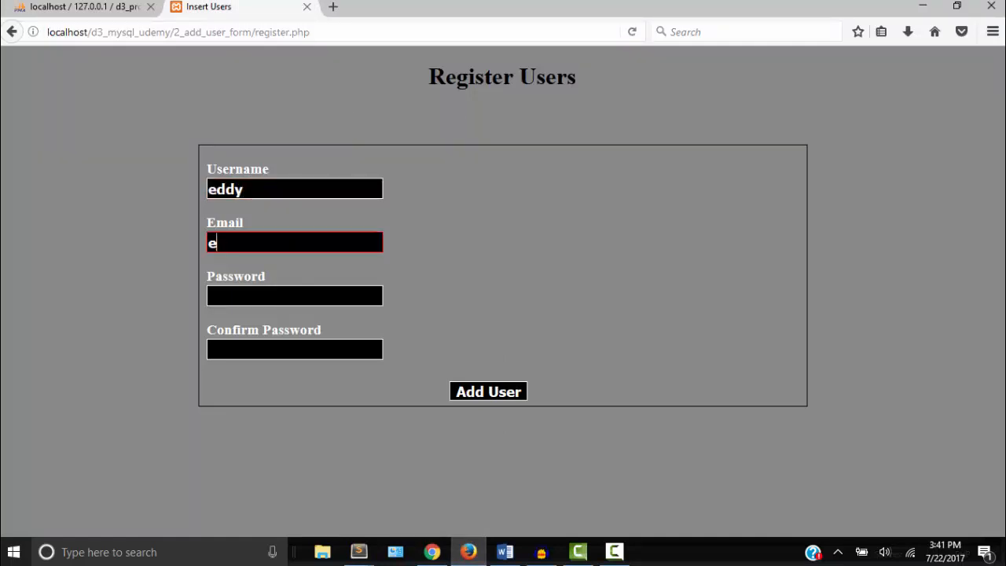
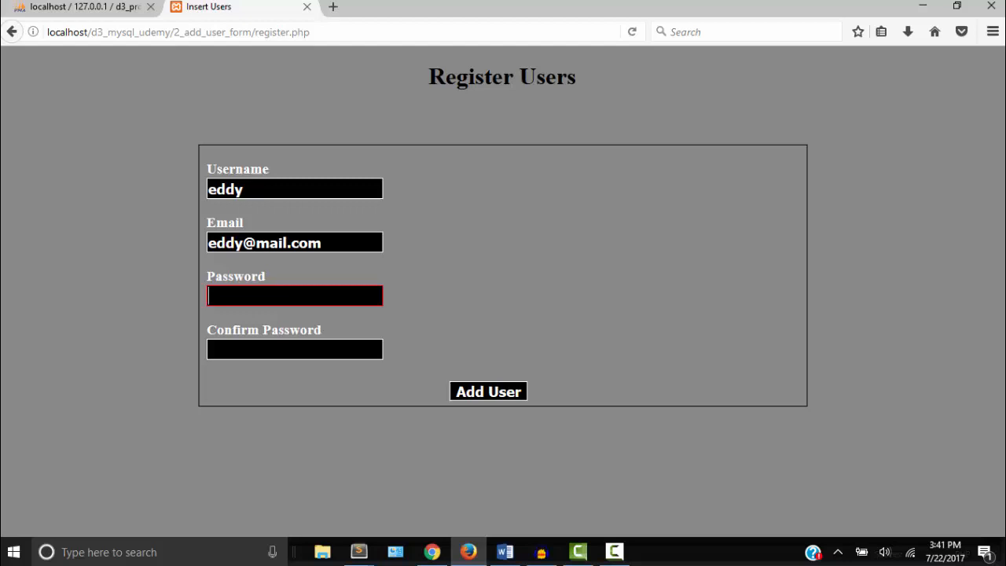
pyautogui.write('123456')
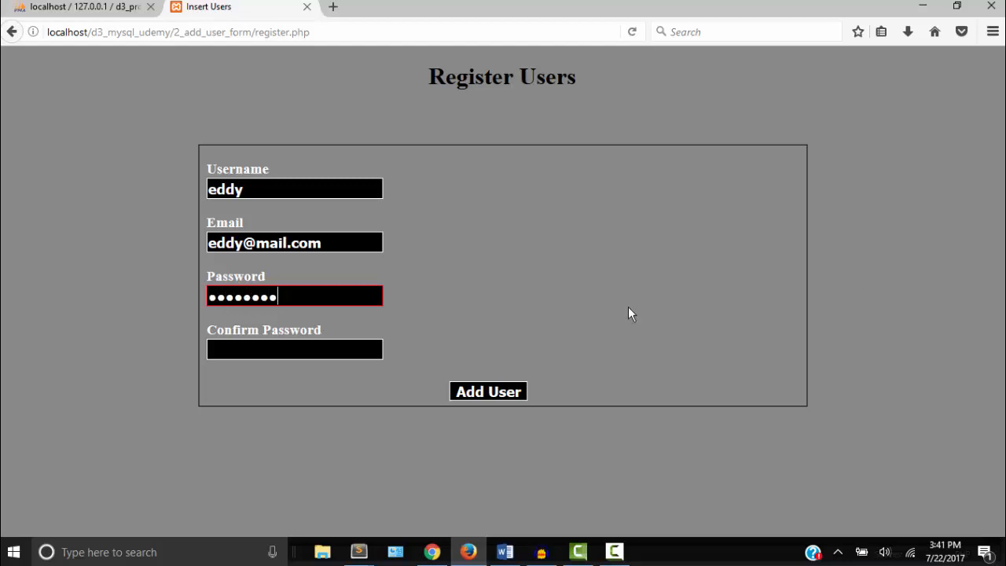
pyautogui.click(488, 390)
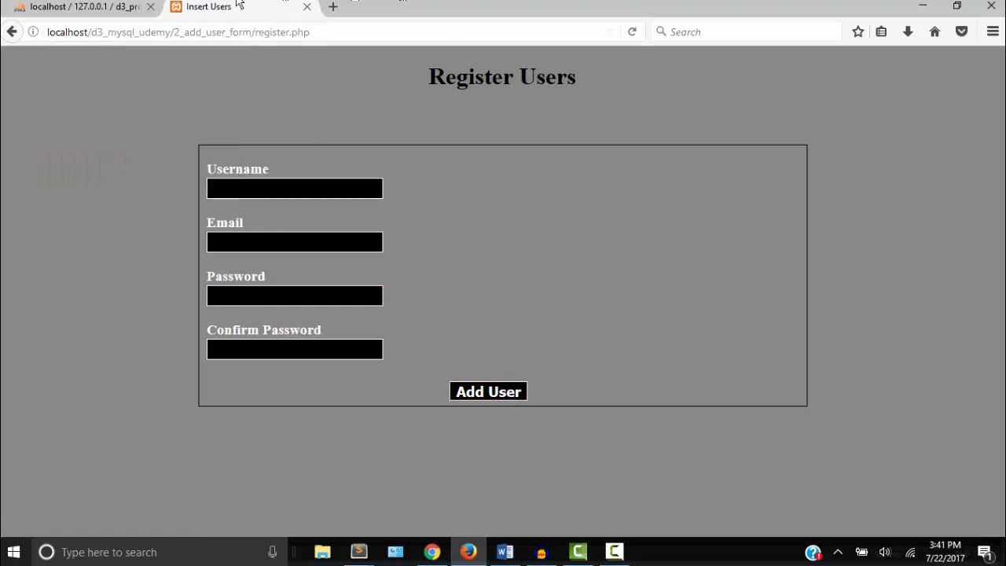
# Step: Open the users table of d3_project in phpMyAdmin to check the new row
pyautogui.click(78, 6)
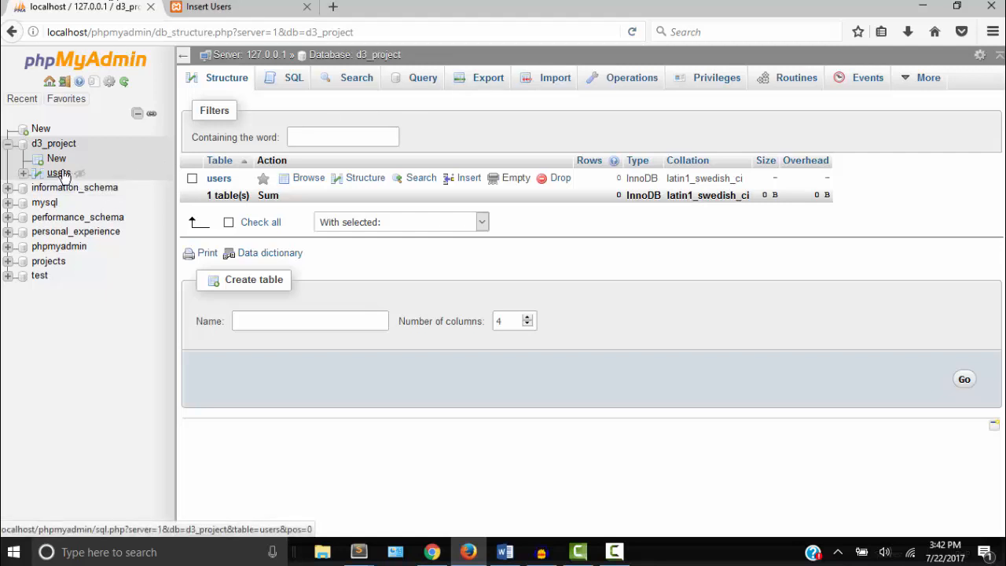
pyautogui.click(58, 173)
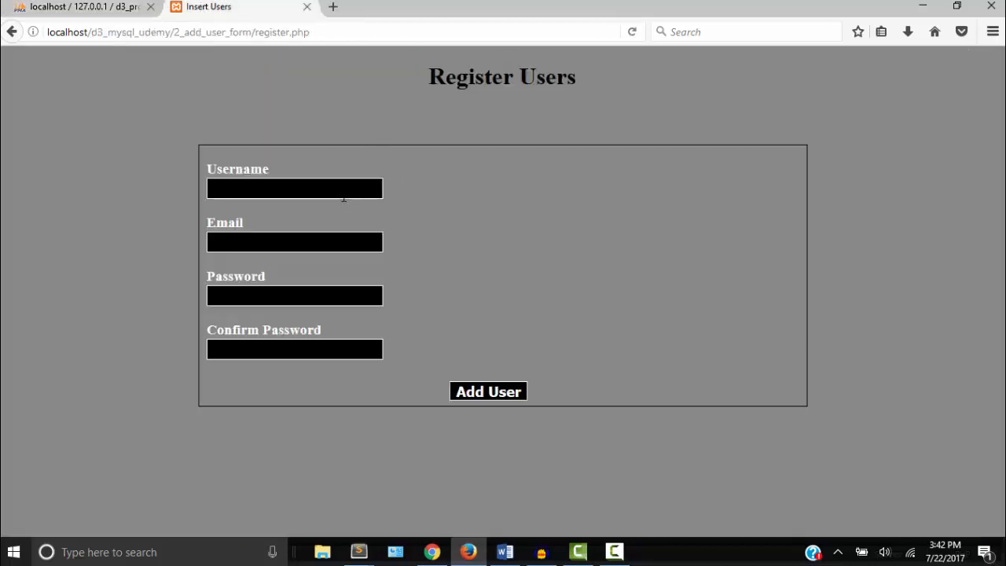
pyautogui.write('eddy')
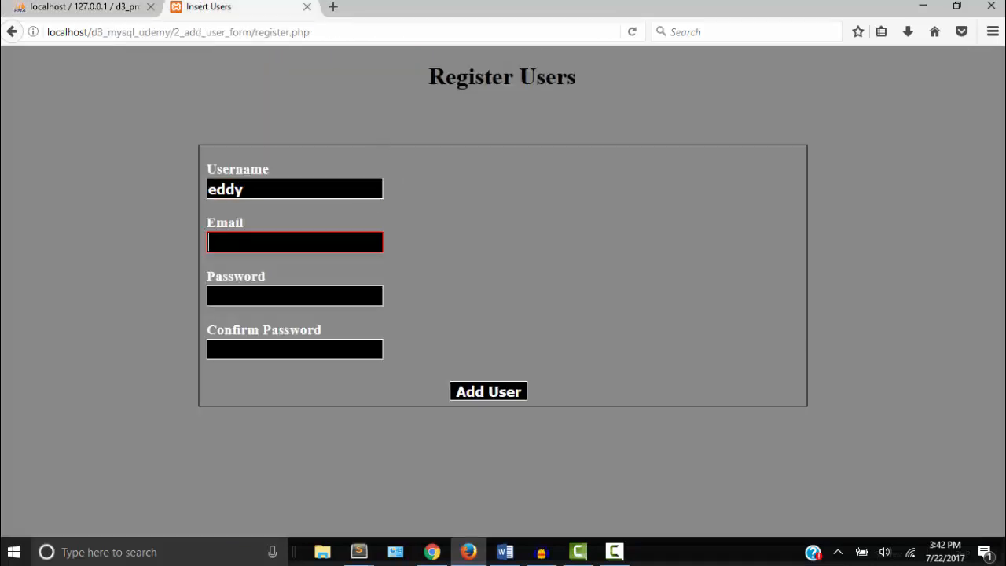
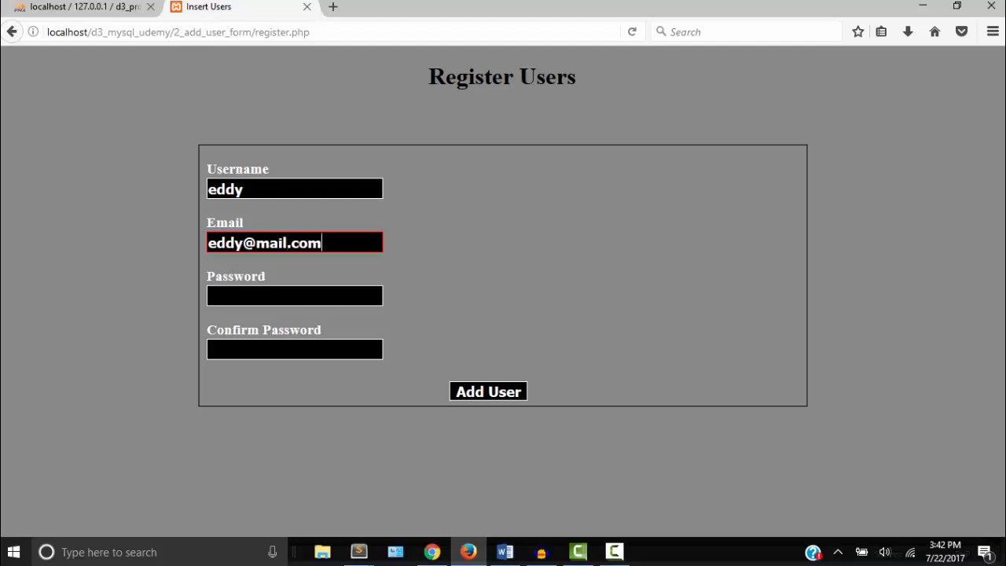
pyautogui.write('password')
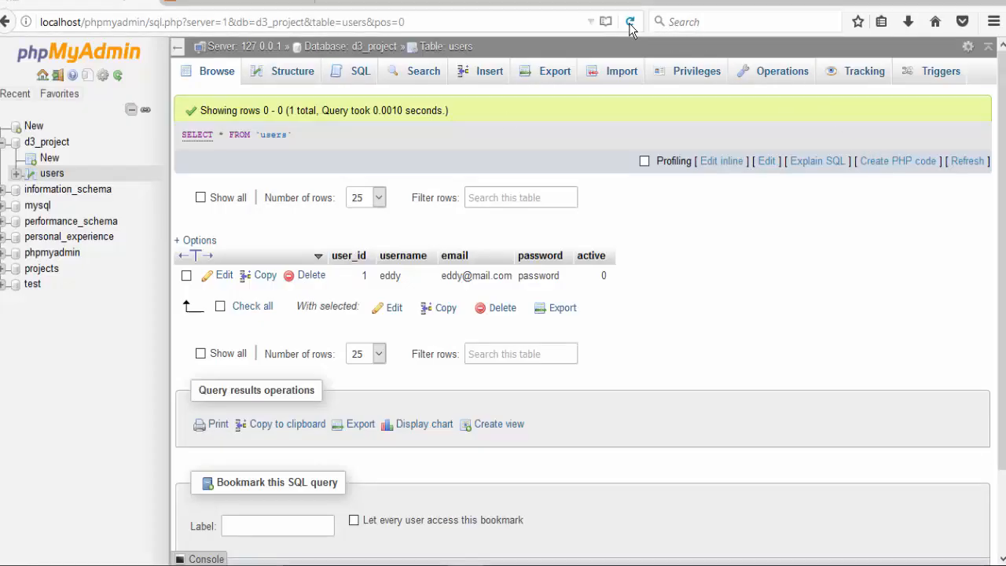
pyautogui.click(631, 22)
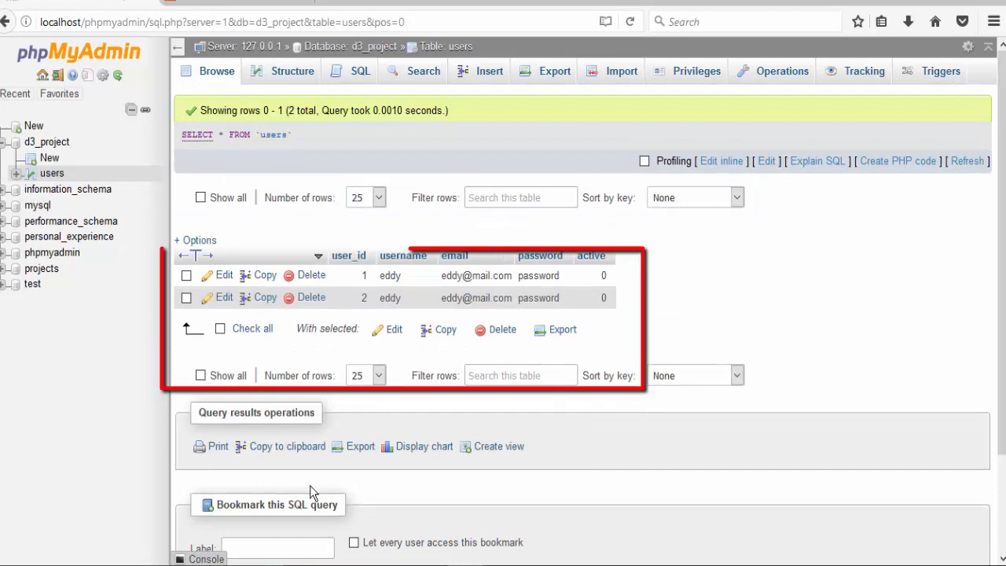